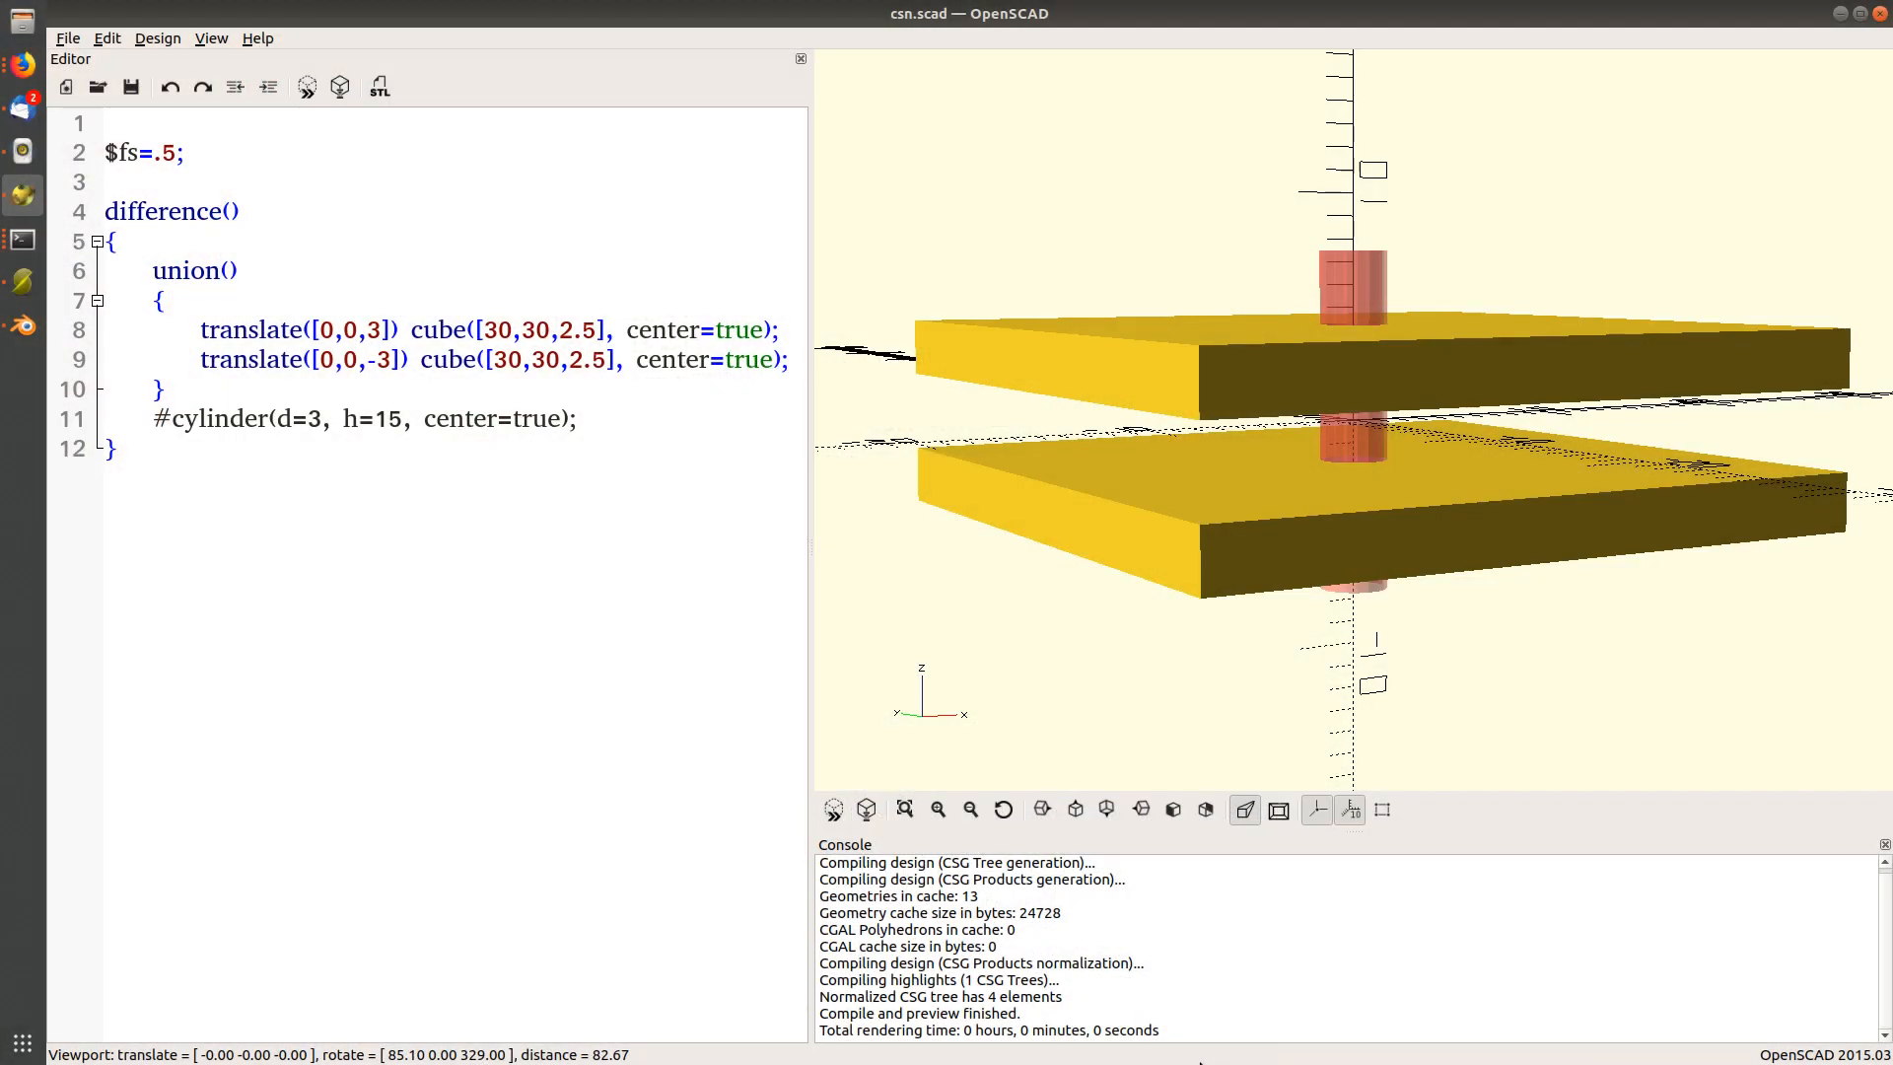
mouse_move(1502, 594)
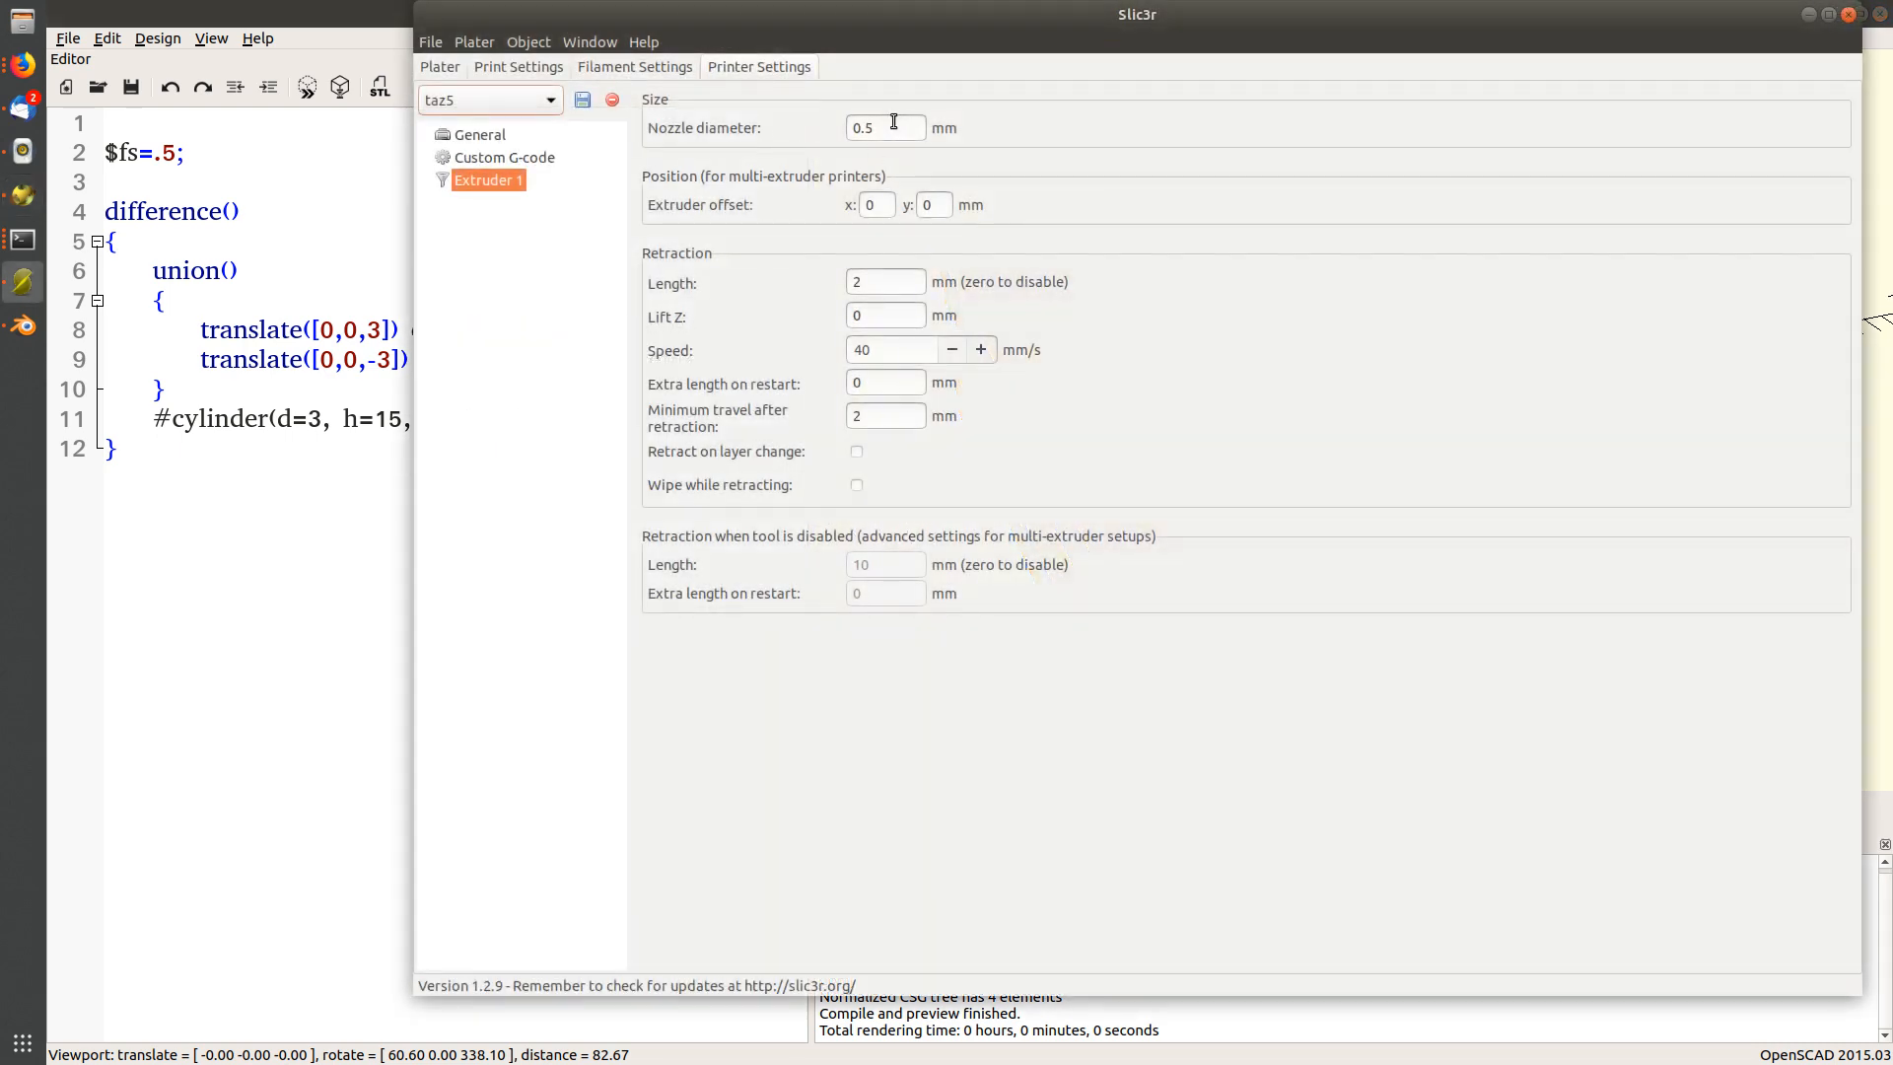
mouse_move(893, 122)
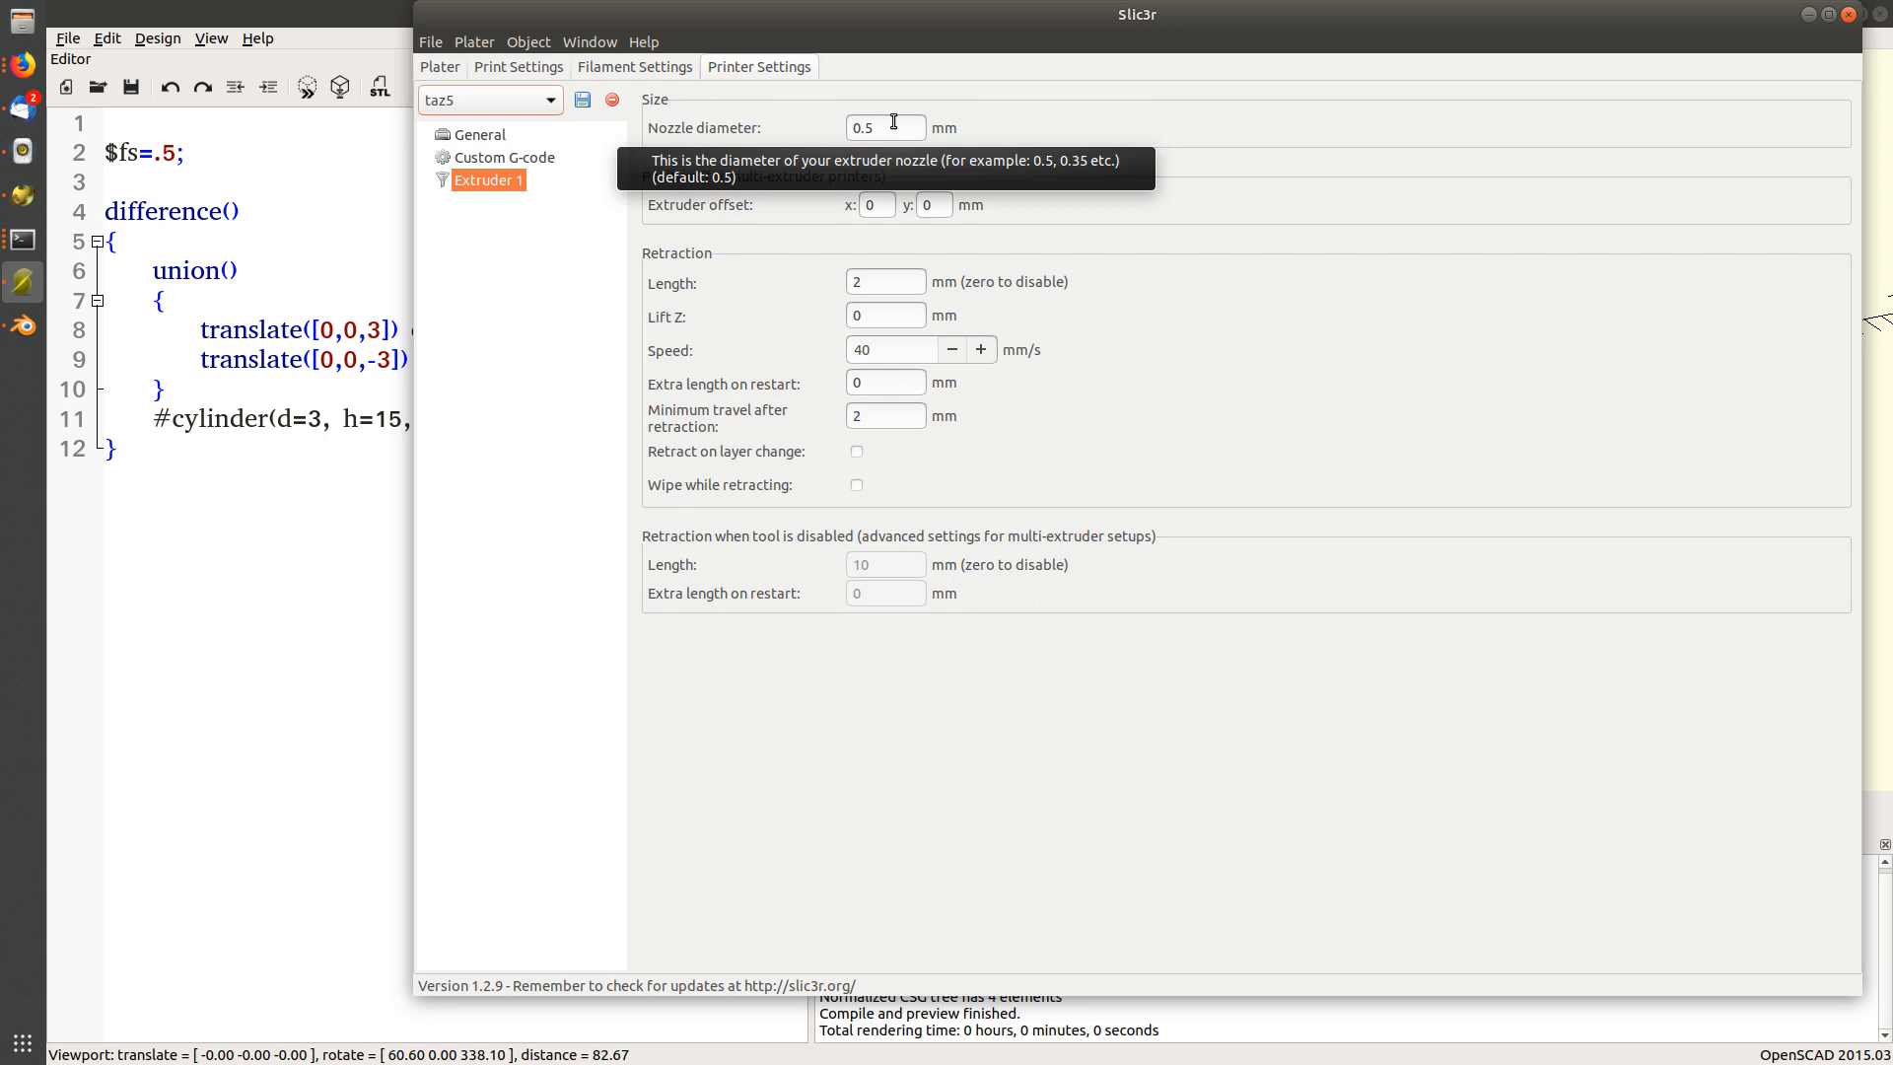
Review the 0.3 mm layer height under Print Settings > Layers and perimeters in Slic3r.
left_click(518, 67)
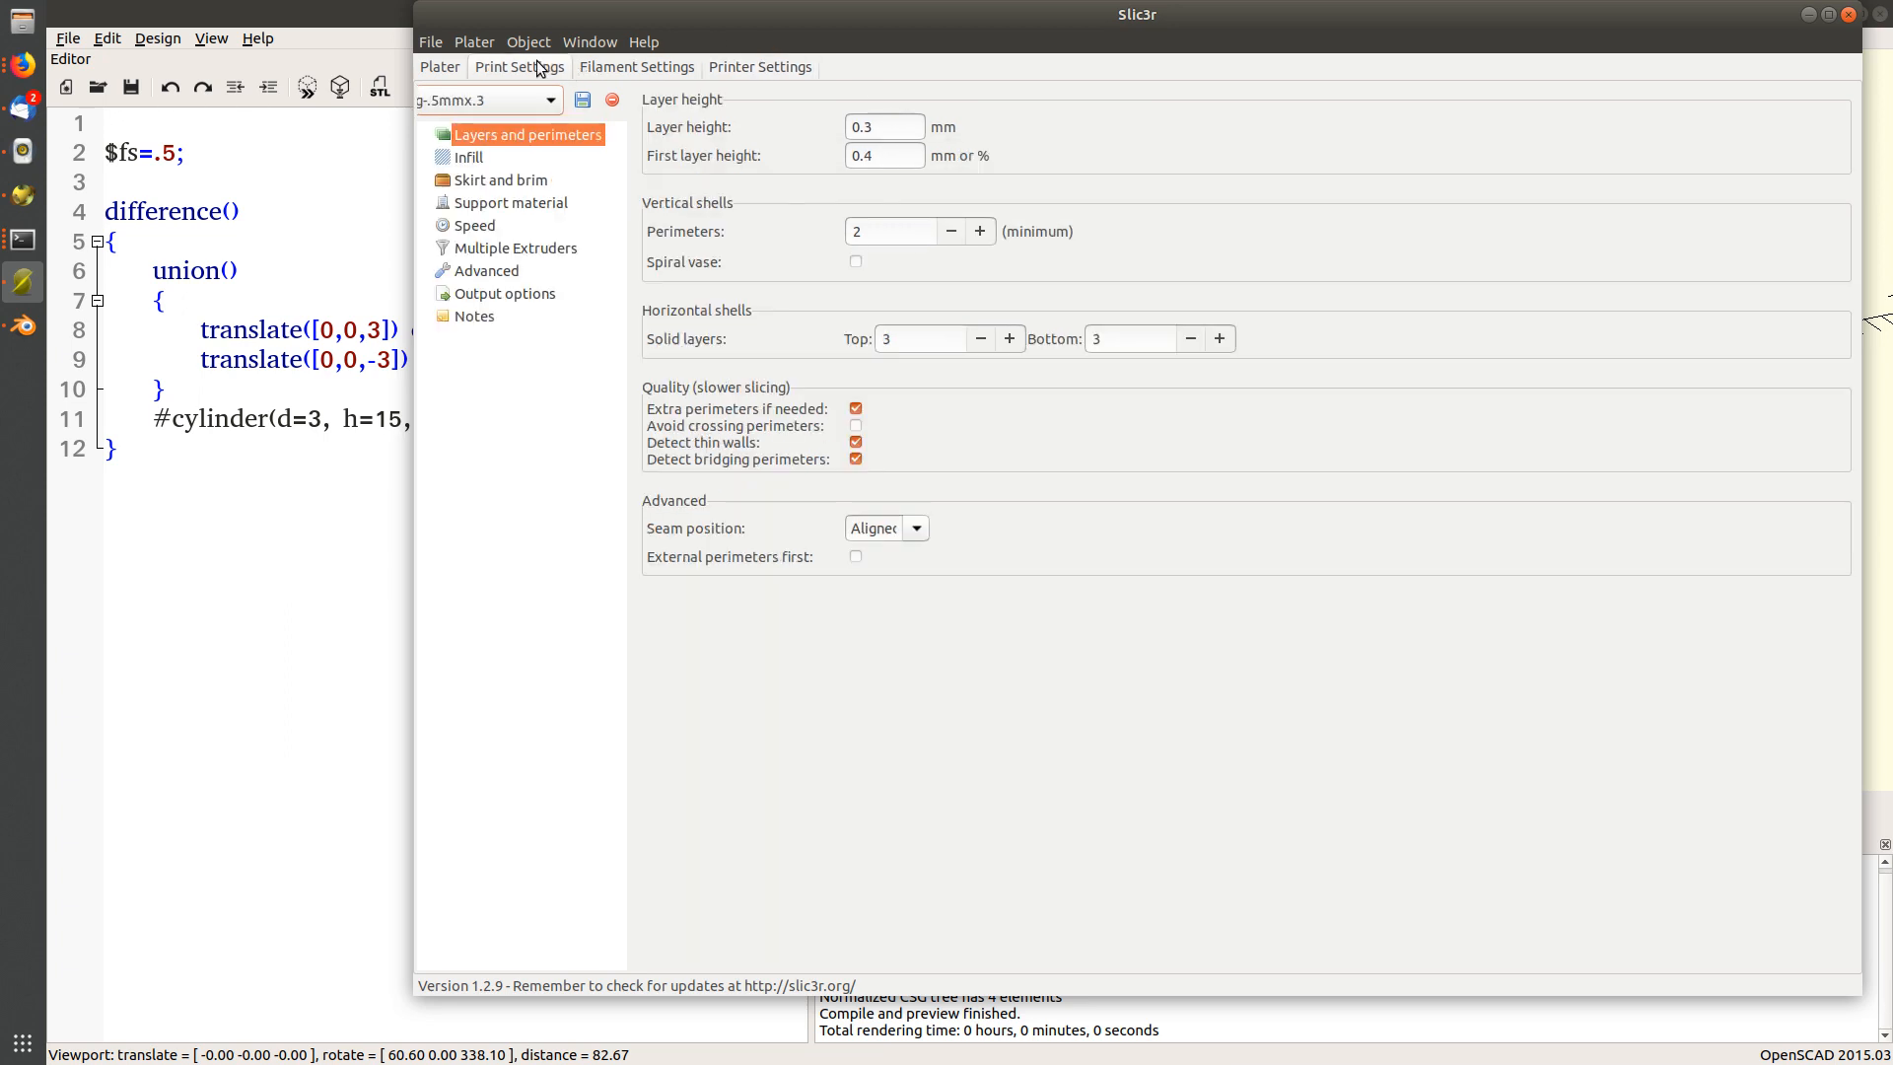
left_click(899, 126)
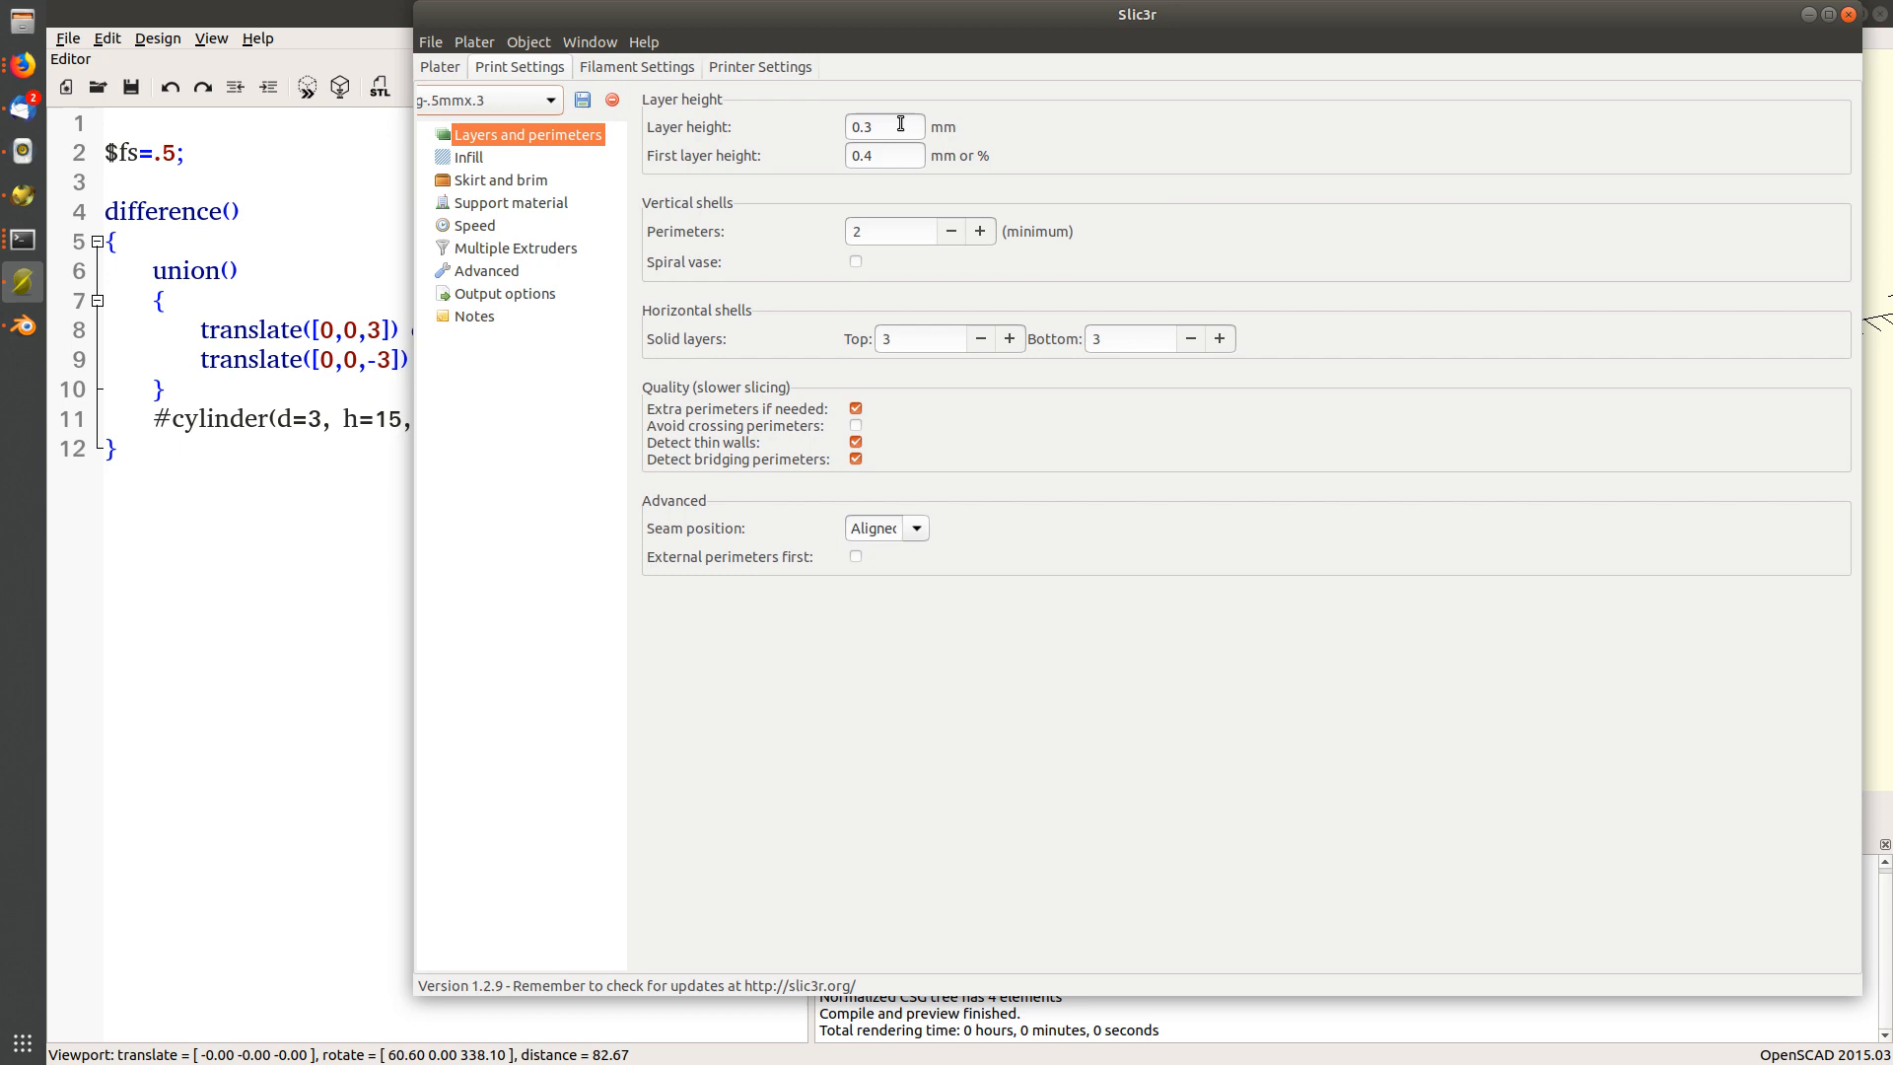
mouse_move(899, 125)
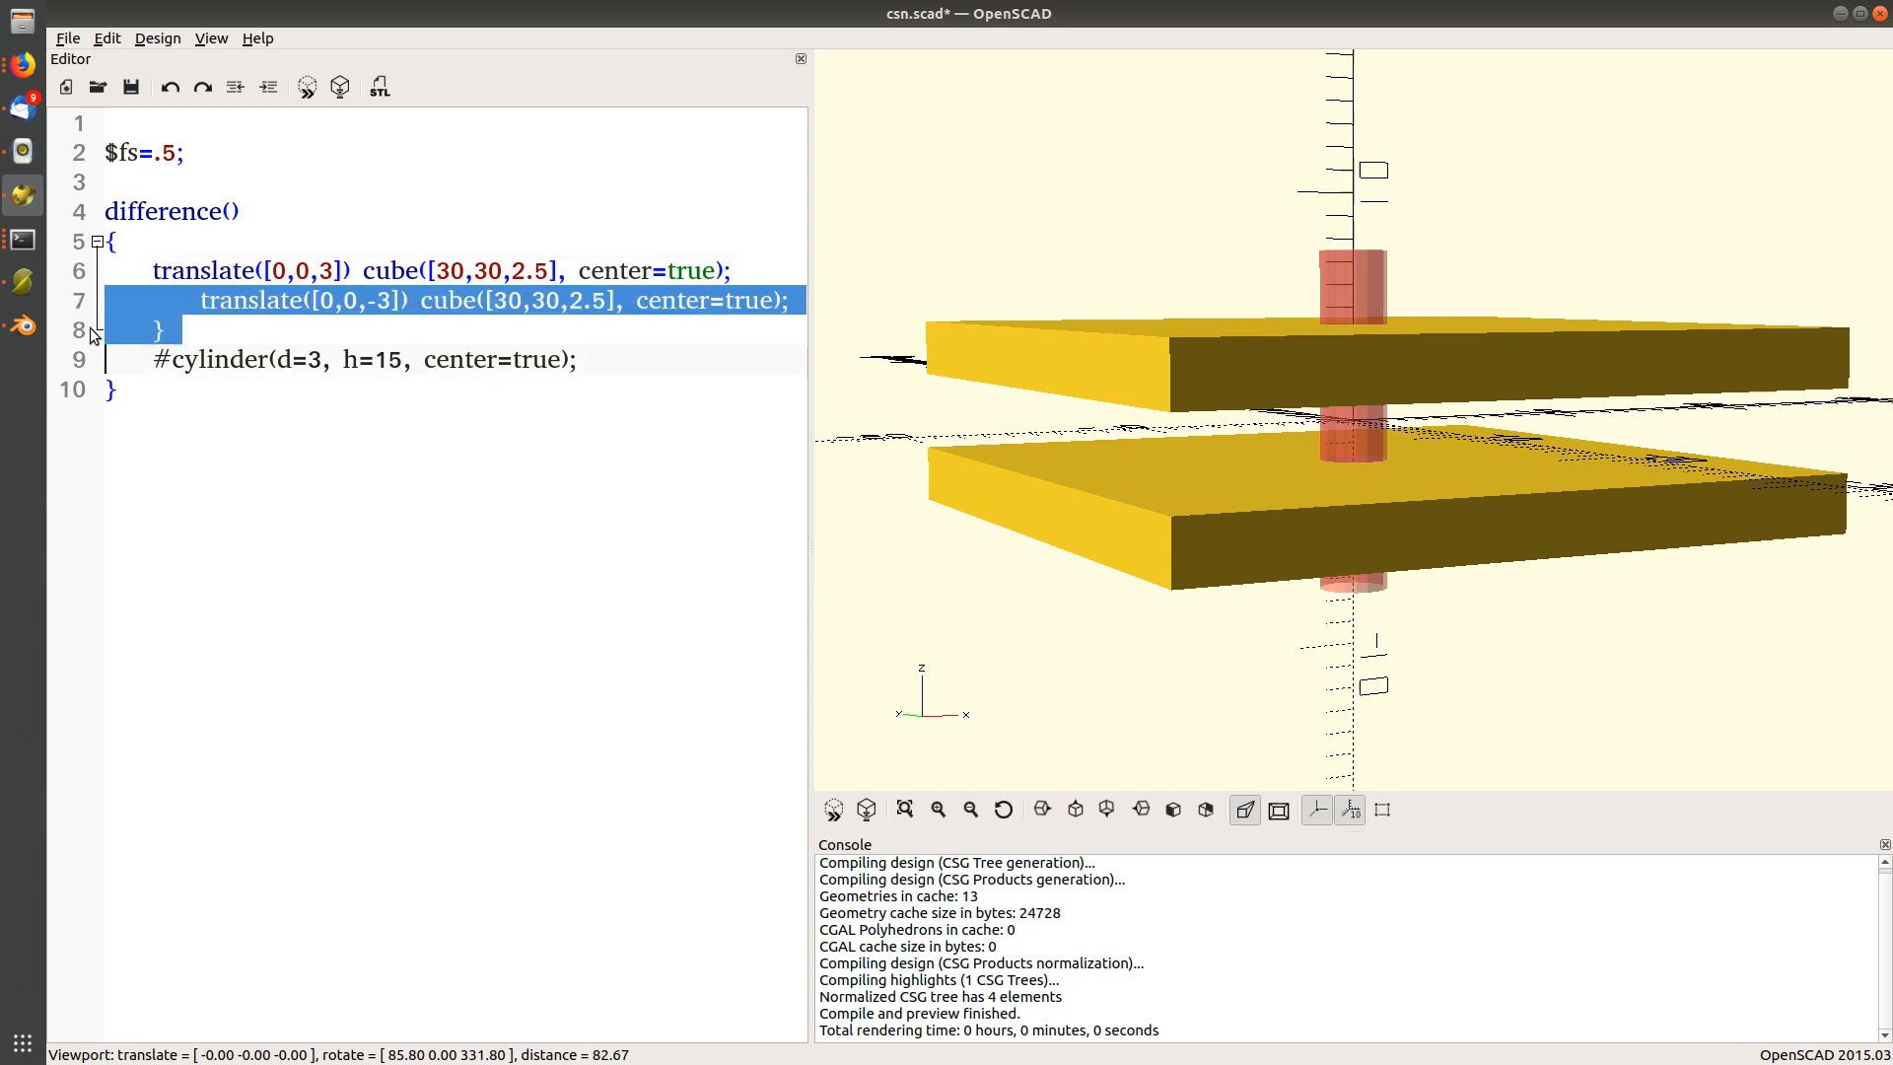
Reduce the script to one 30×30×5 slab translated to [0,0,-2.5] with the 3 mm hole cut through.
key("Delete")
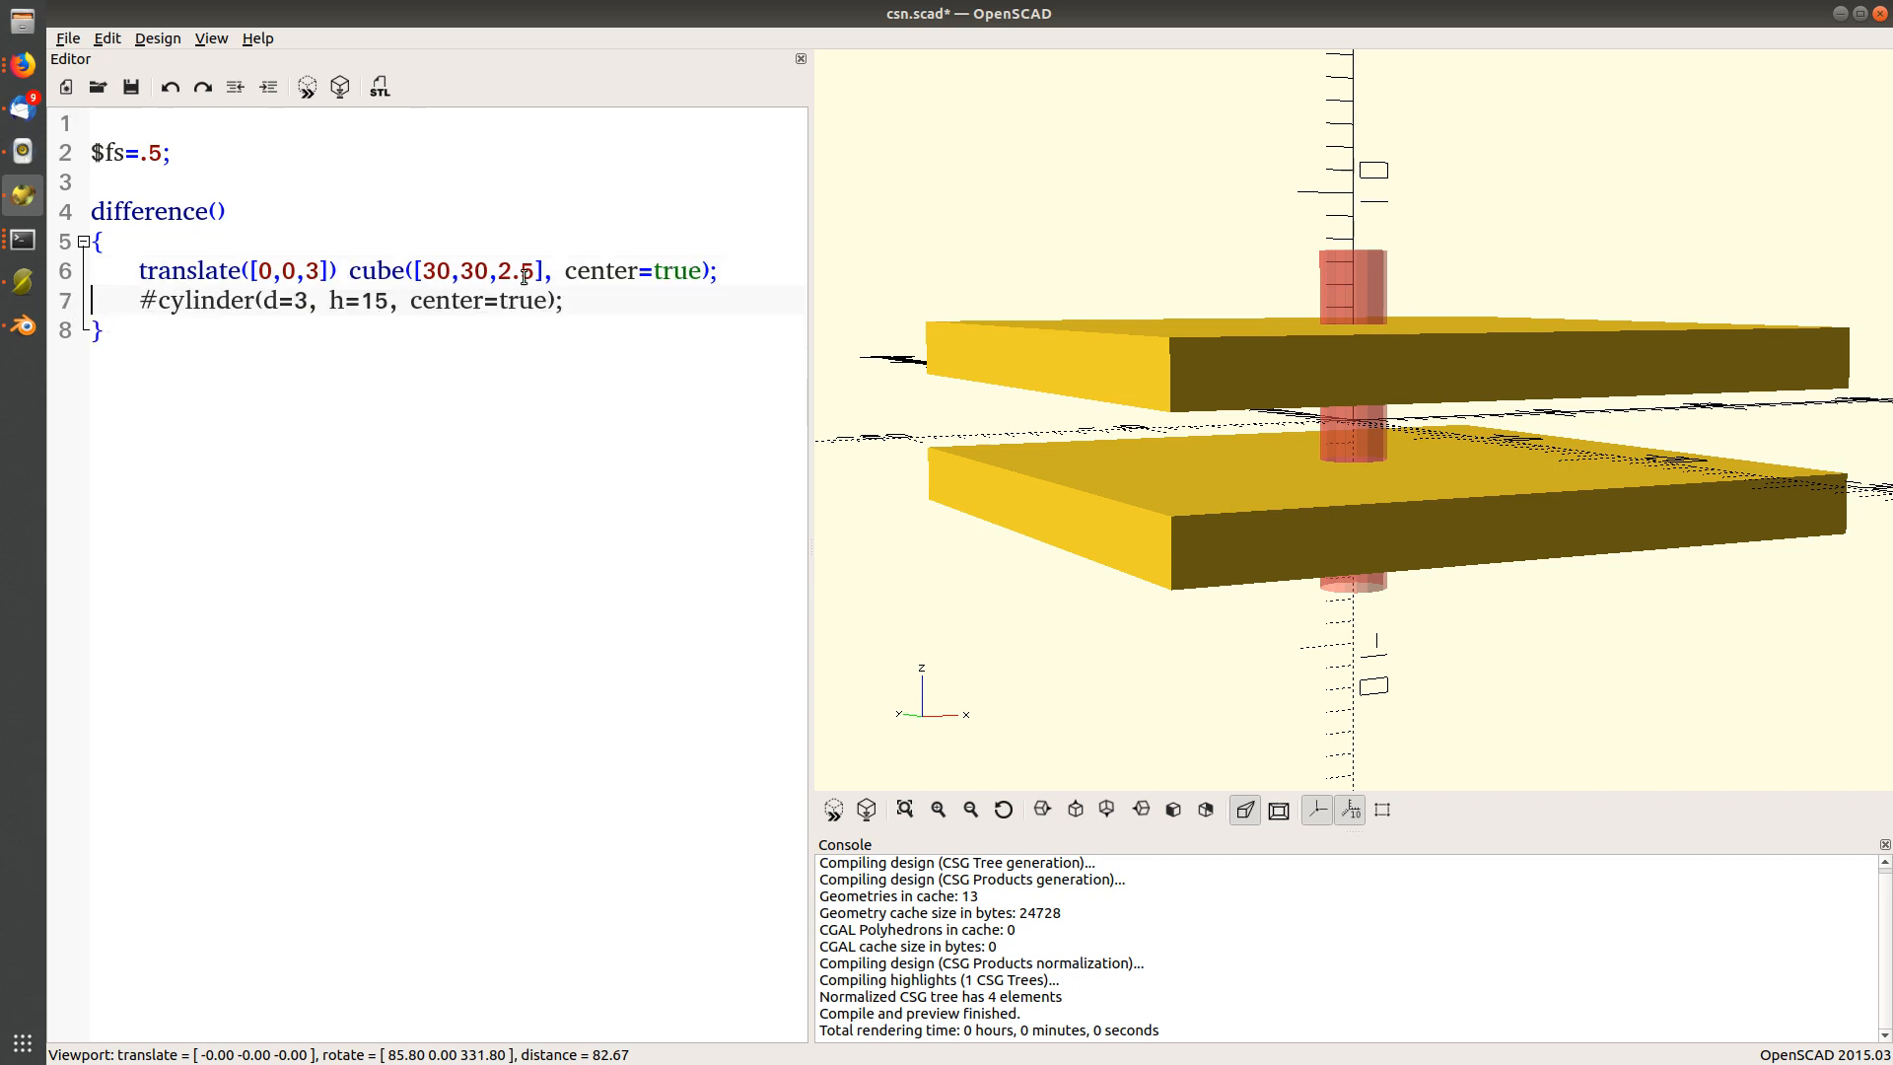
left_click_drag(136, 270, 310, 270)
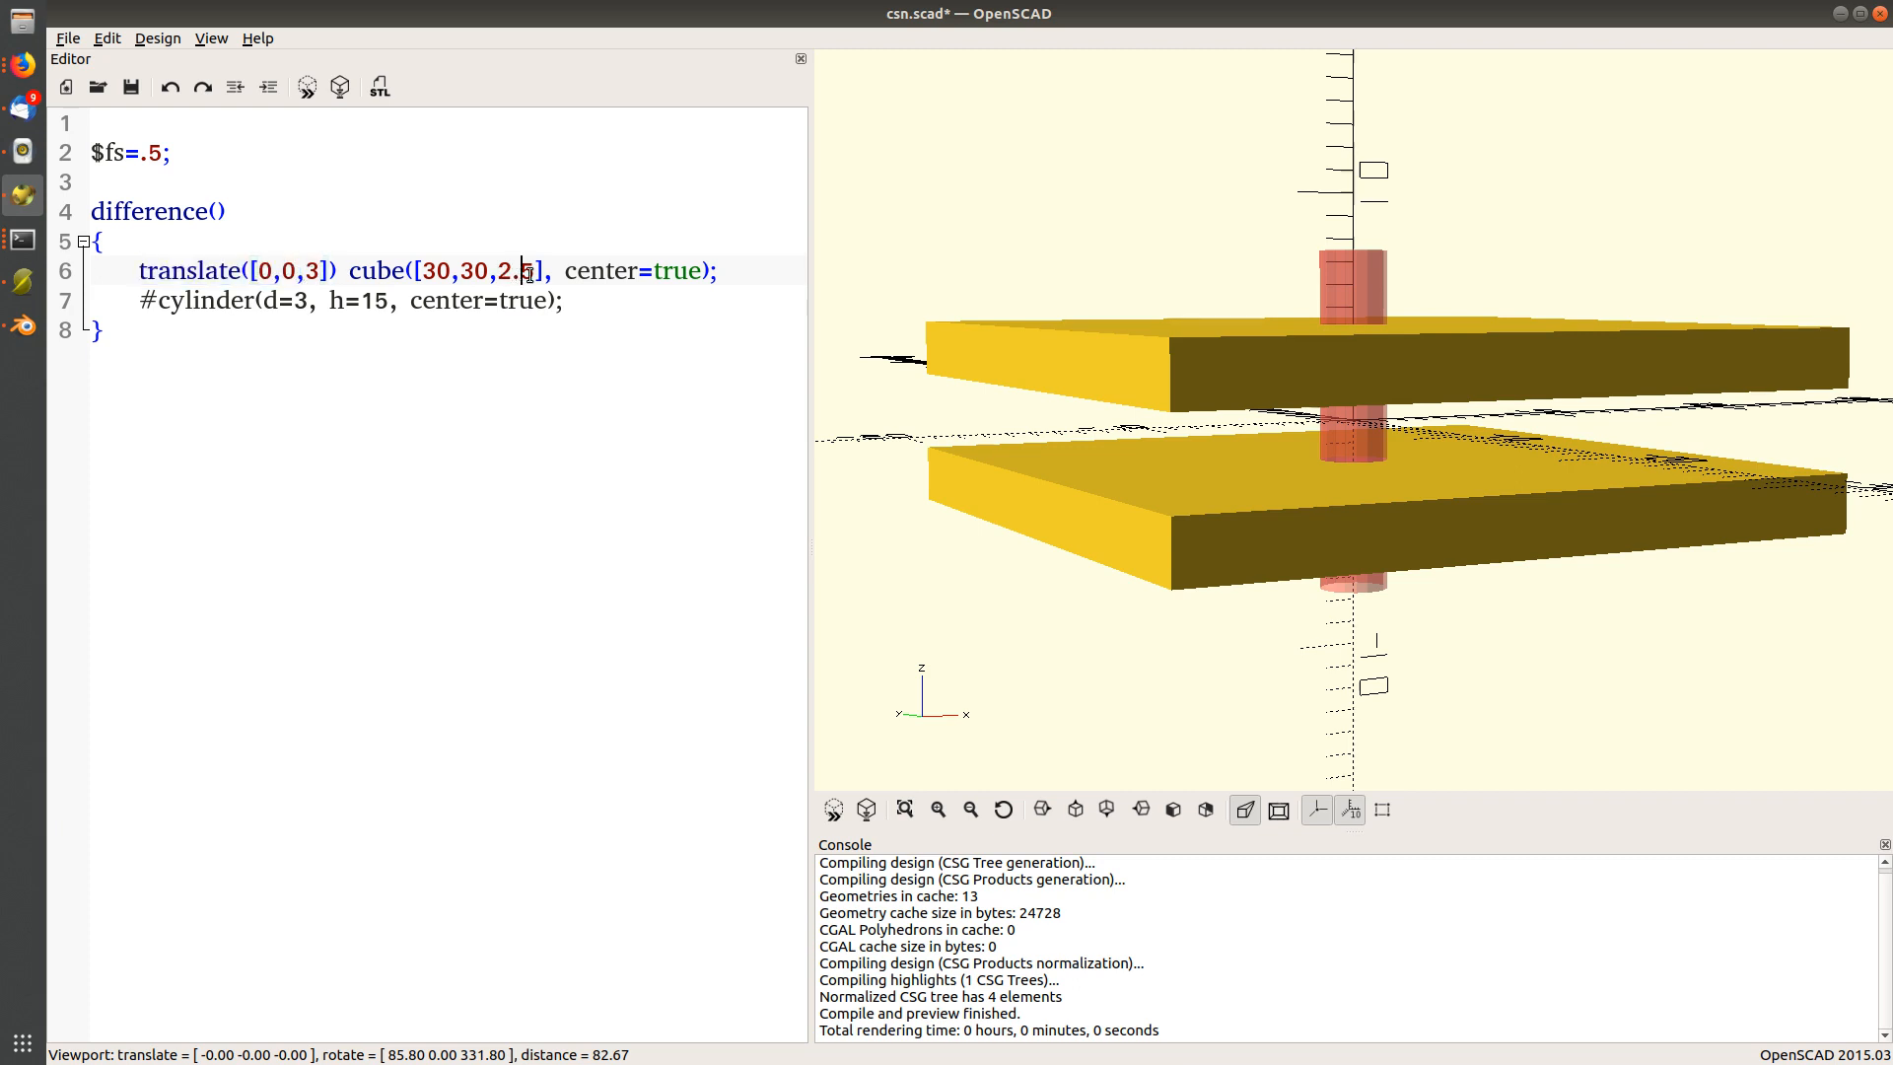
type("5")
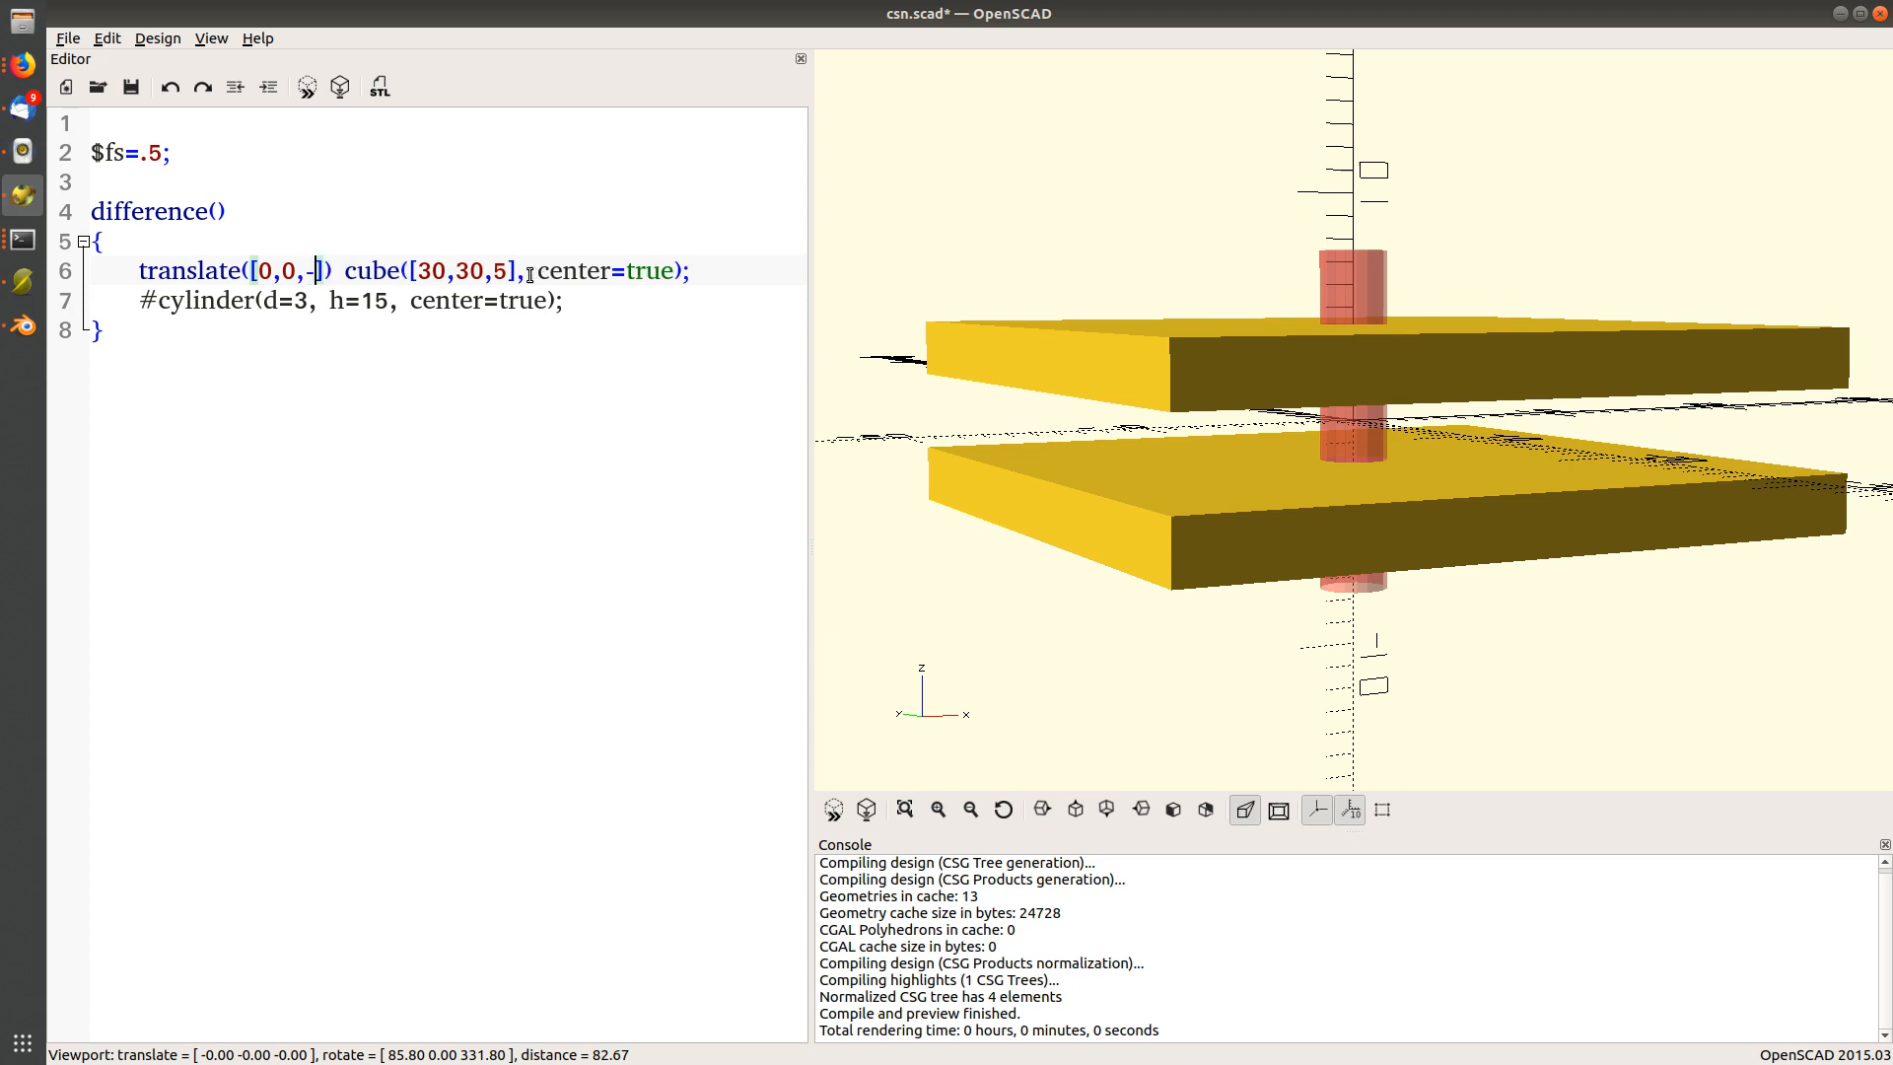
type(".25")
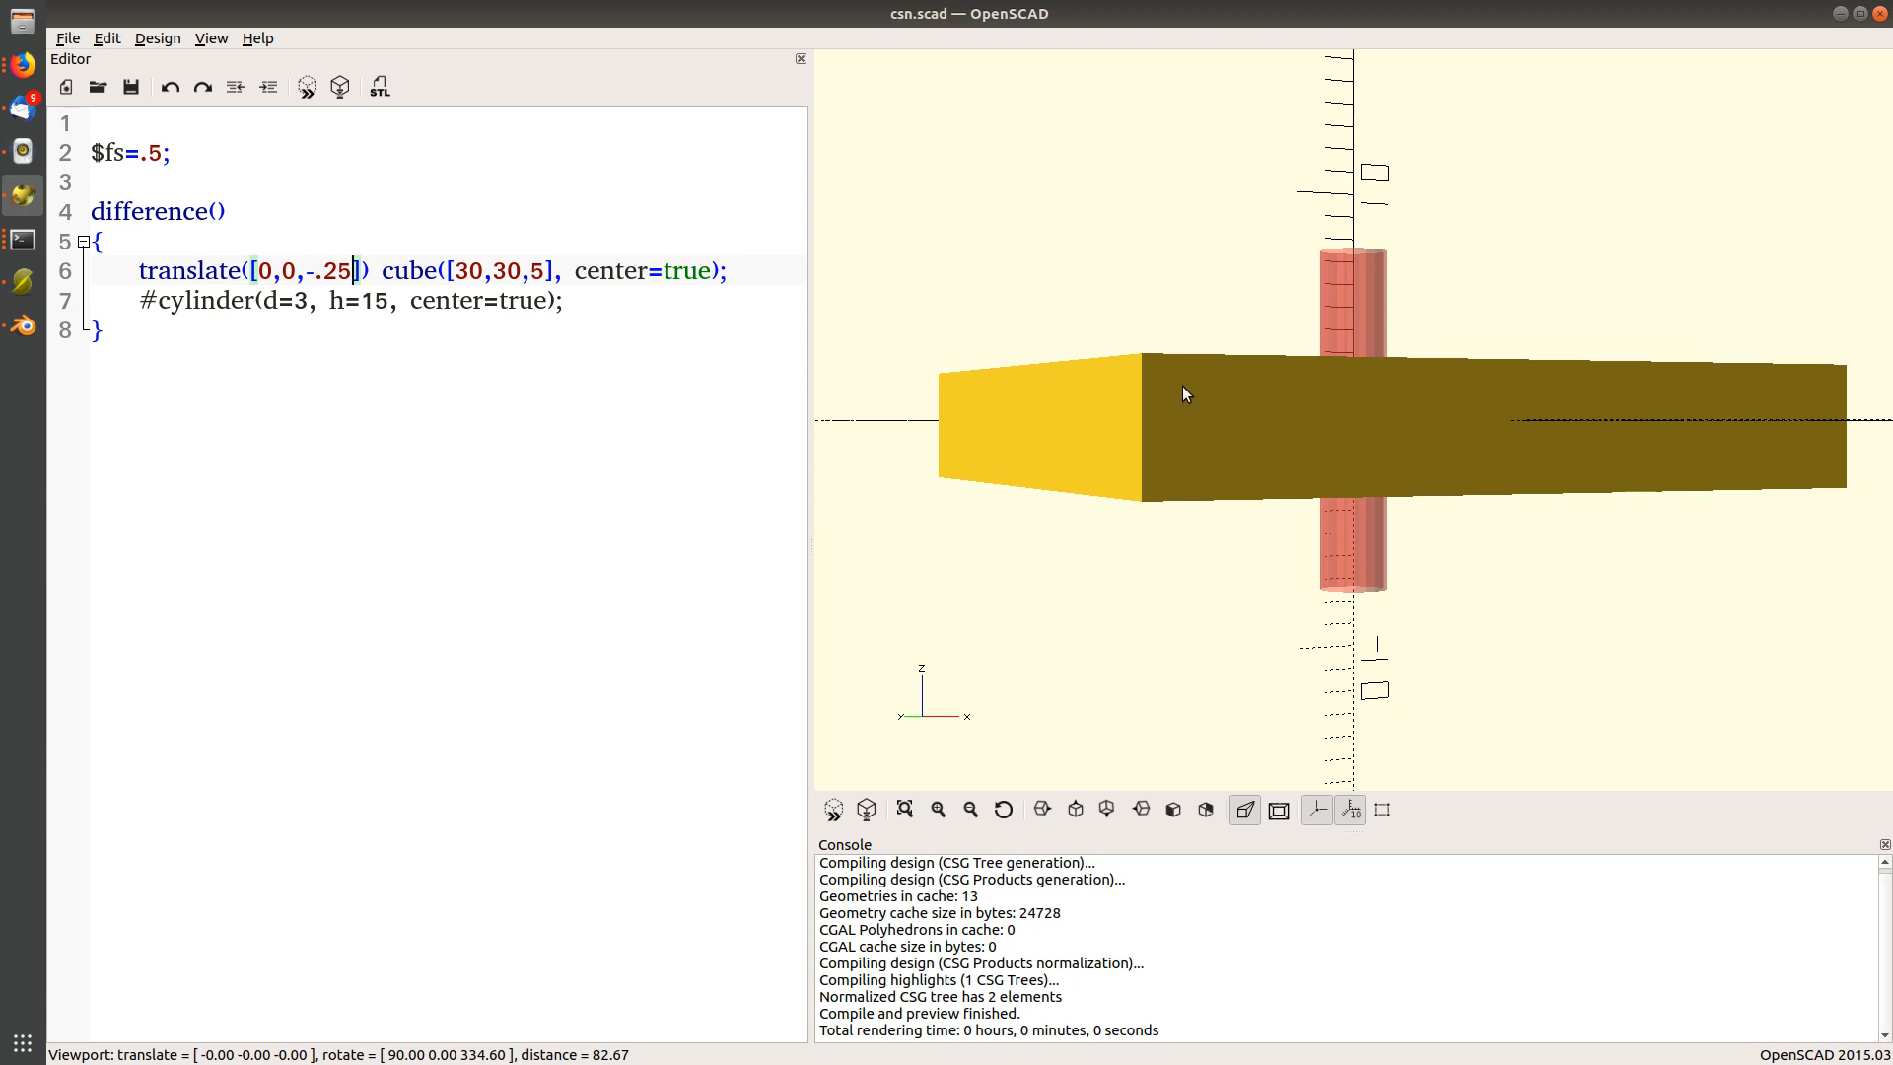
left_click_drag(1183, 394, 1169, 402)
type("2")
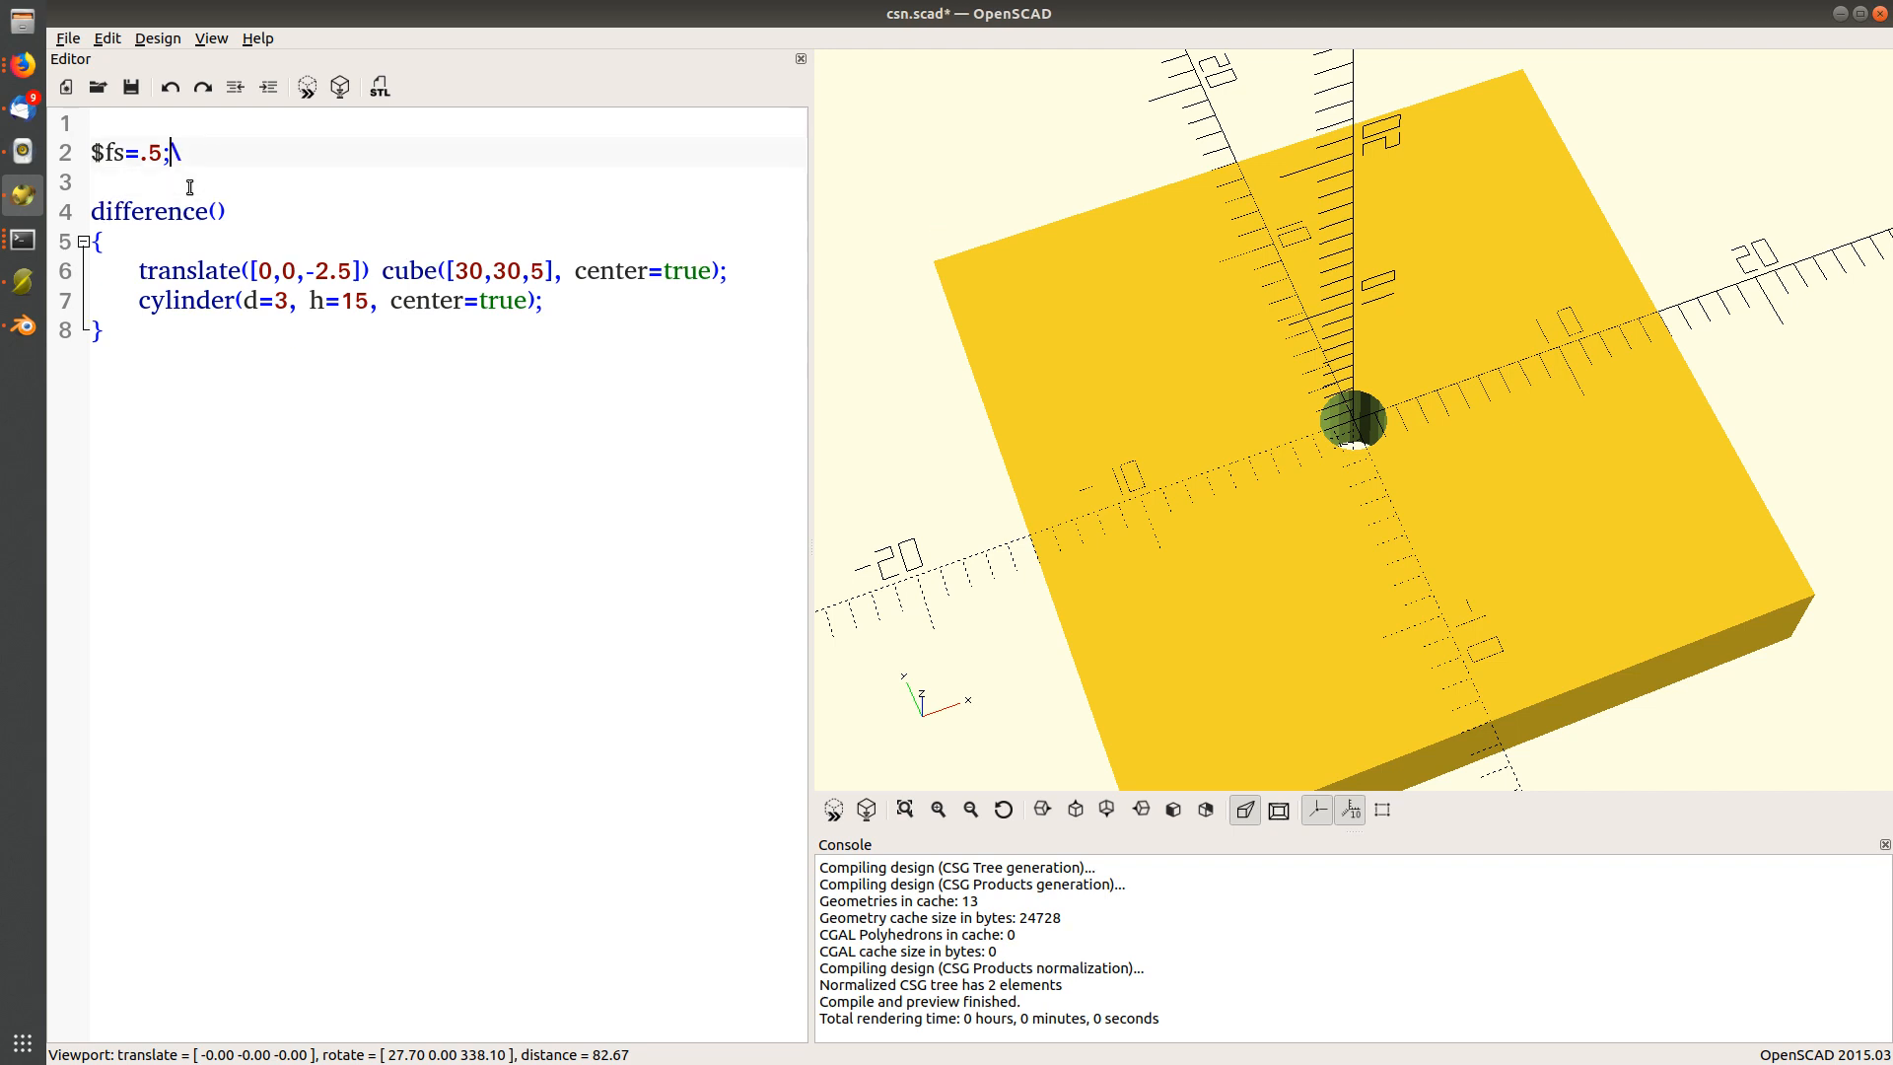
Define variables m3bore=3 and m3nut=6.2 at the top of the script.
type("m")
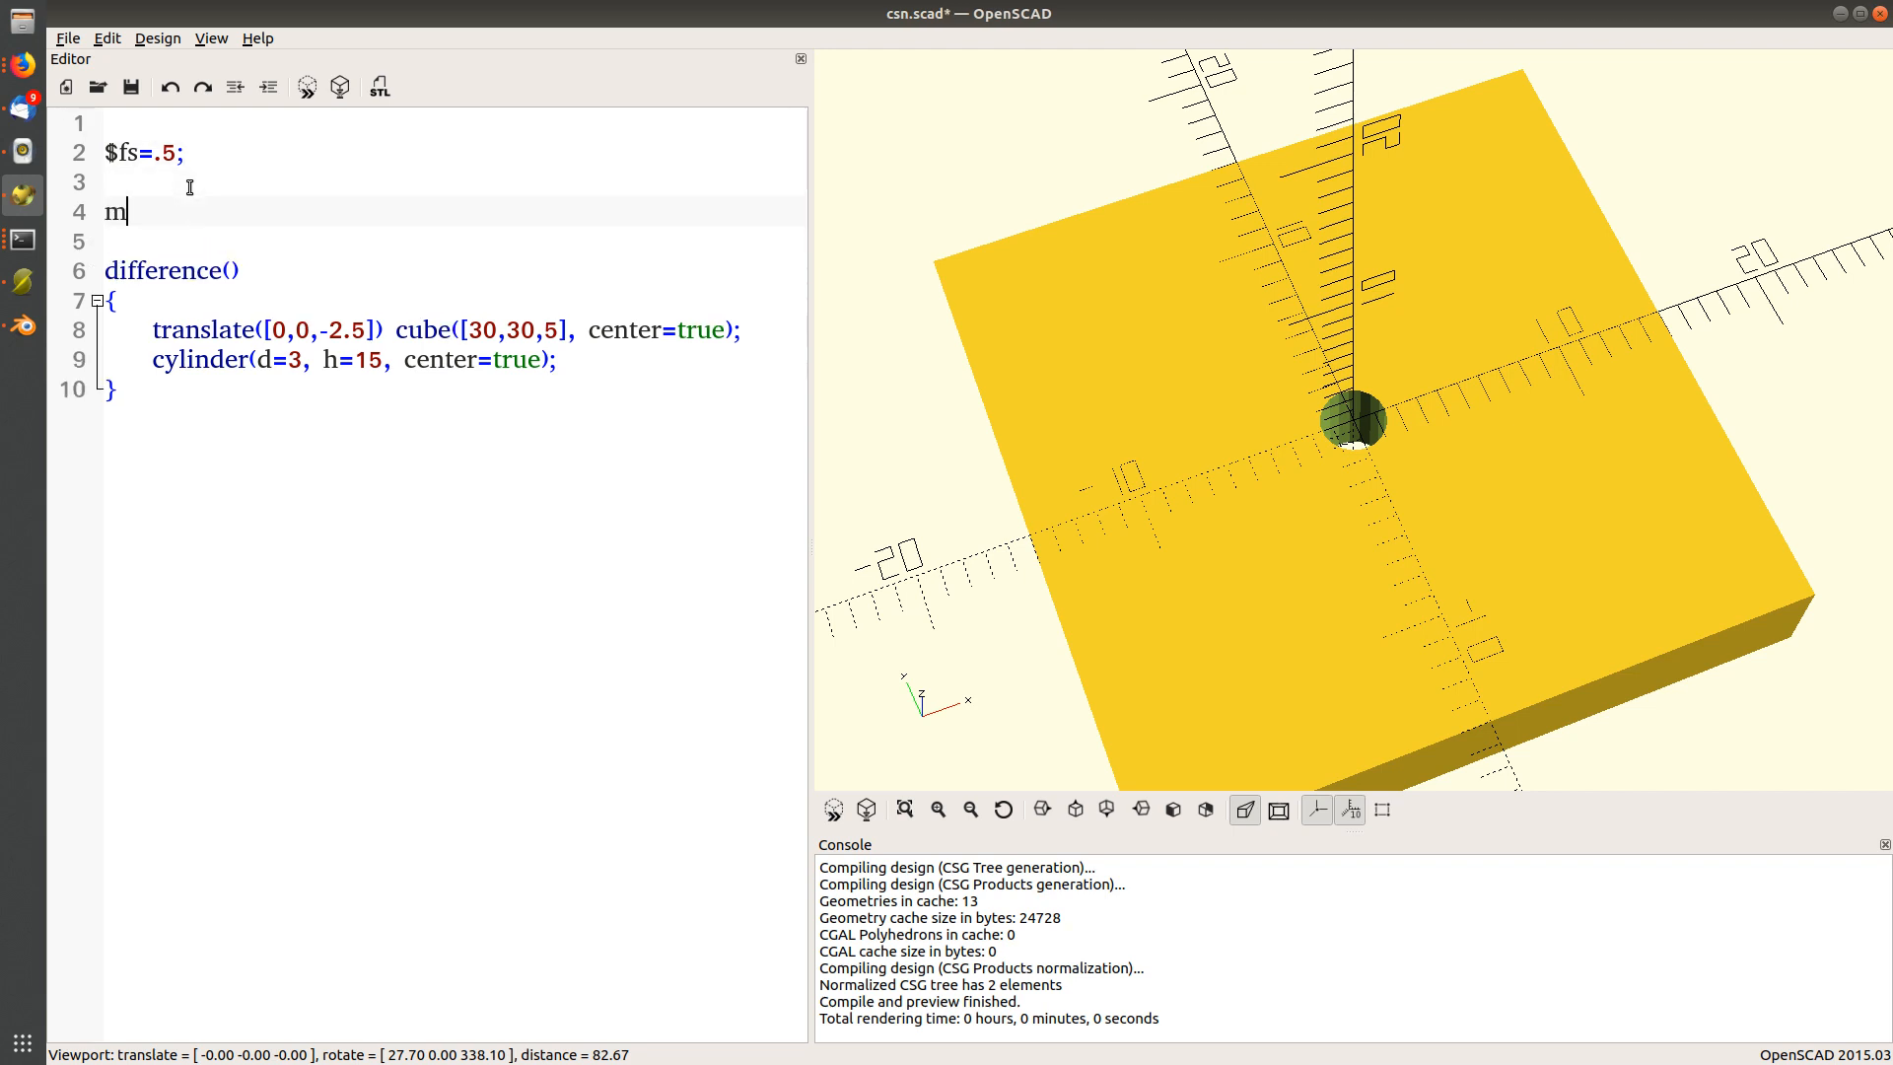
type("3bore=3")
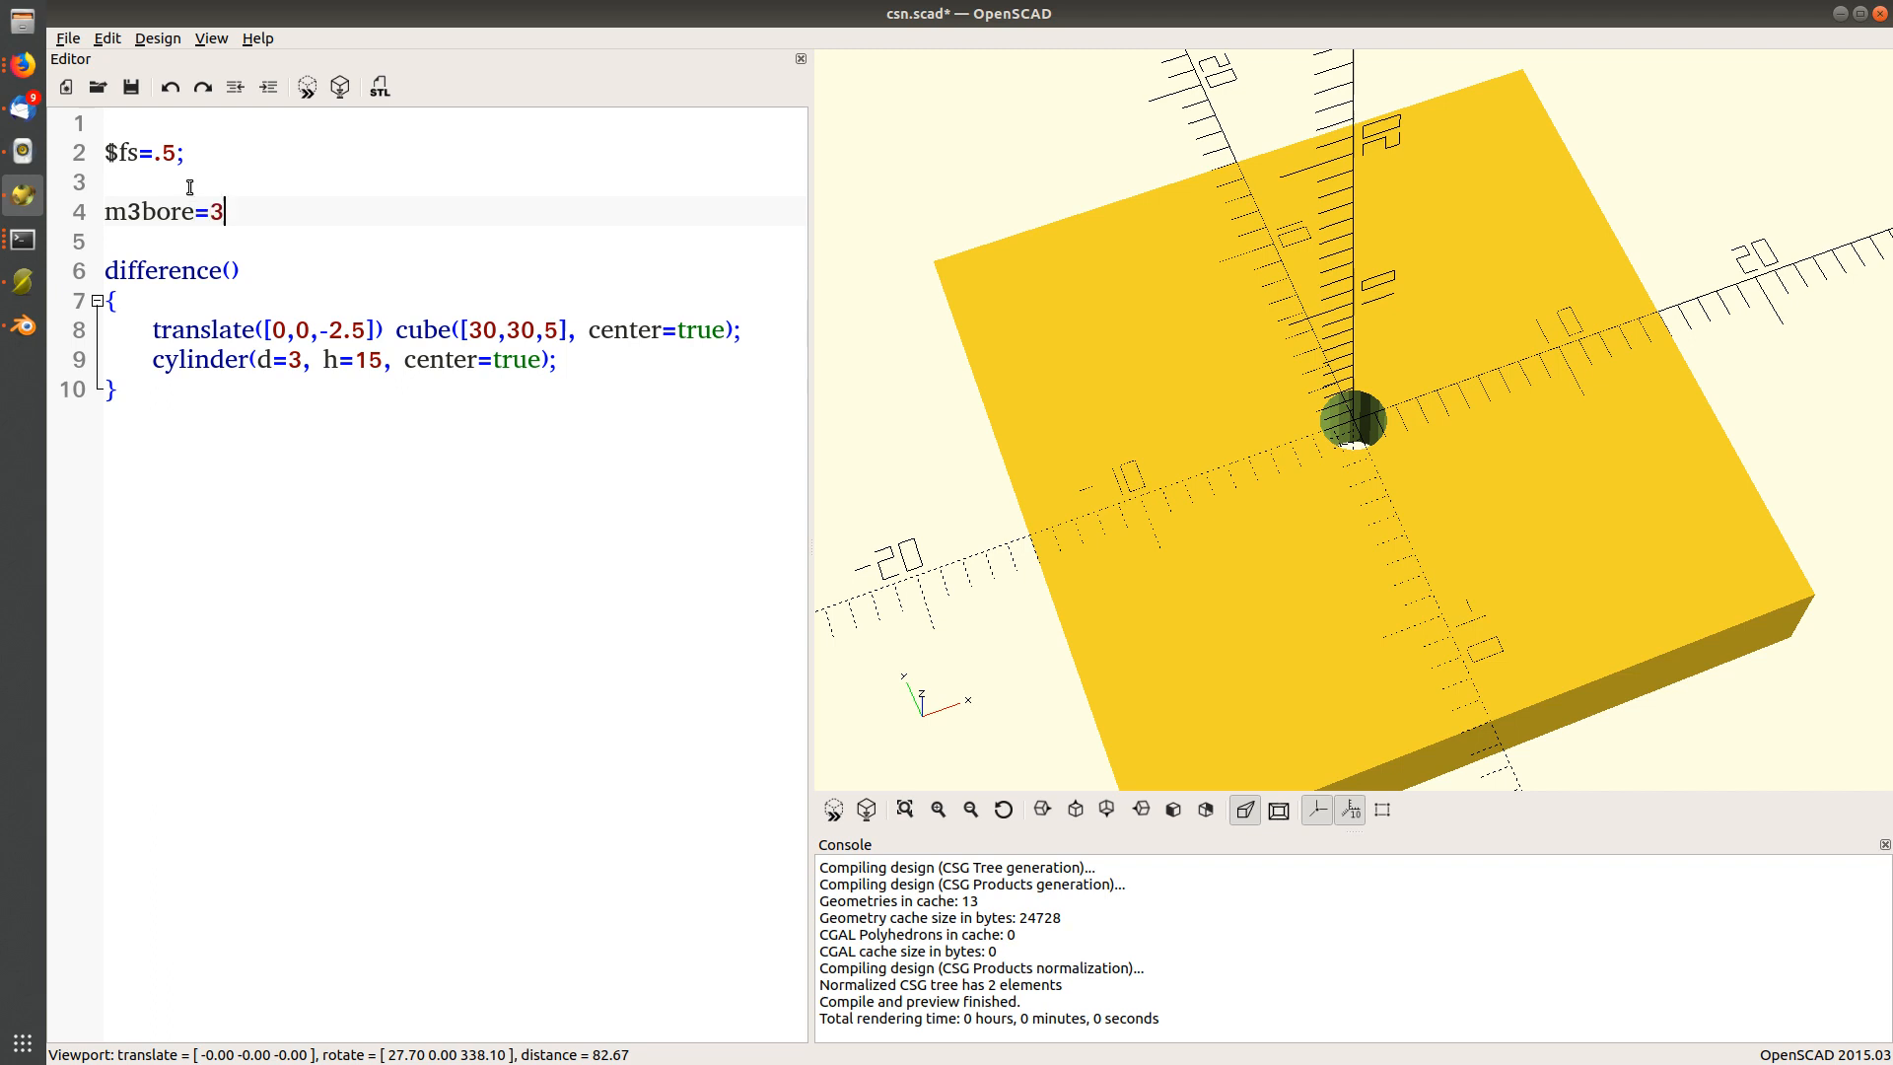
type(";")
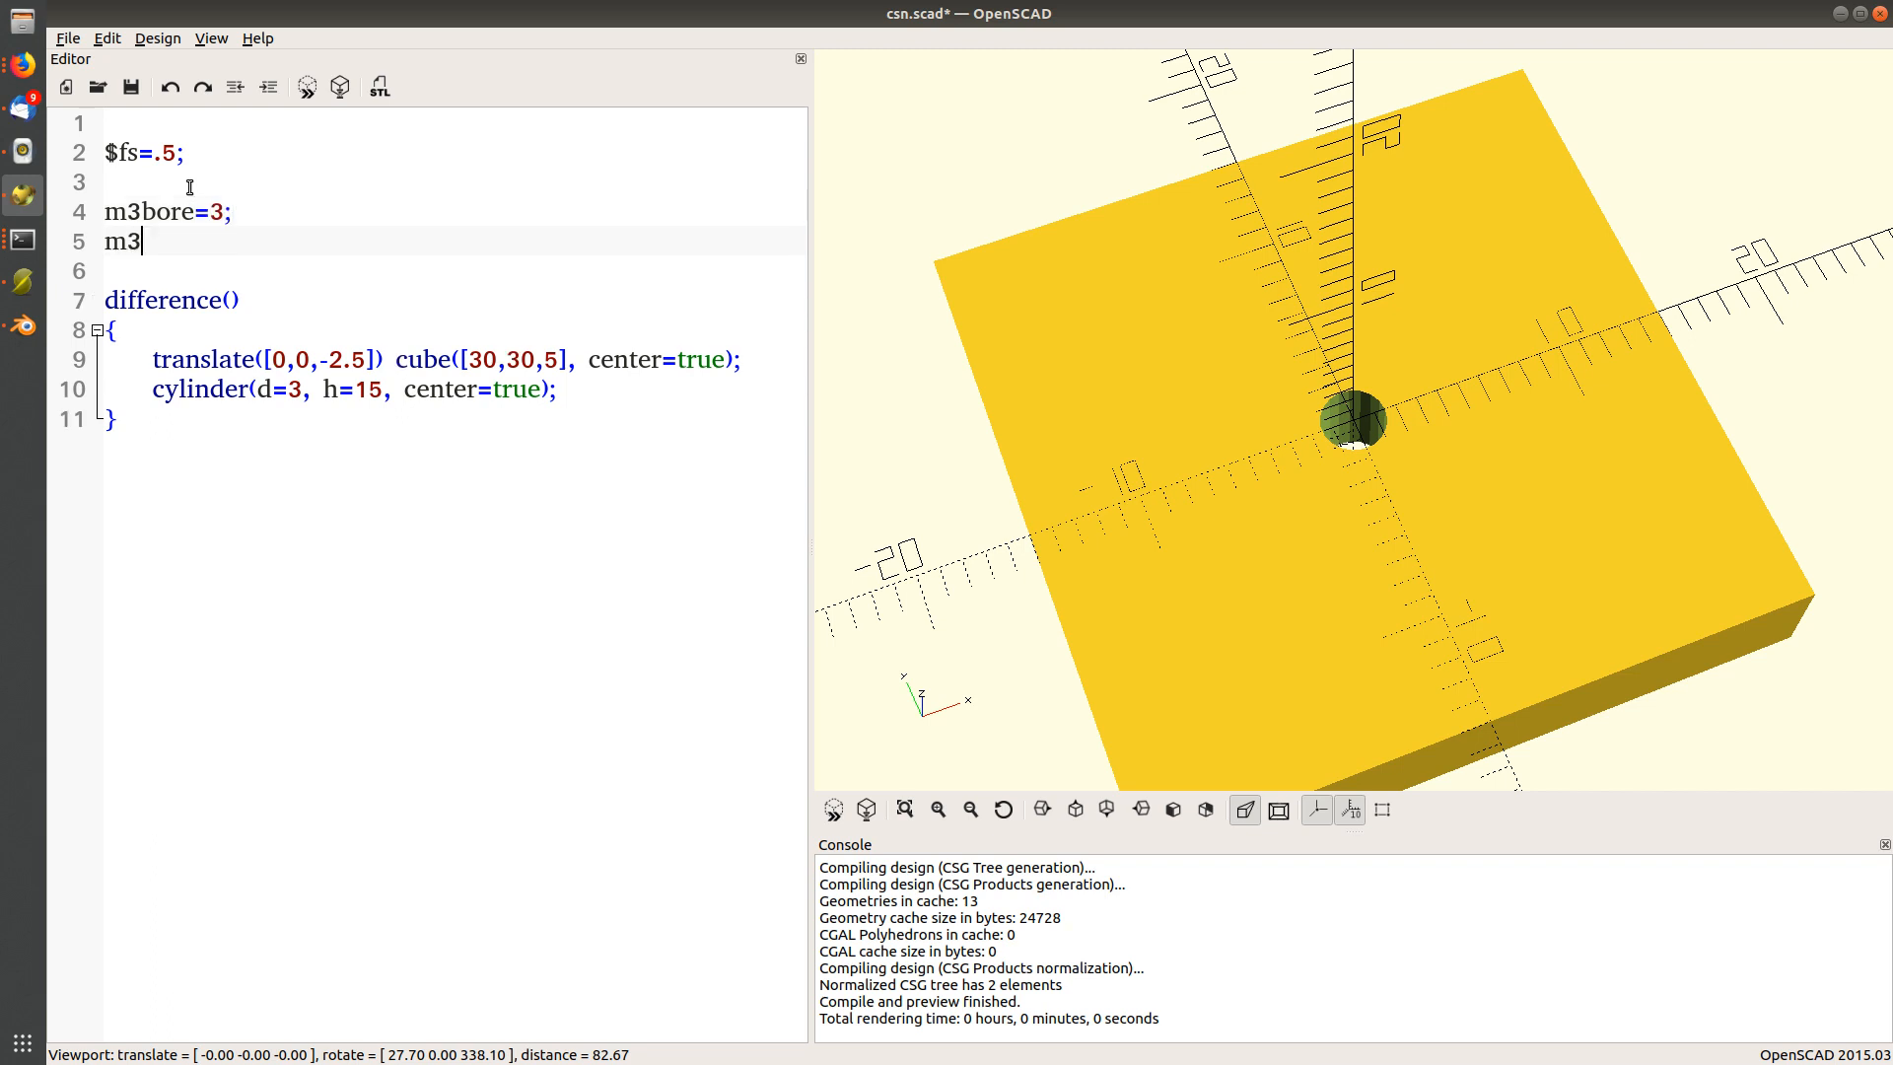
type("nut")
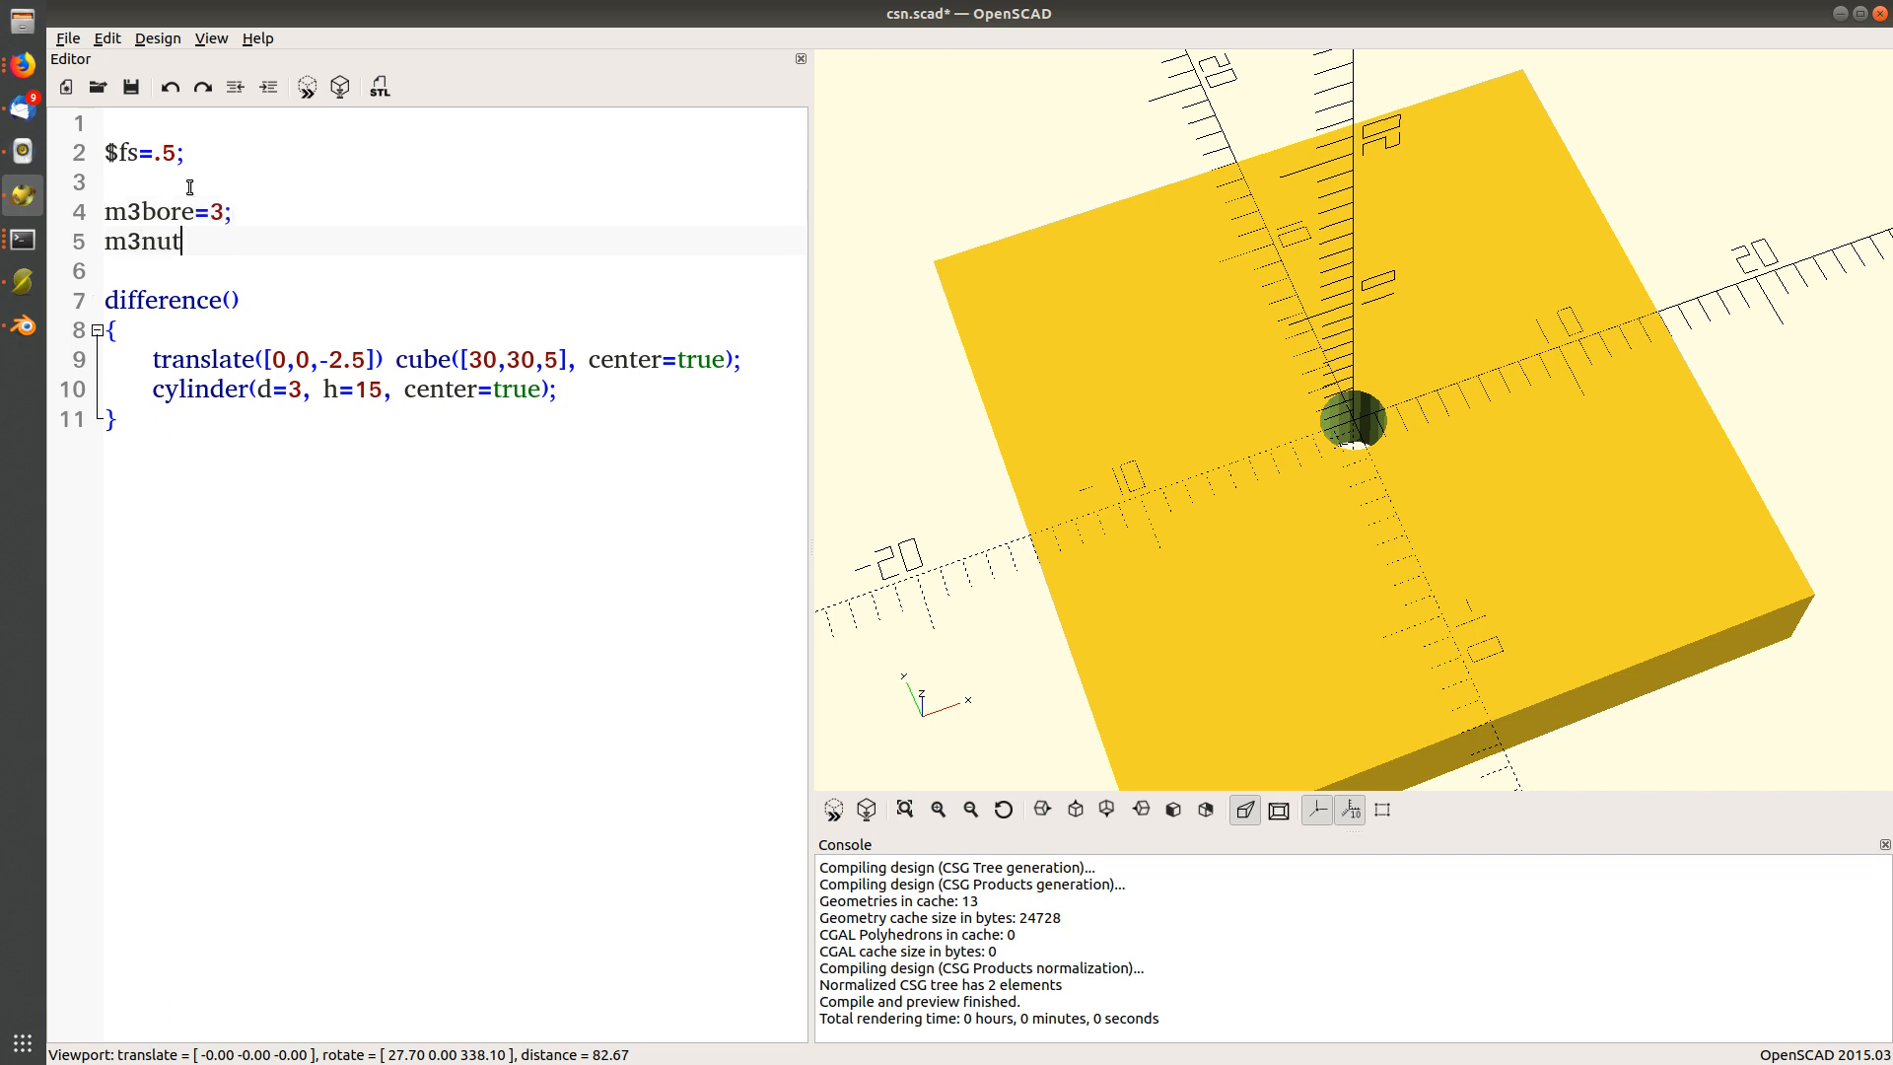
type("=")
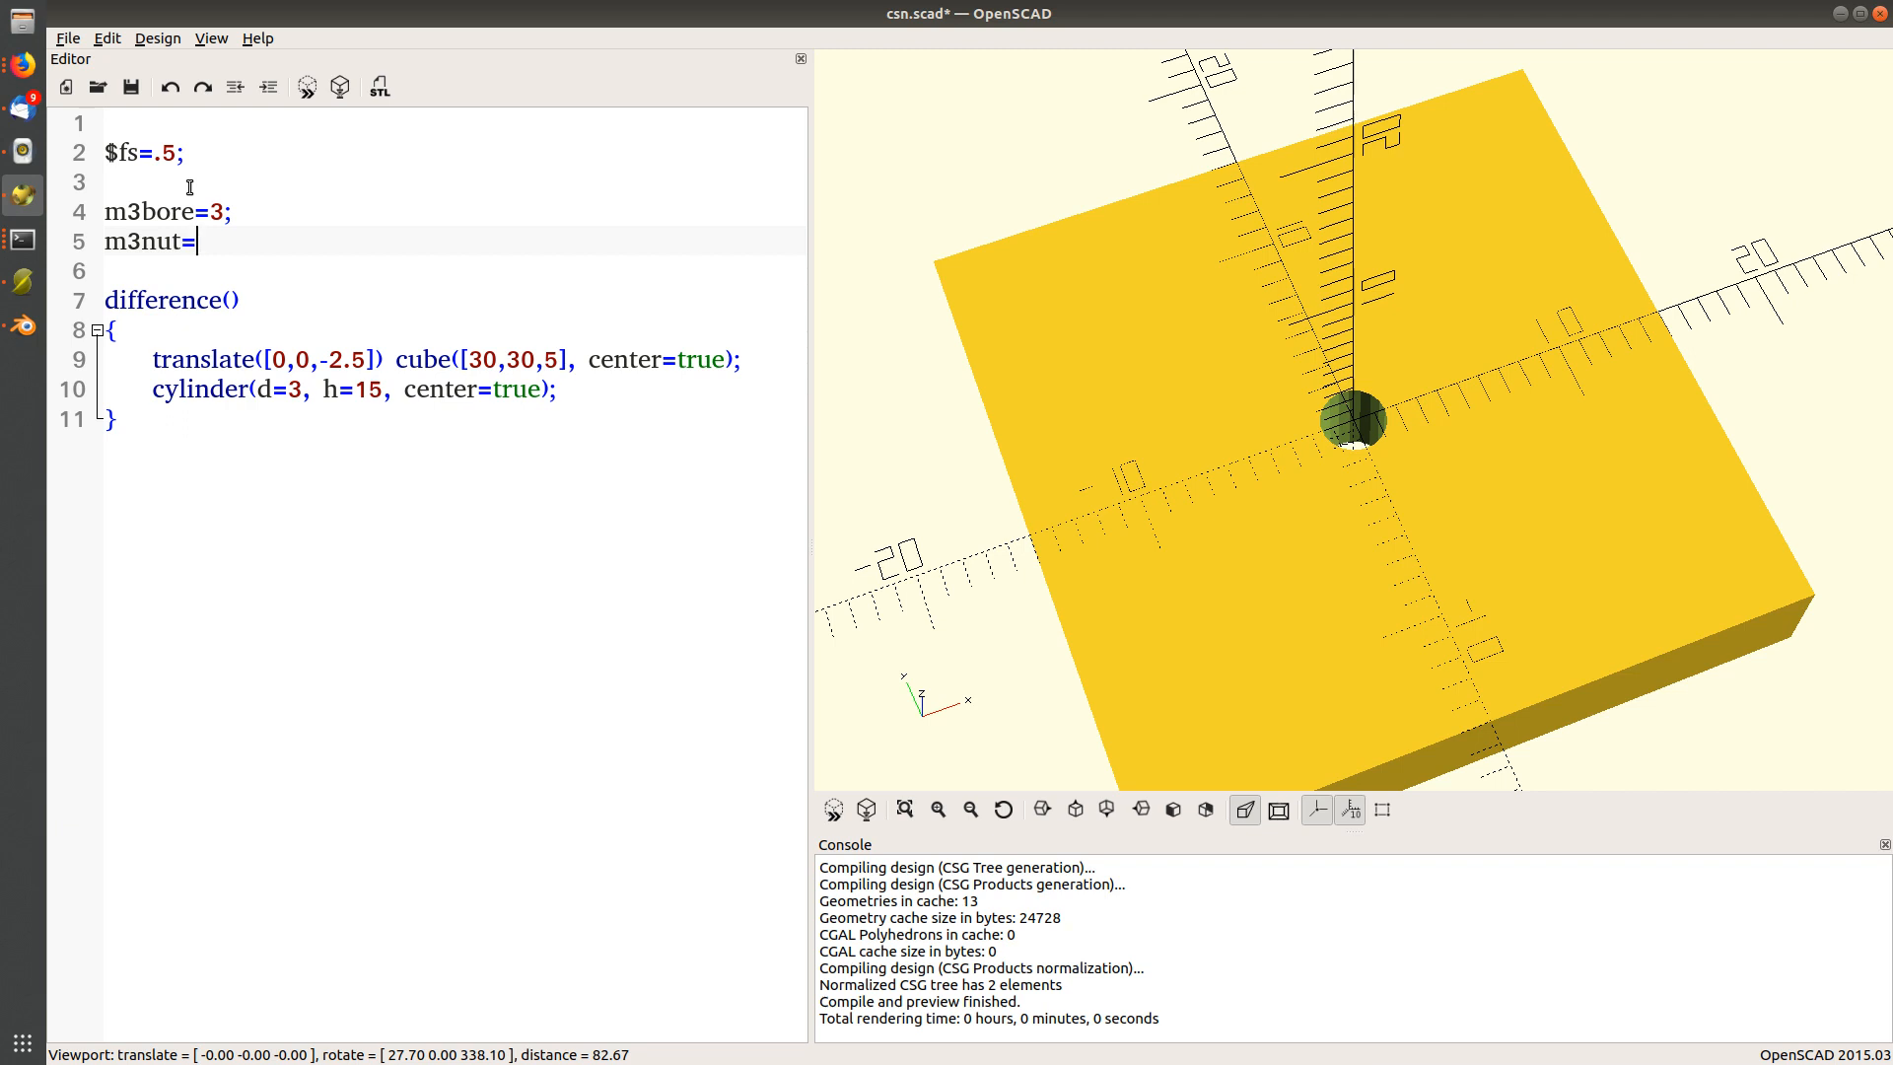
type("6.")
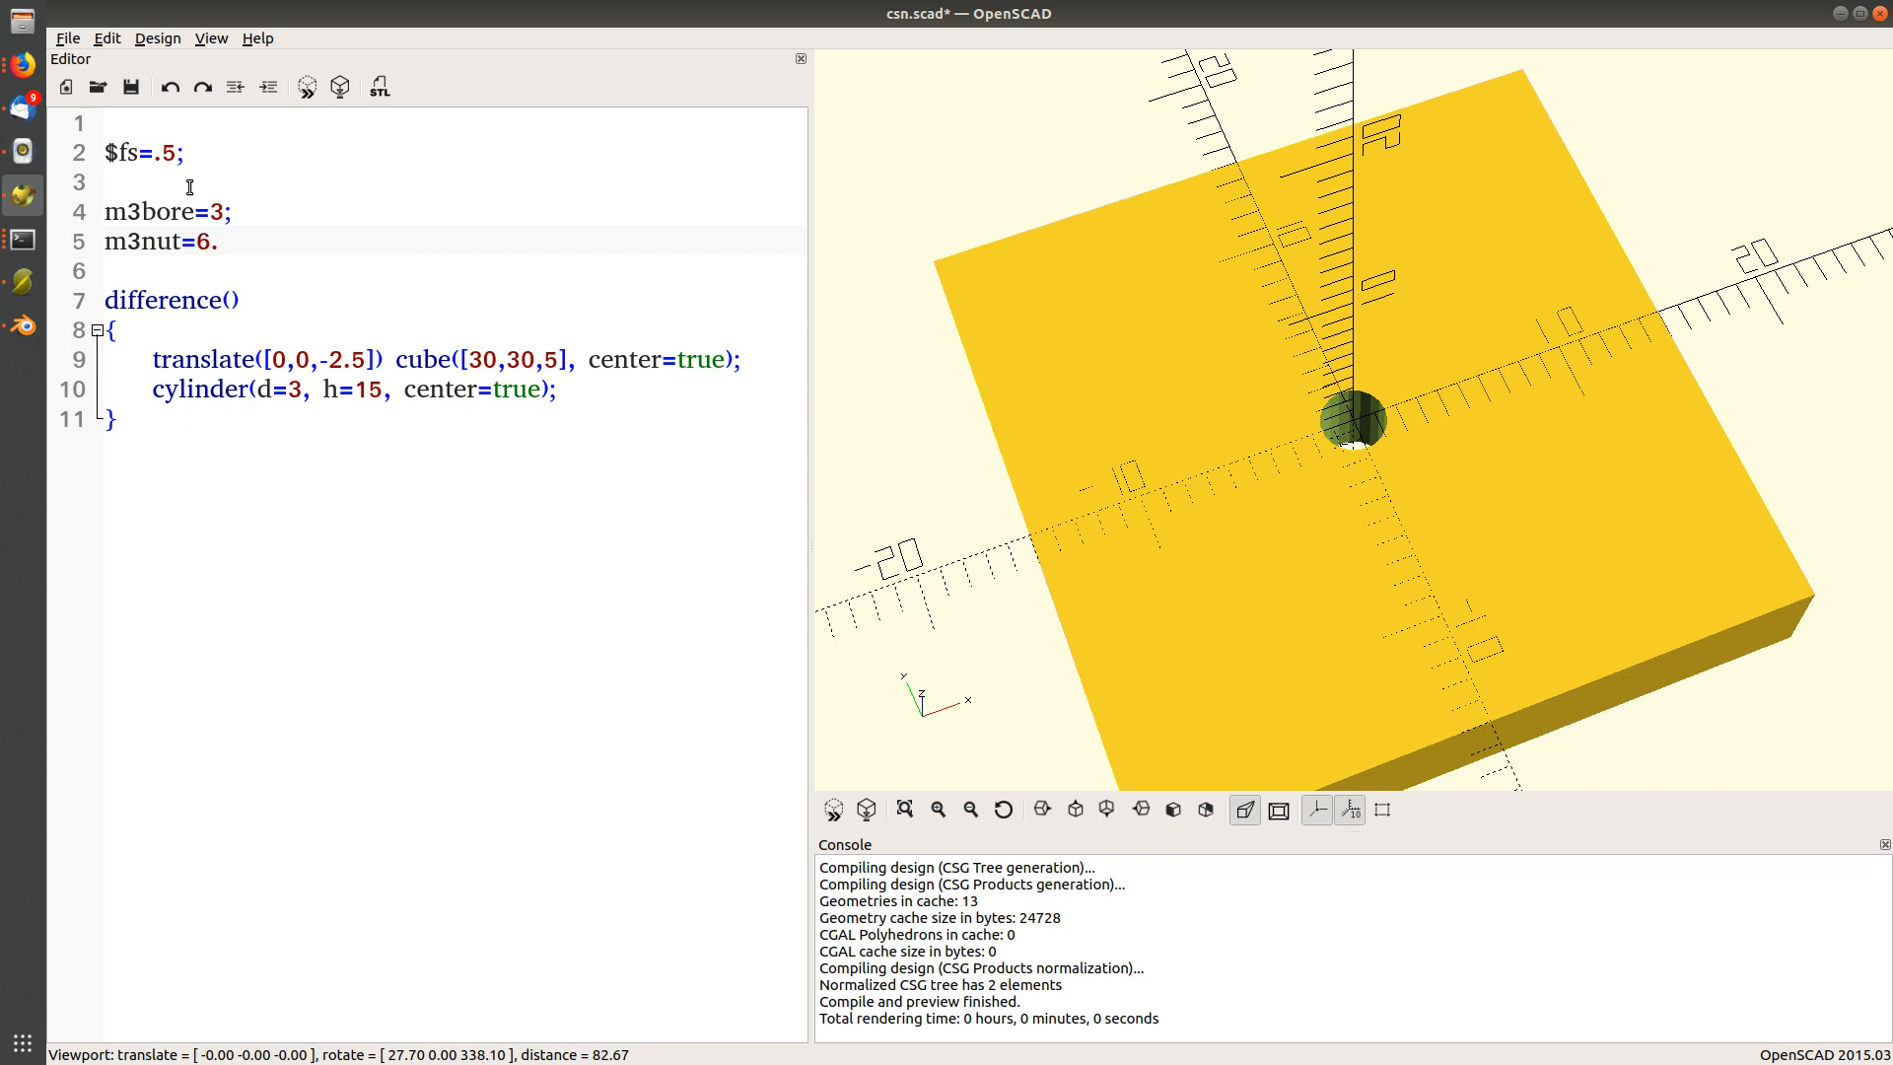
type("2;")
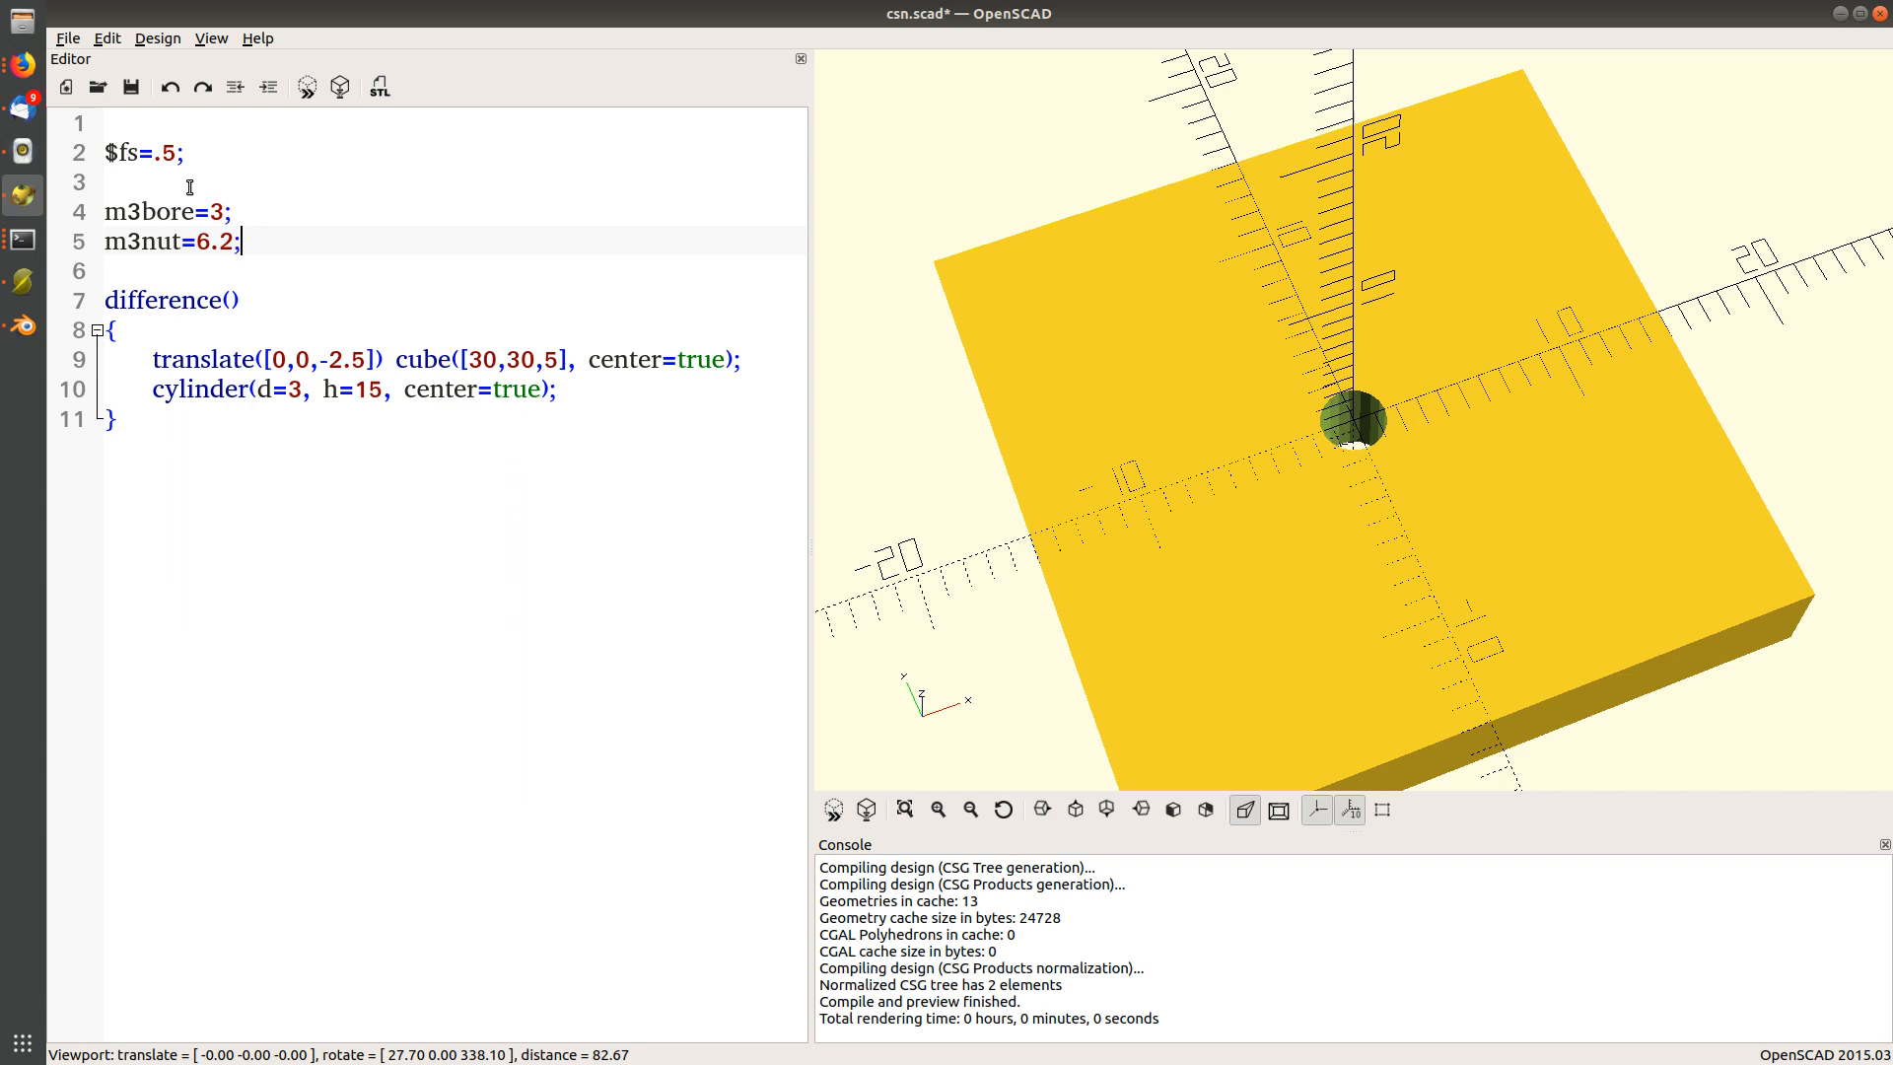
mouse_move(282, 248)
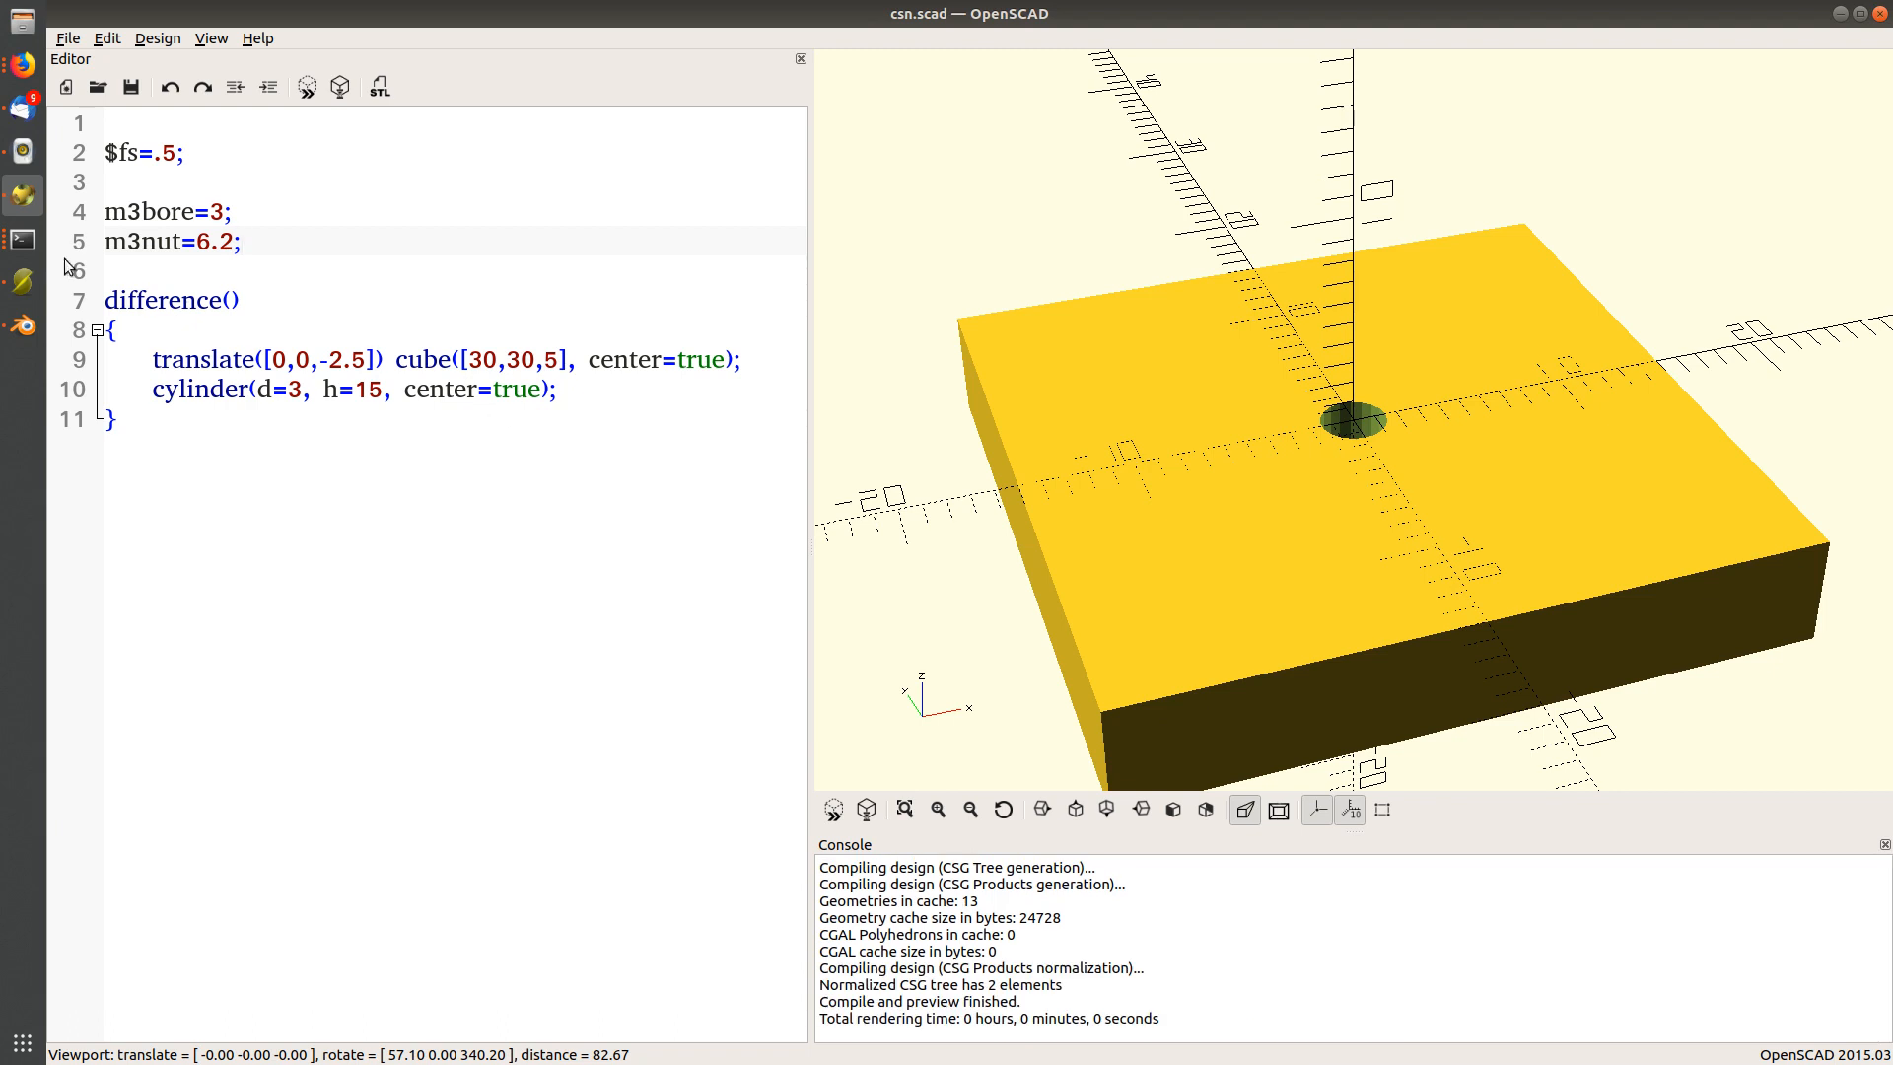
Make the hole cylinder's diameter use m3bore instead of the literal 3.
double_click(150, 211)
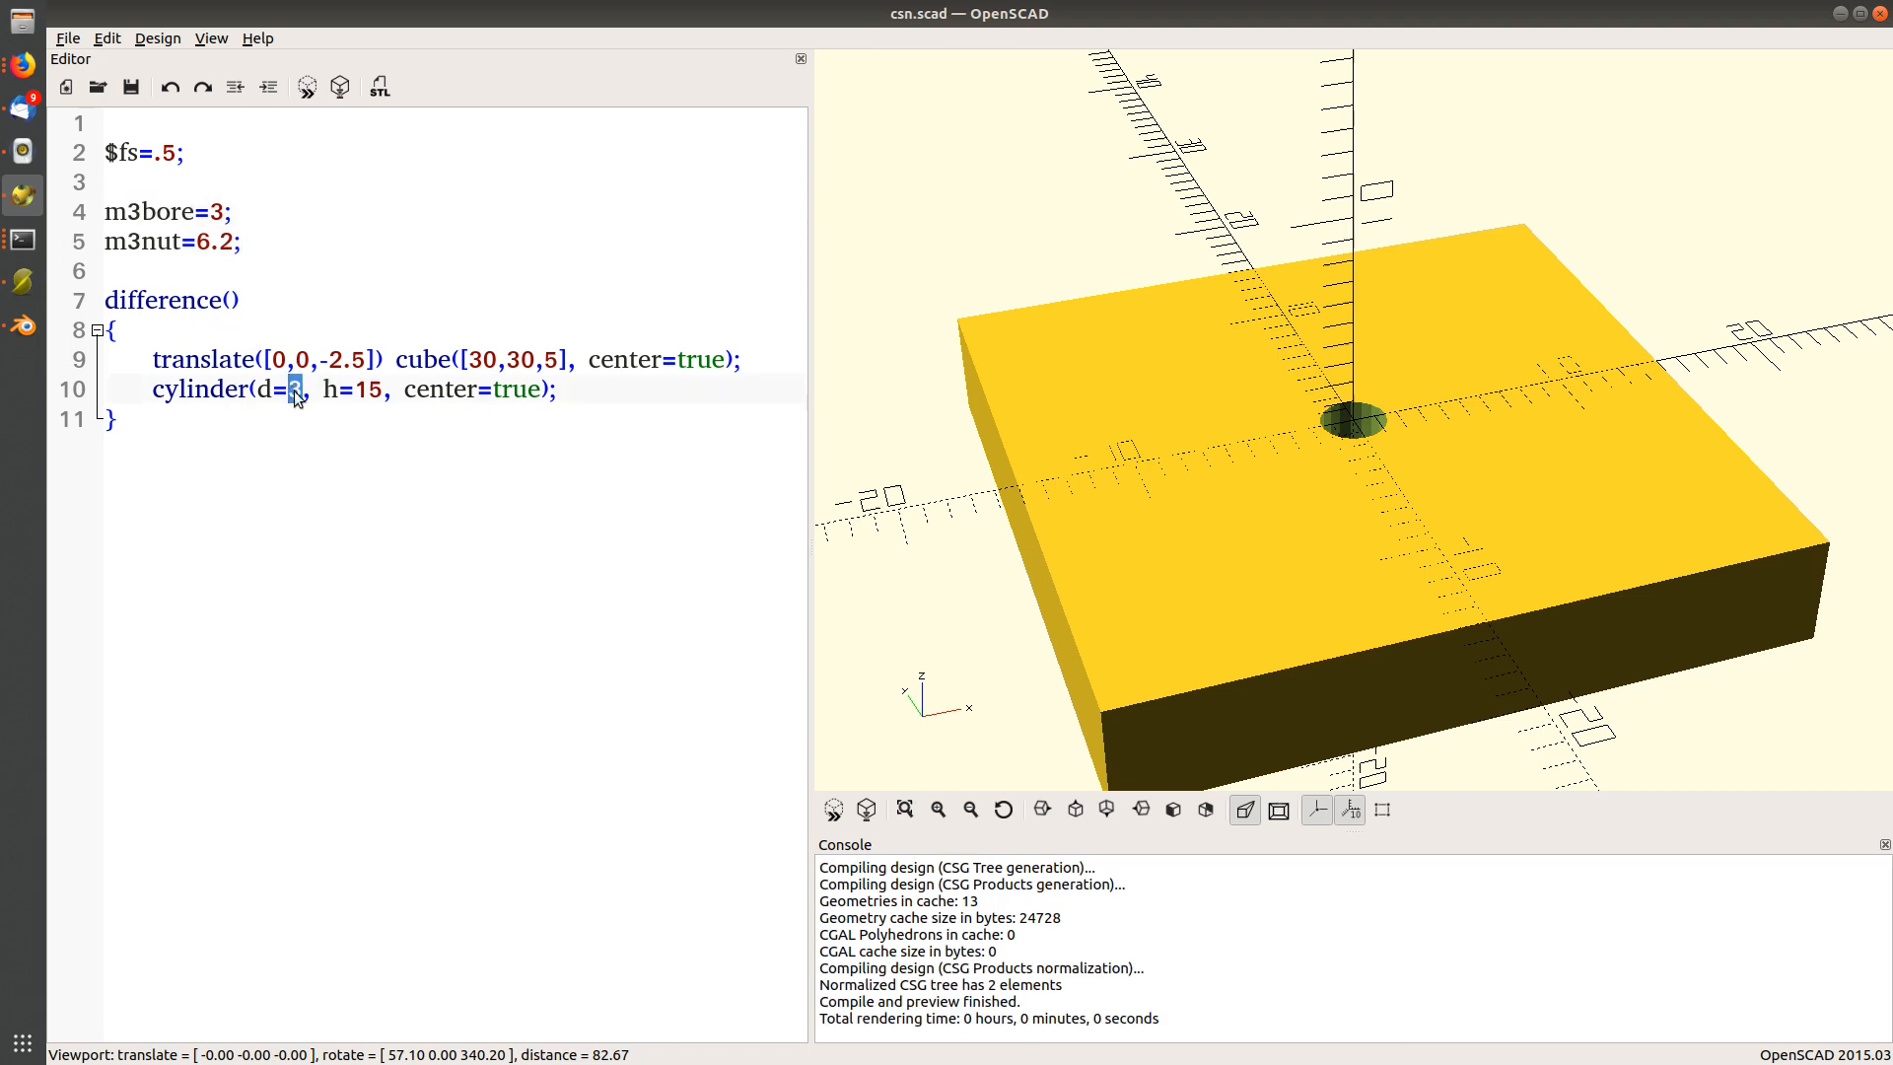
type("m3bore")
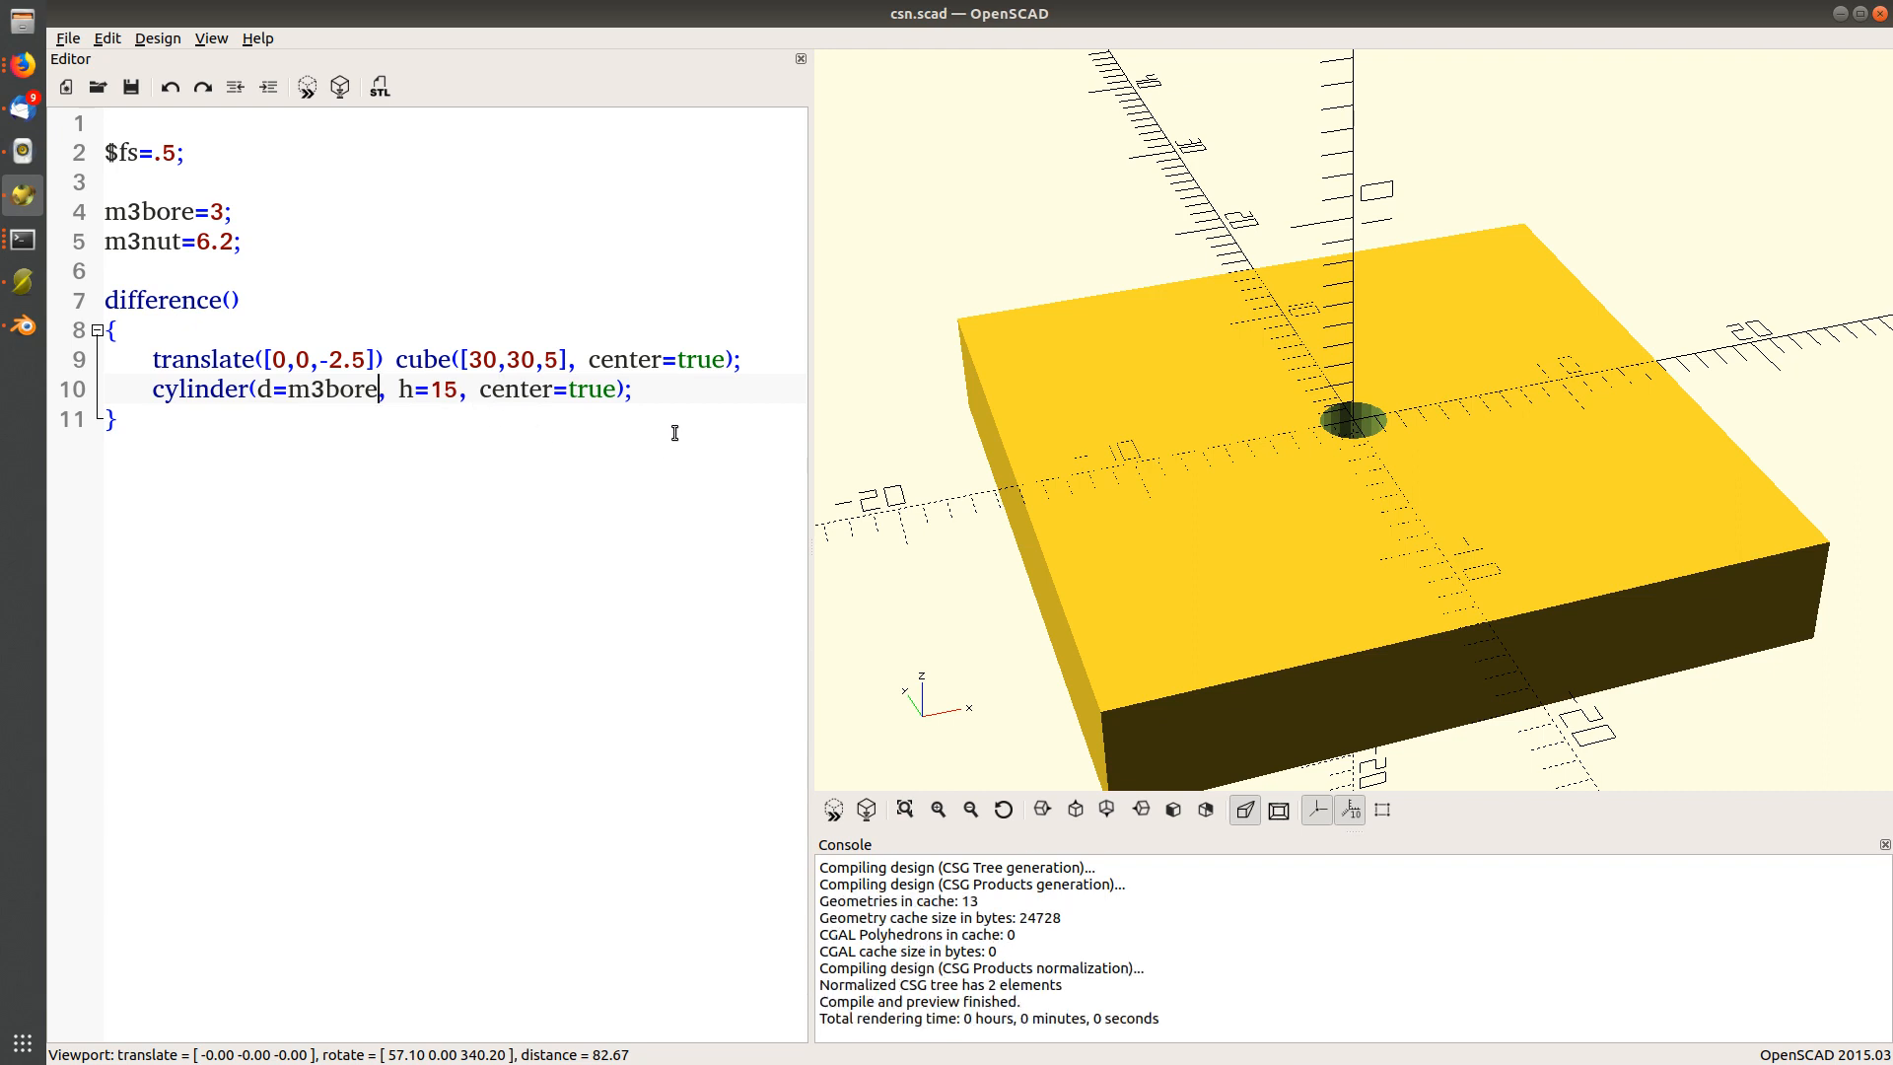
mouse_move(683, 404)
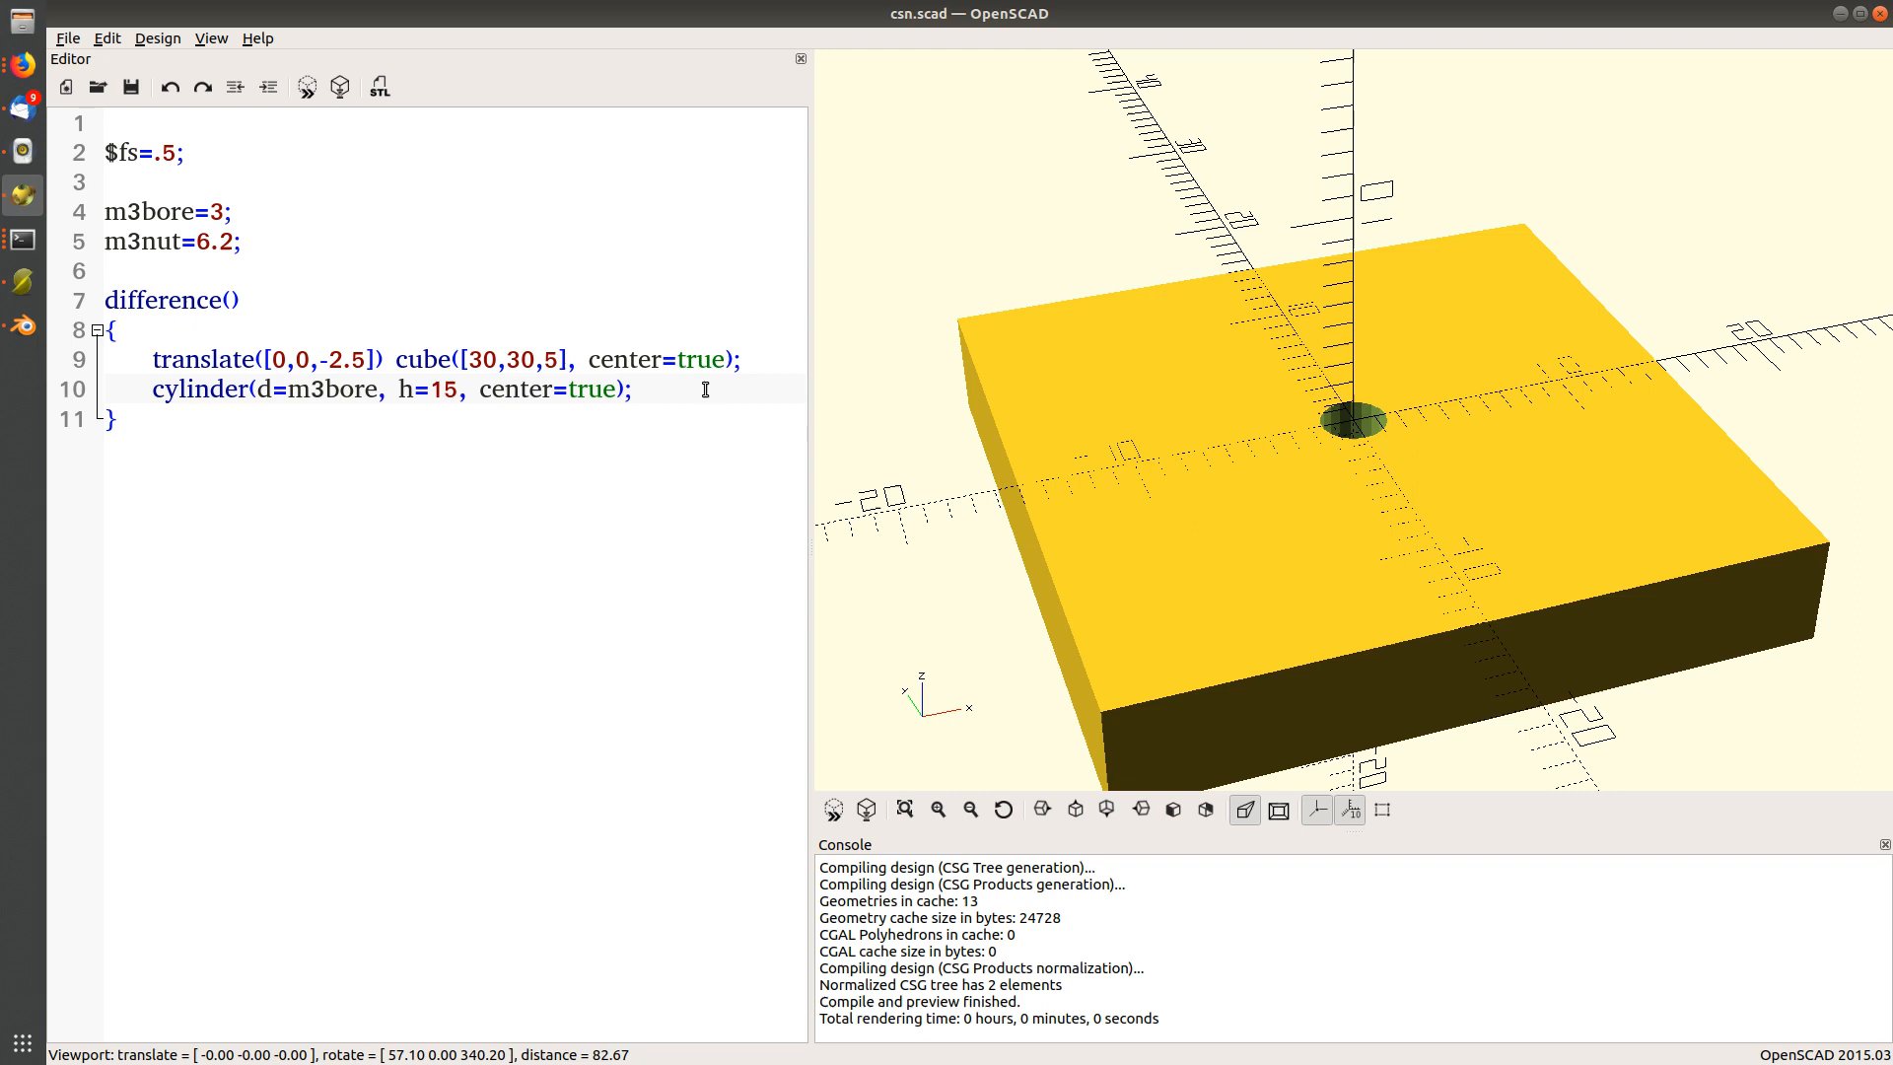
key("Return")
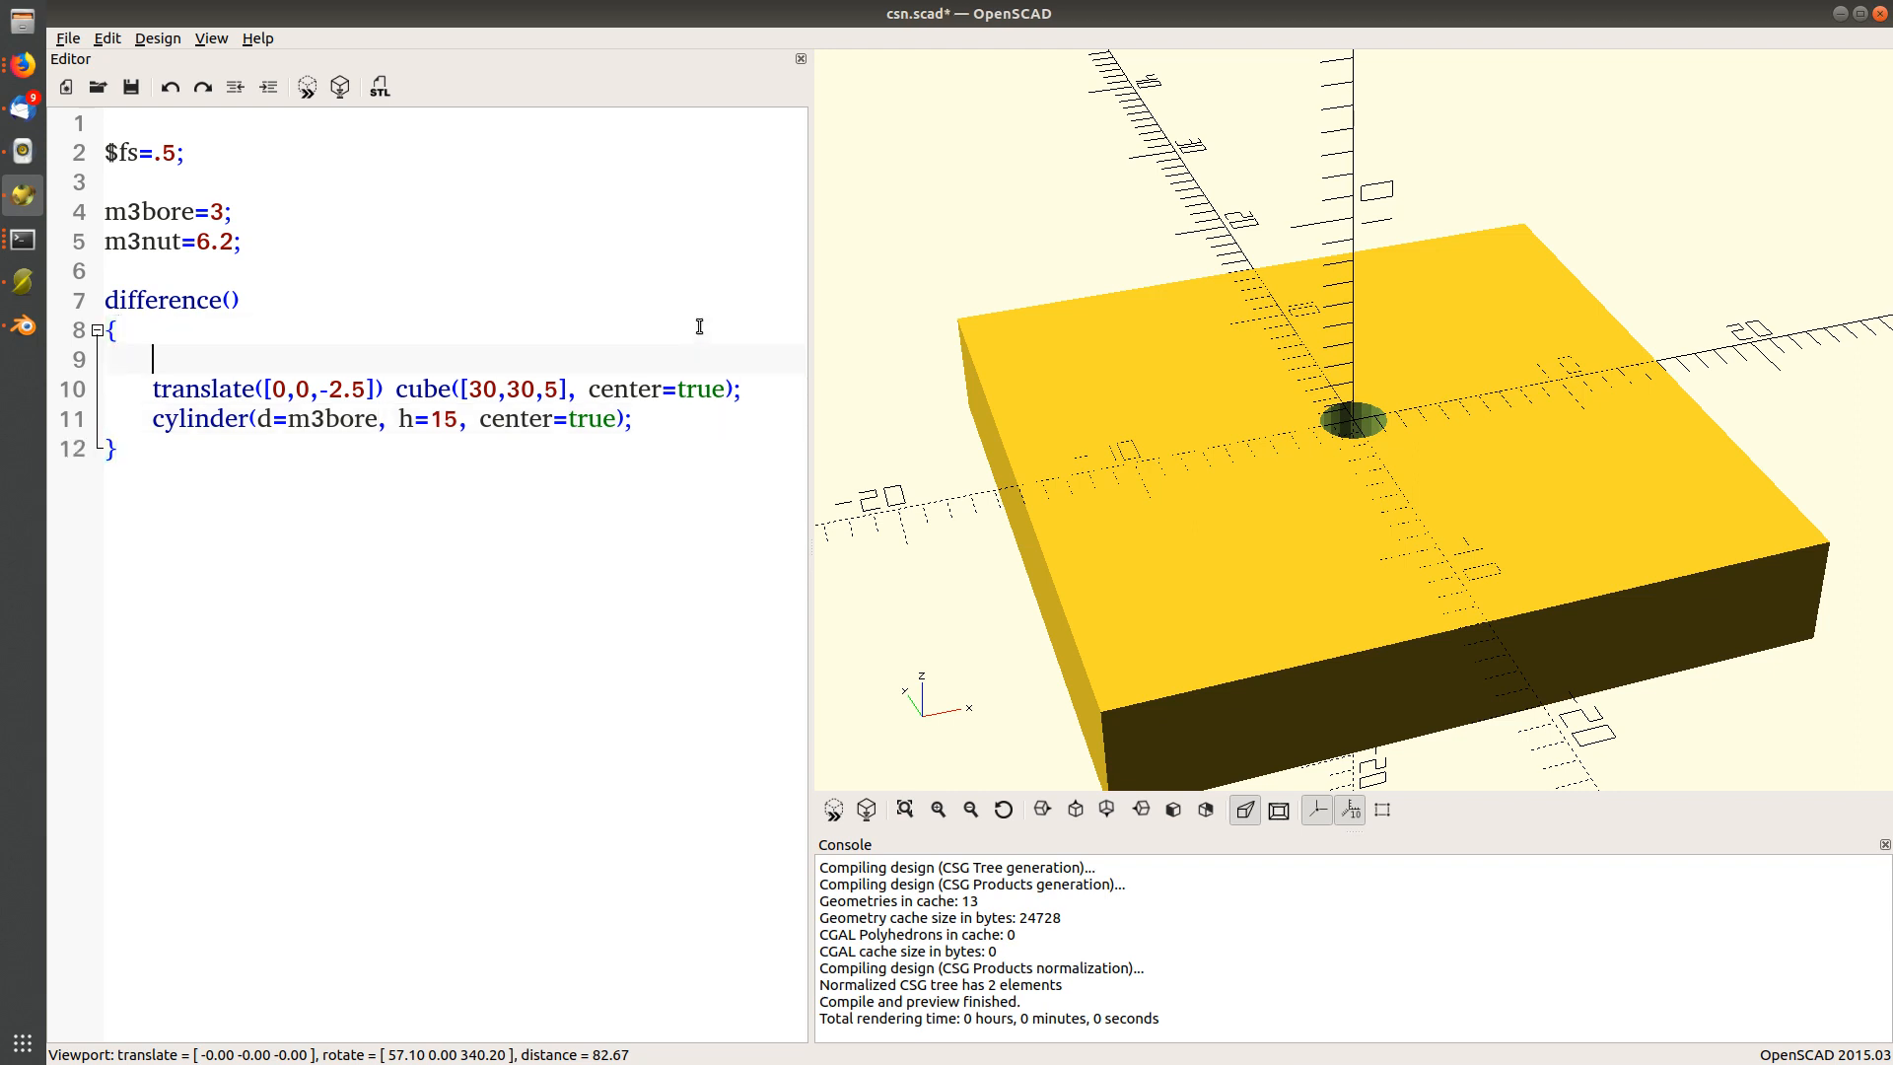
Union a sphere r=10 scaled by [1,1,.4] onto the slab as a low dome boss.
type("union()")
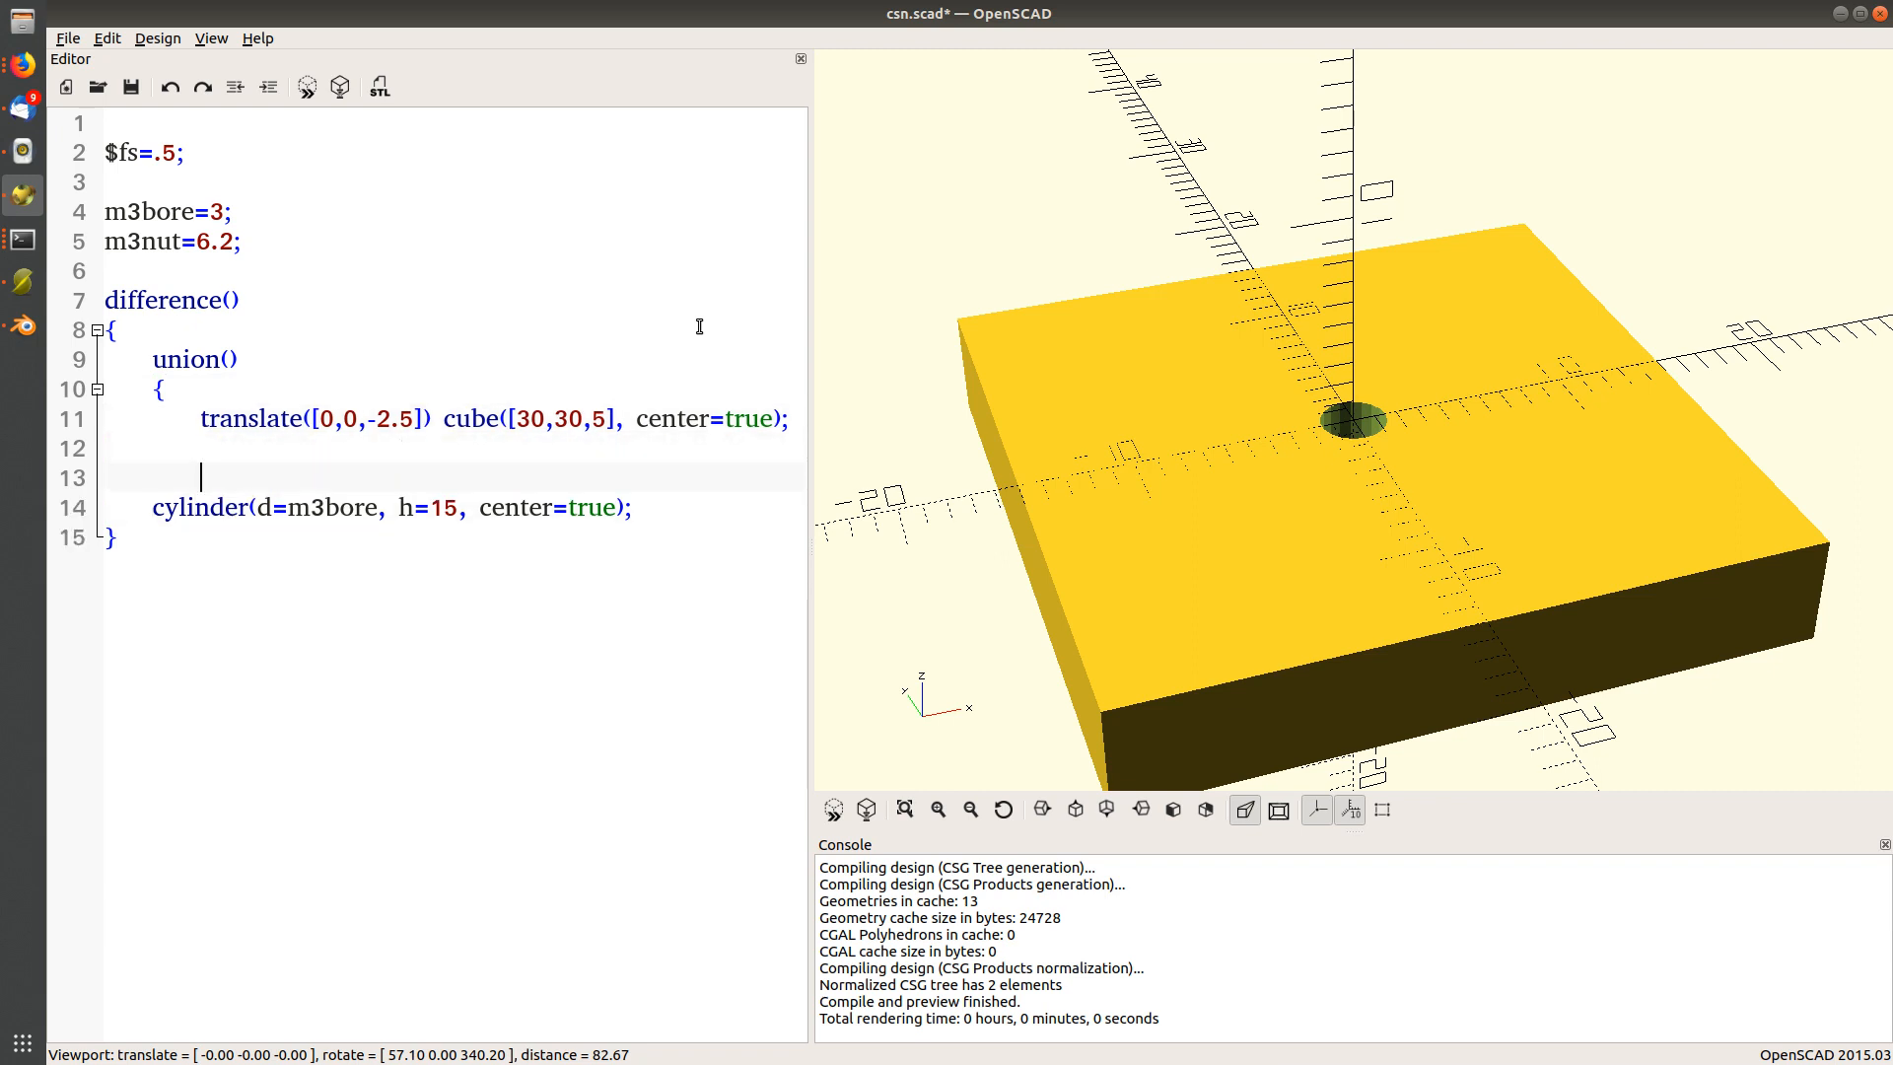
type("}")
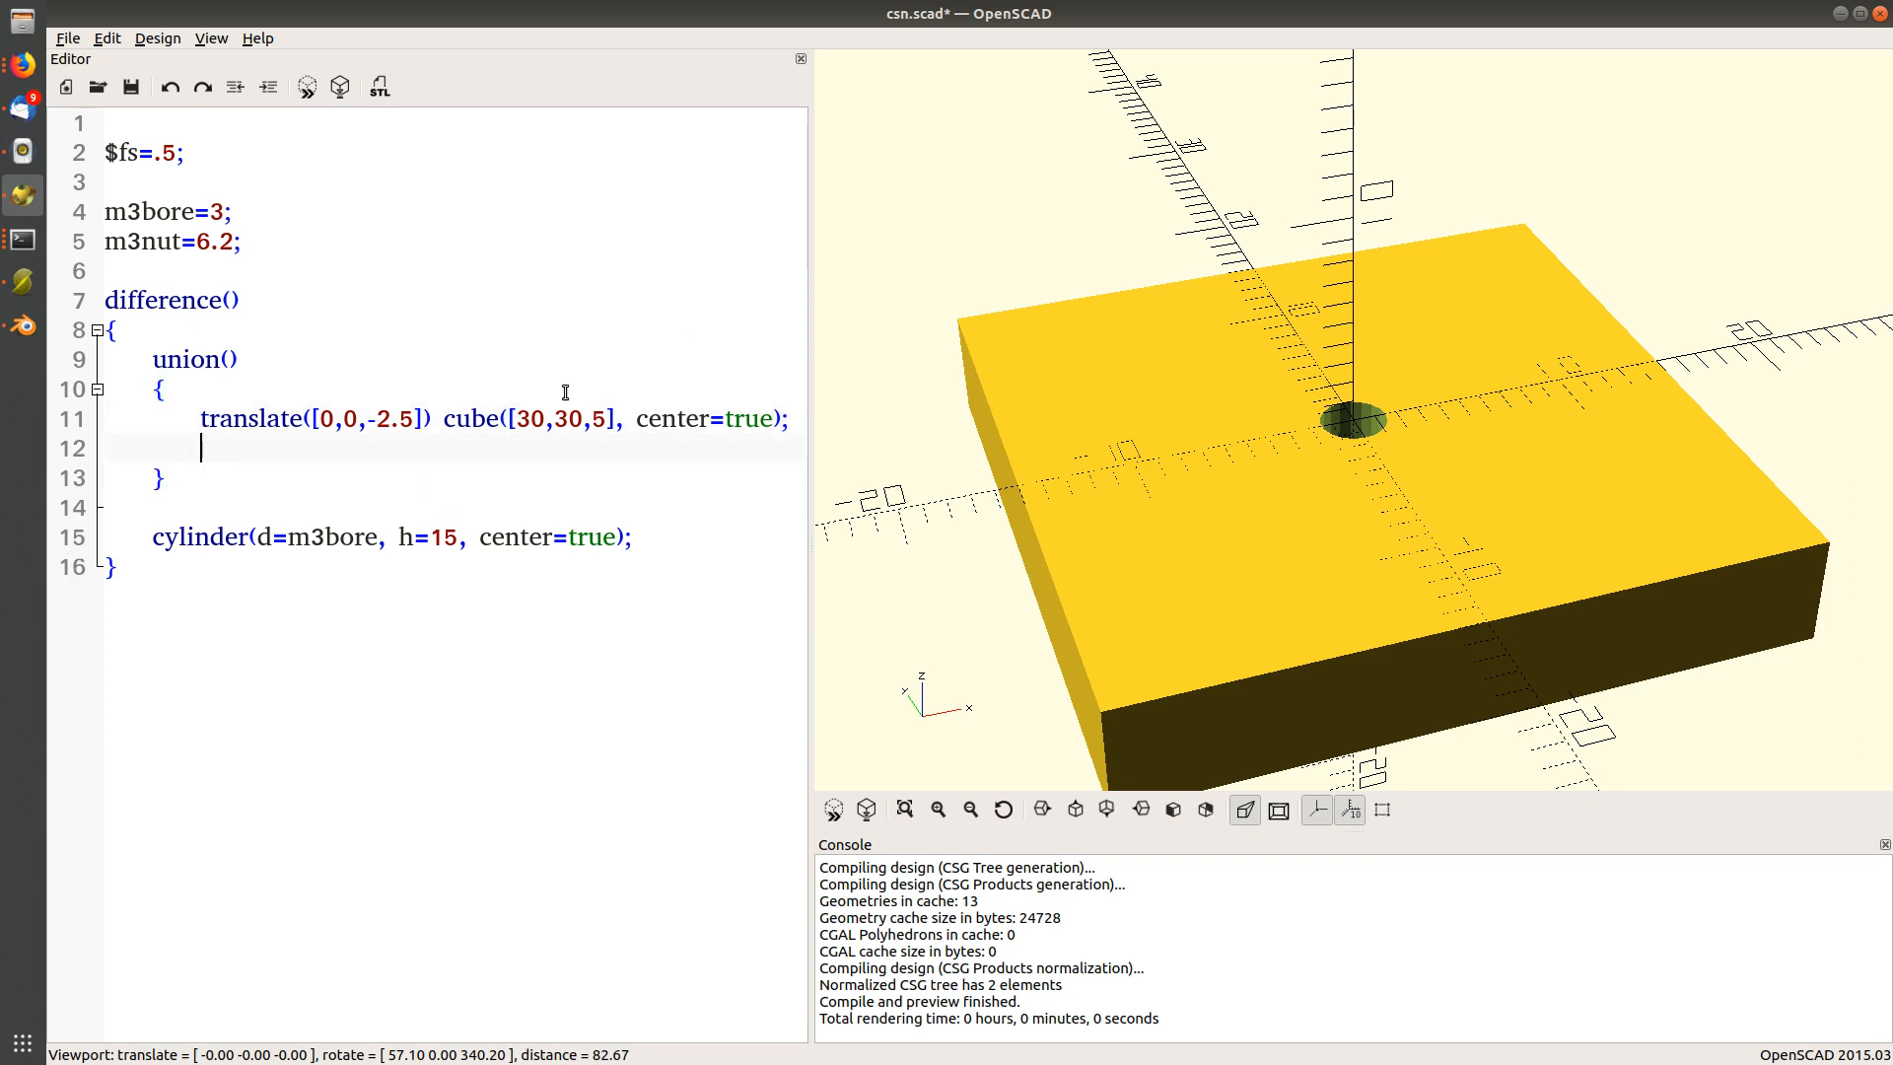
type("scale([")
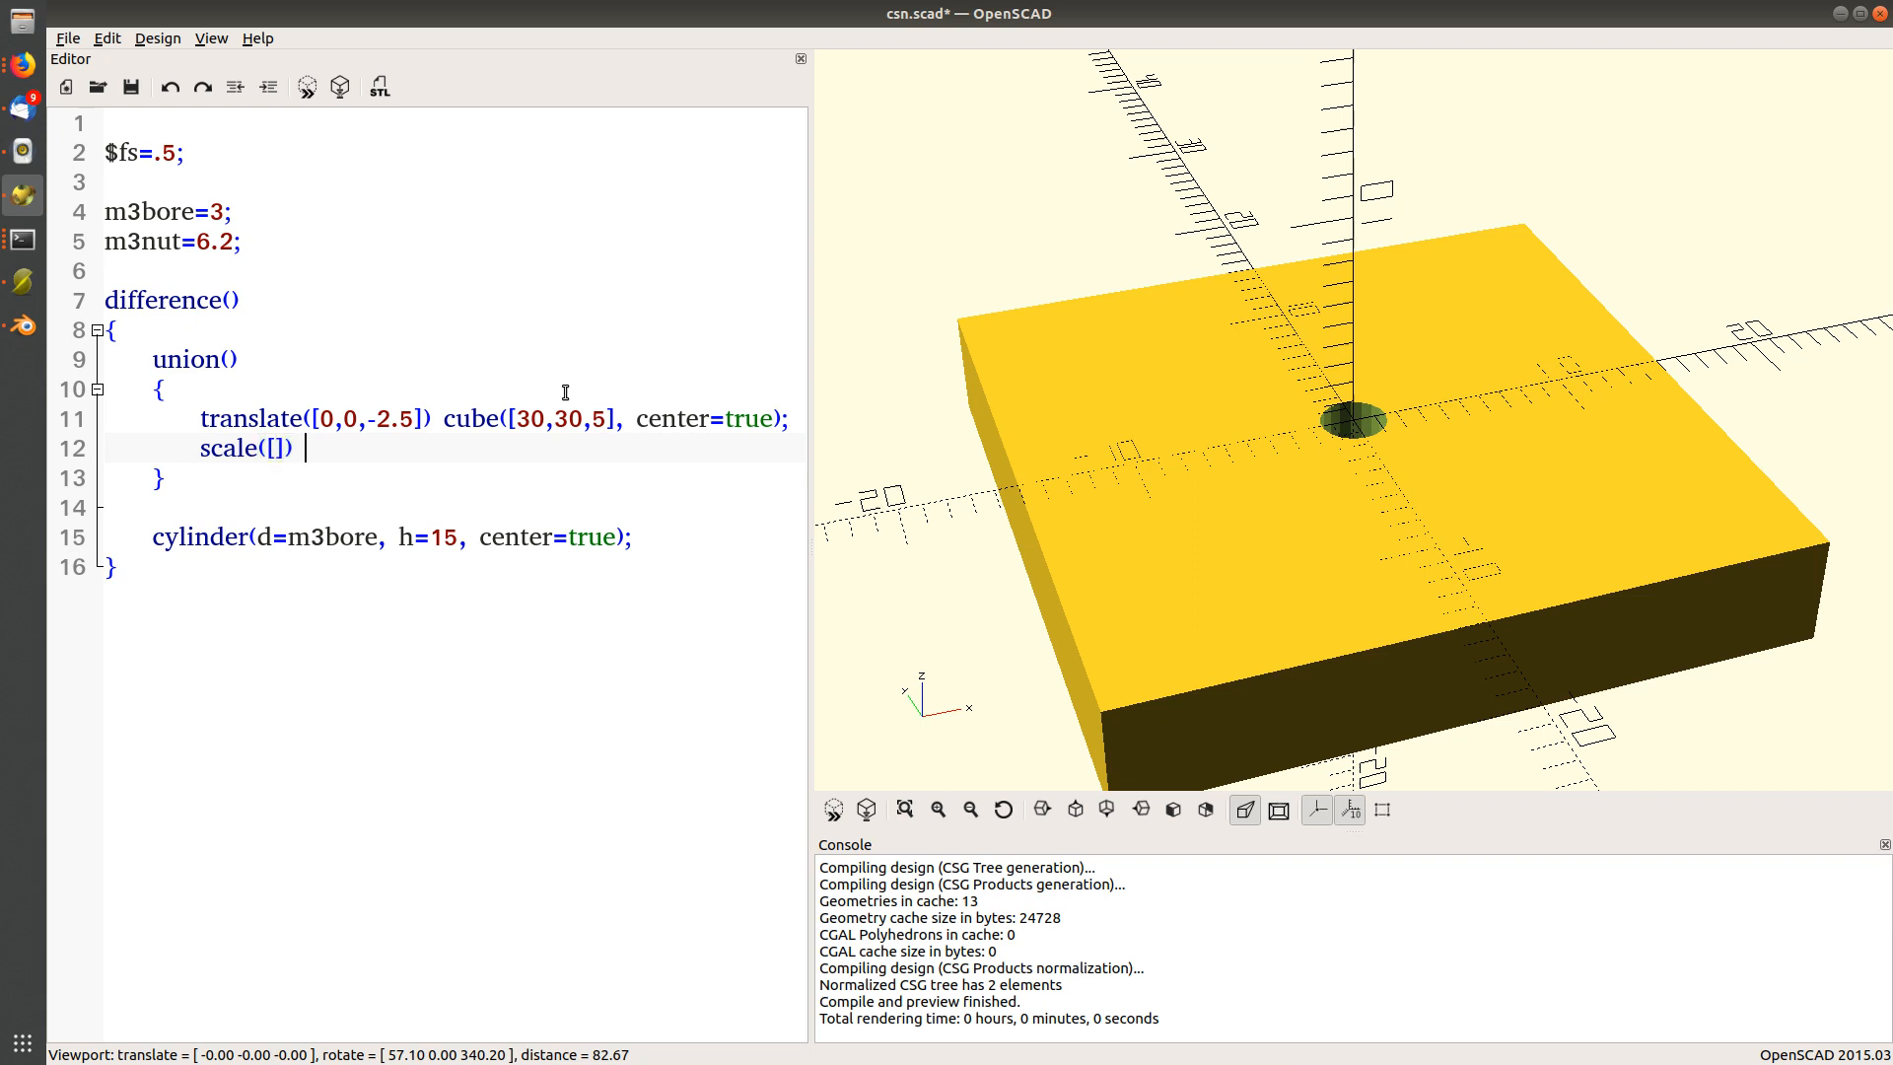
type("sphere(")
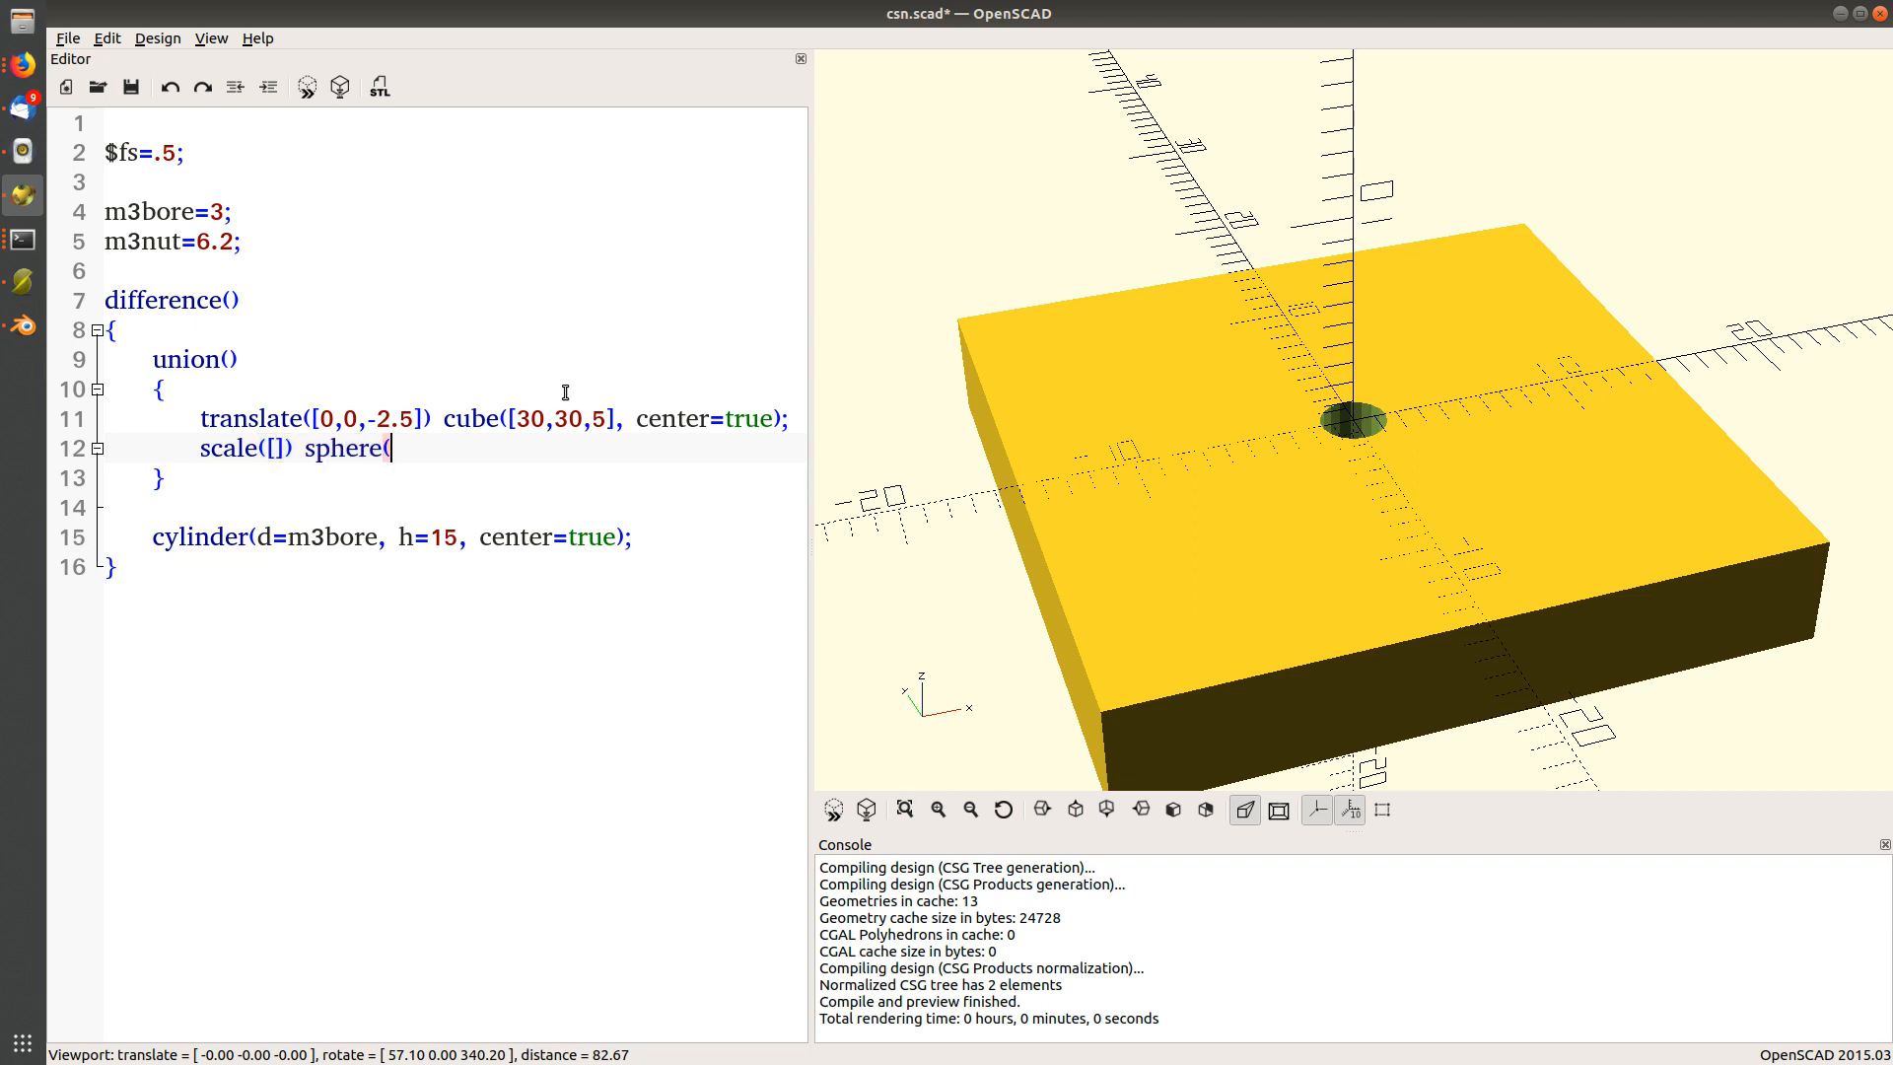
type("r=")
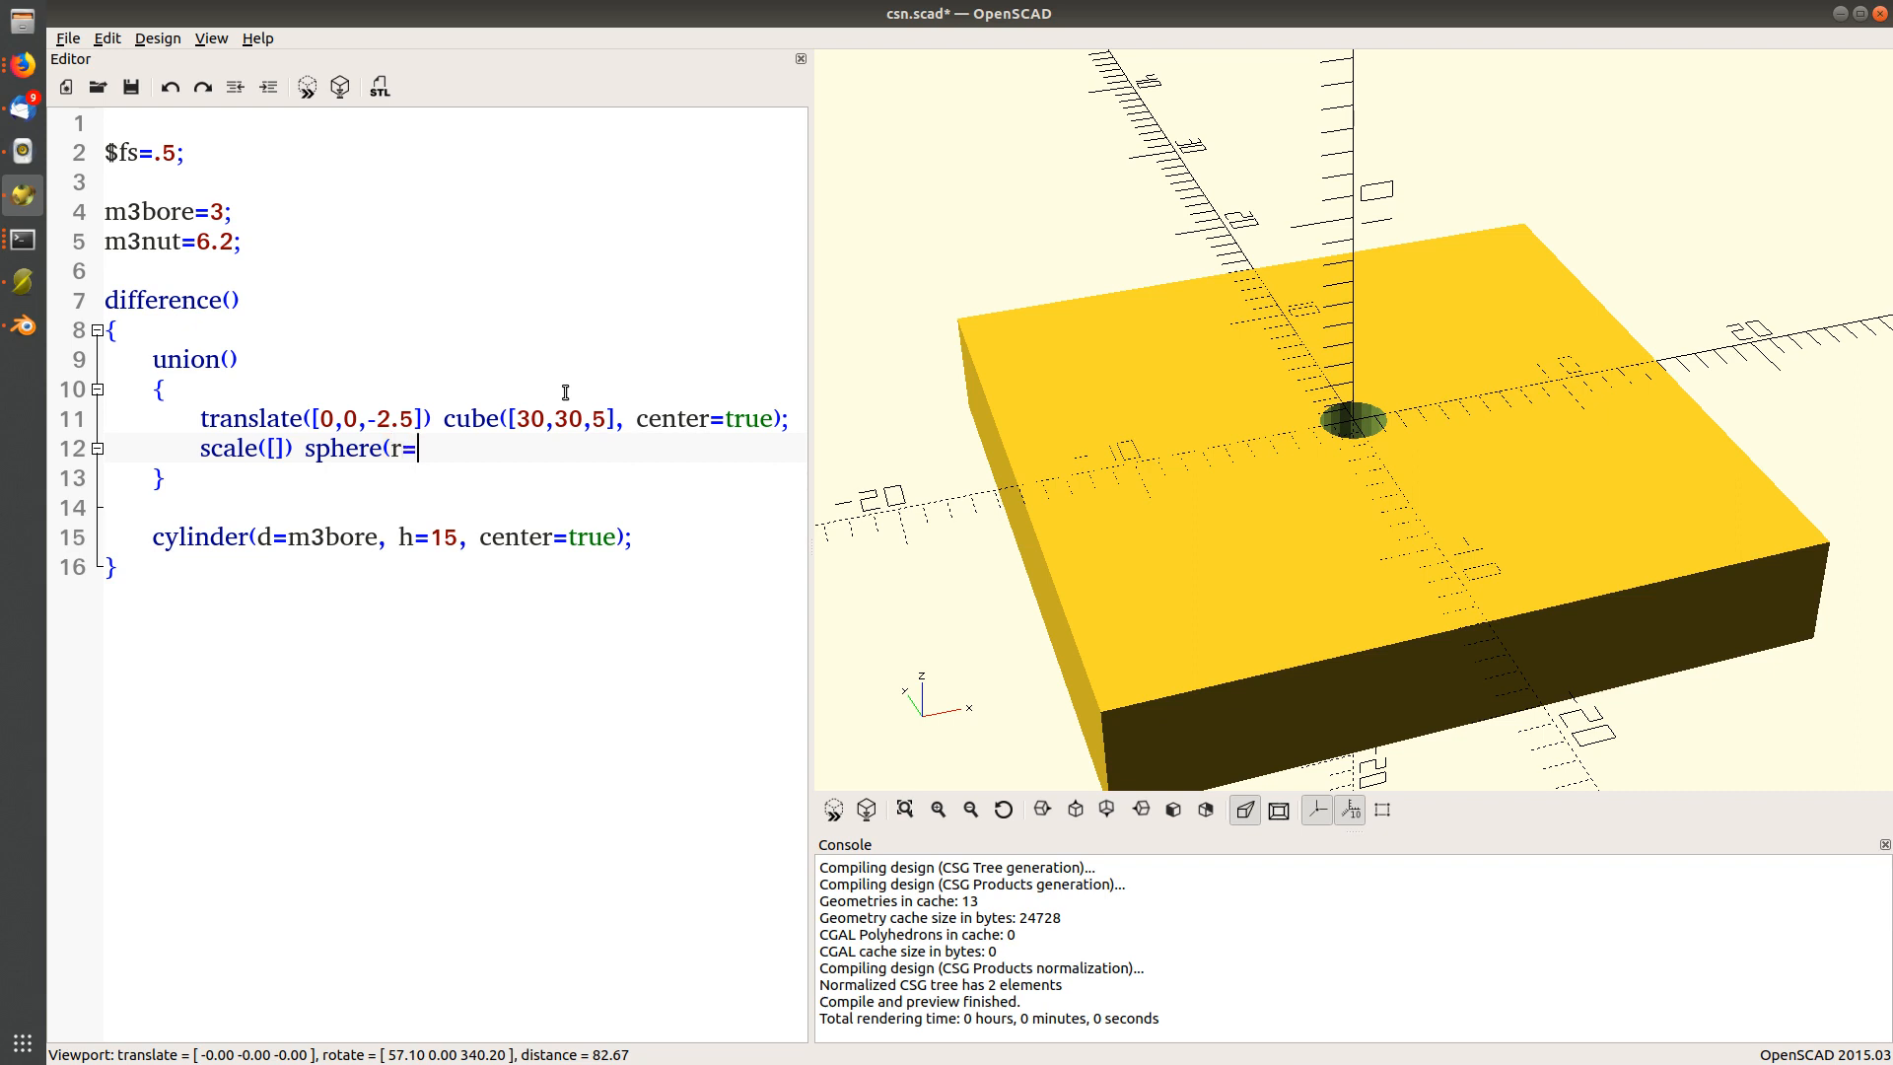
type("10")
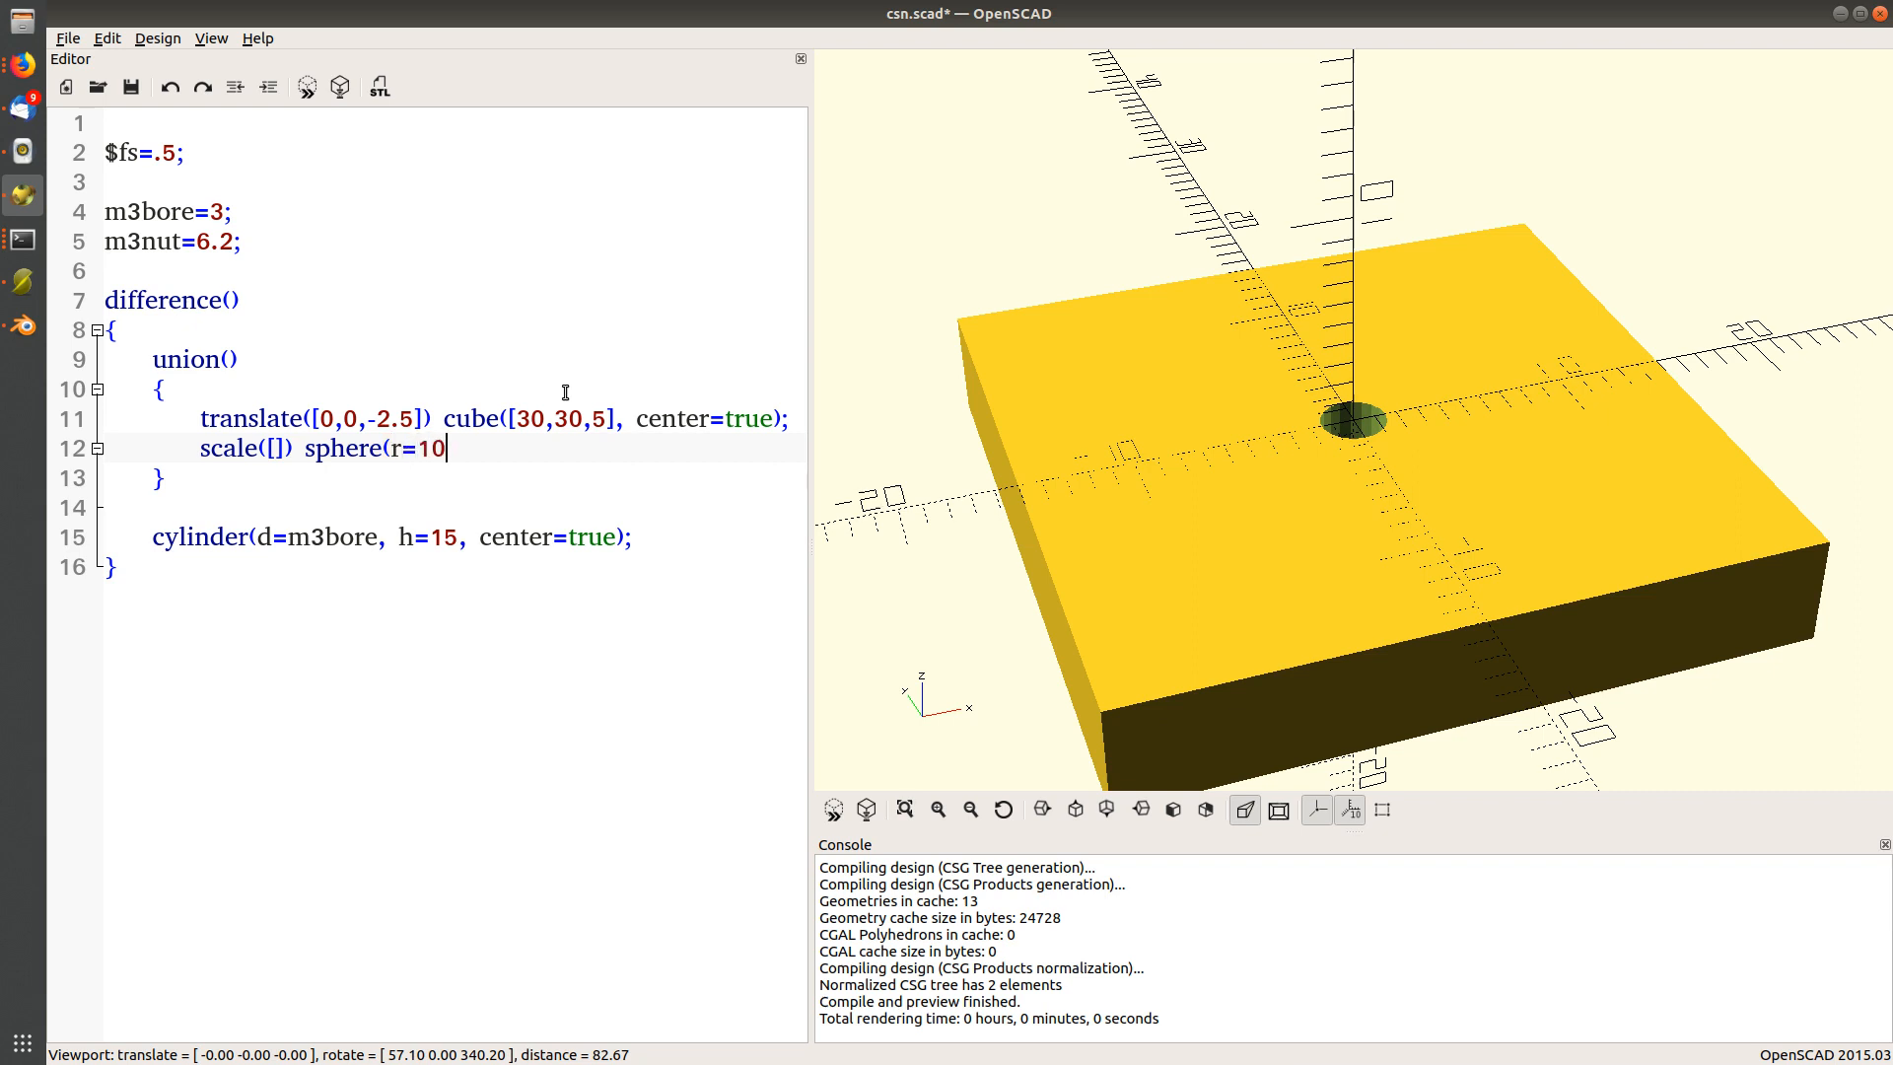
type(");")
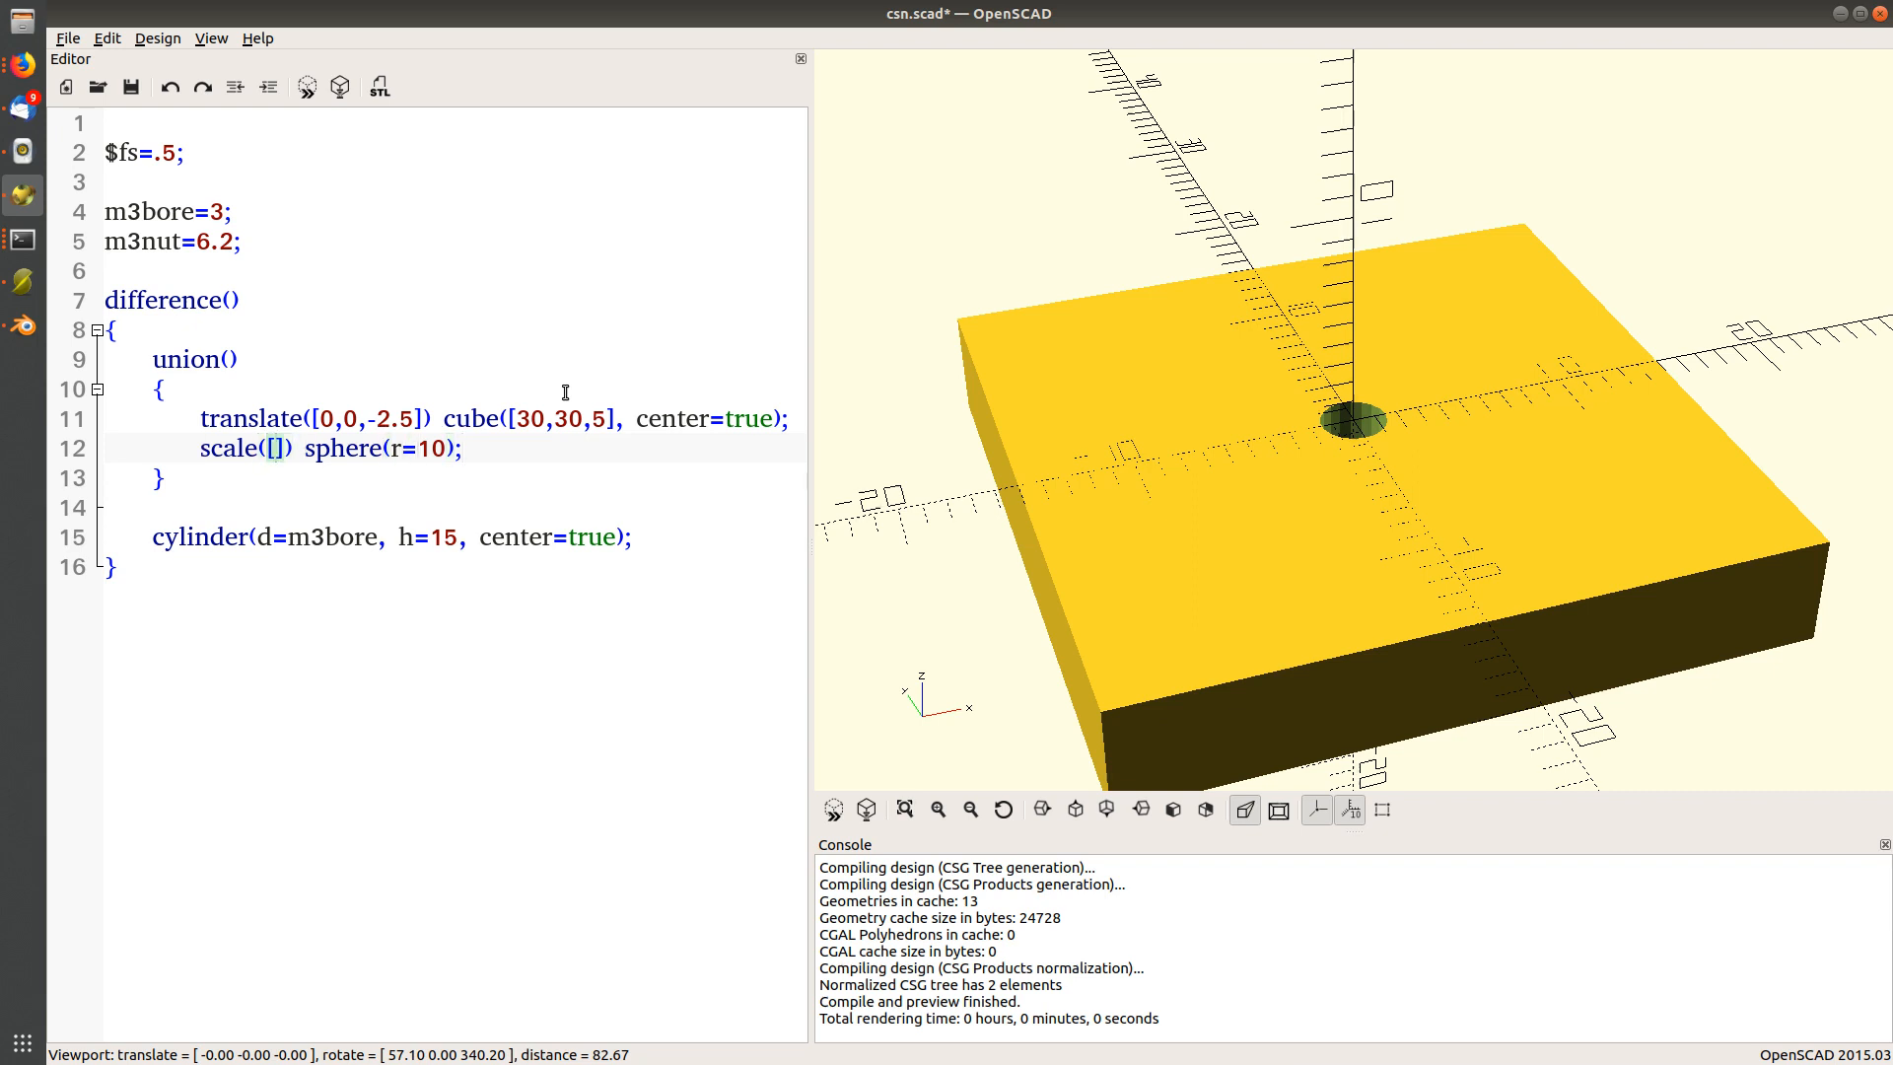
type("1,1,.4")
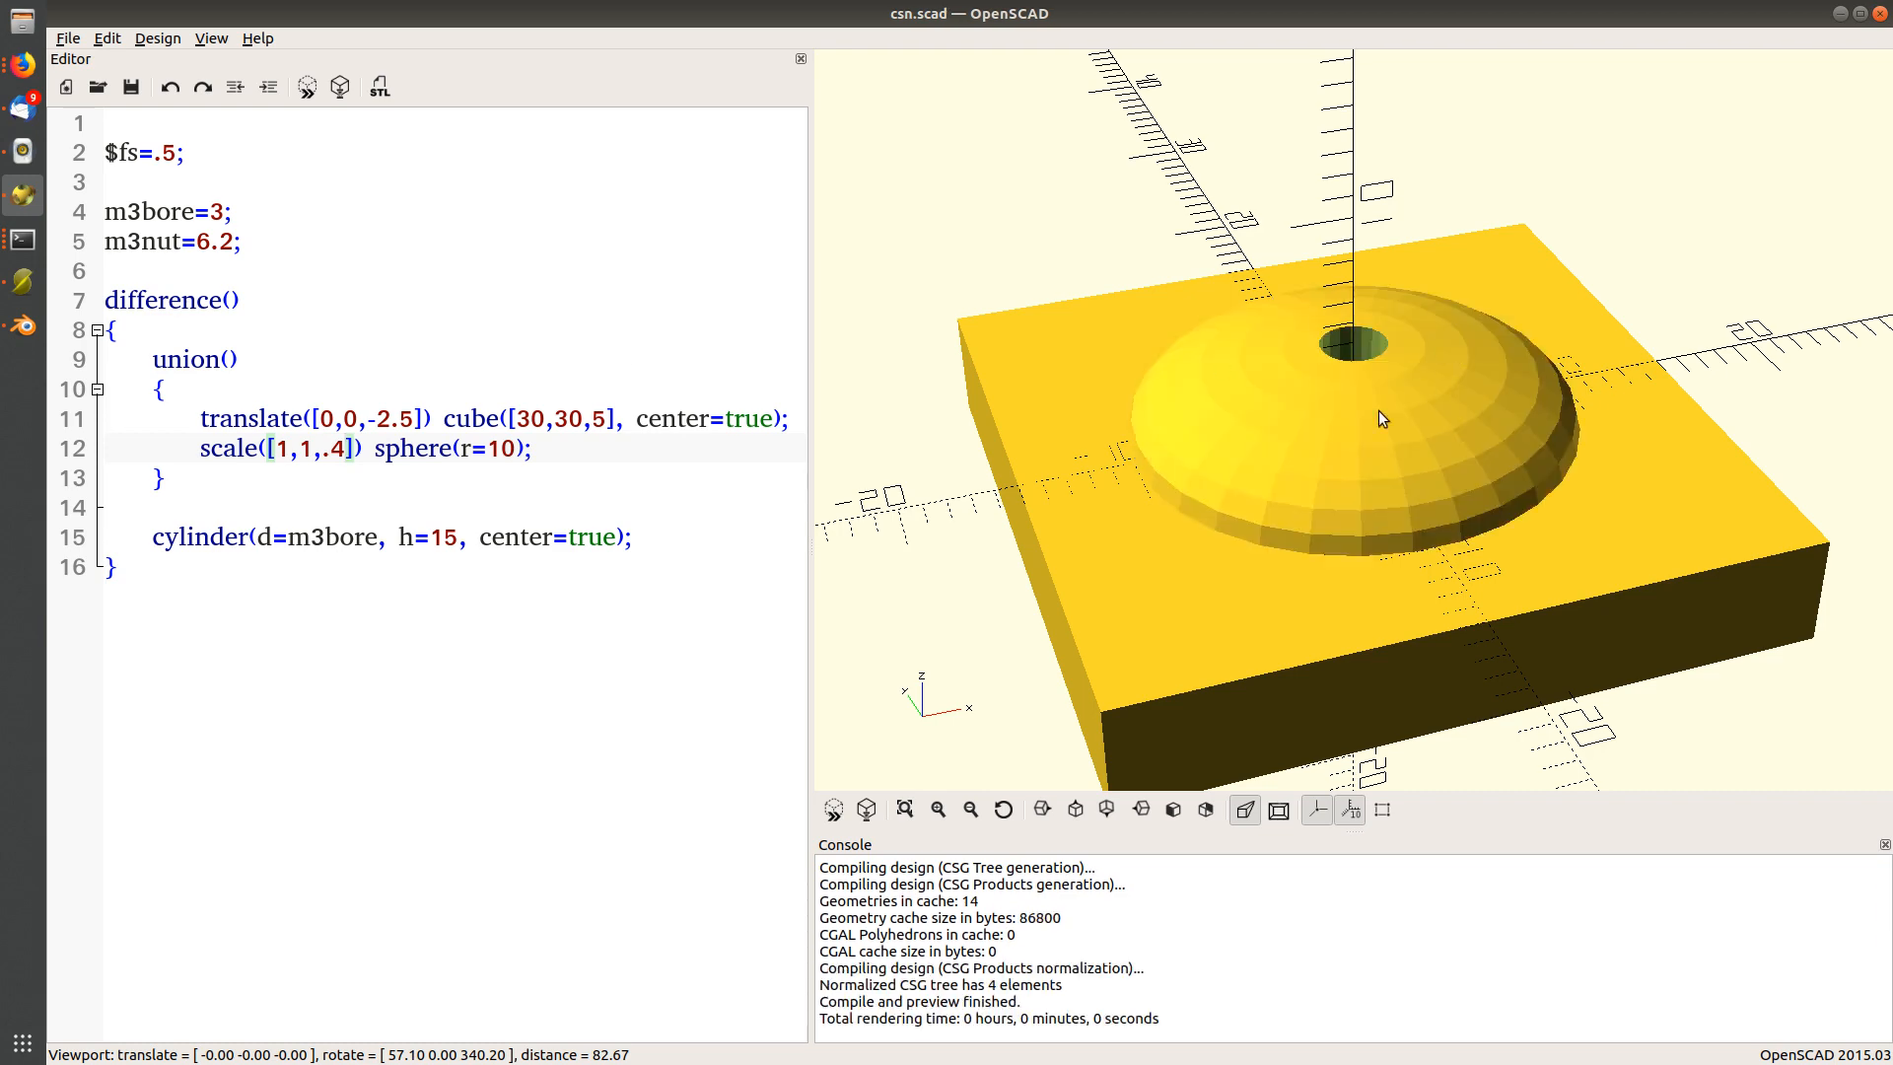
left_click_drag(1383, 418, 1315, 434)
type("#")
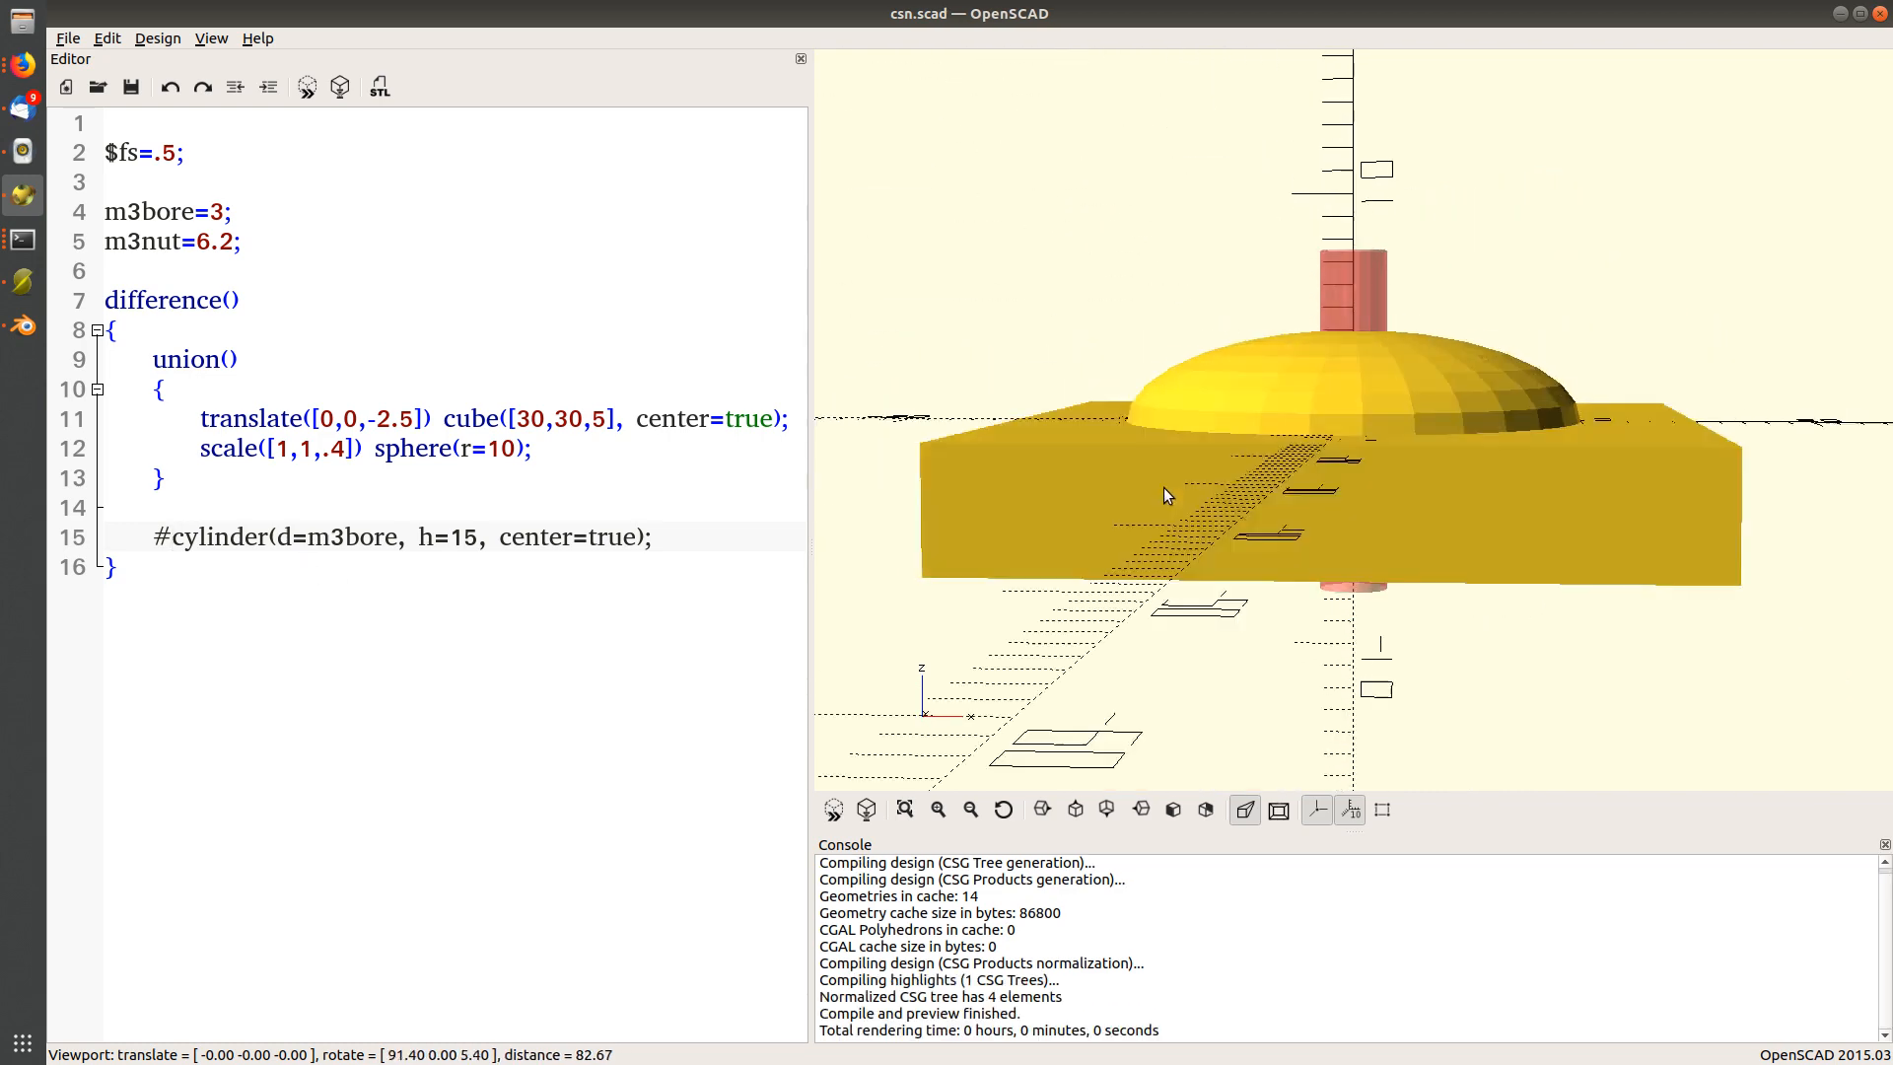
Add a duplicate bore cylinder without center=true and unhighlight the original bore line.
left_click_drag(1159, 495, 1195, 465)
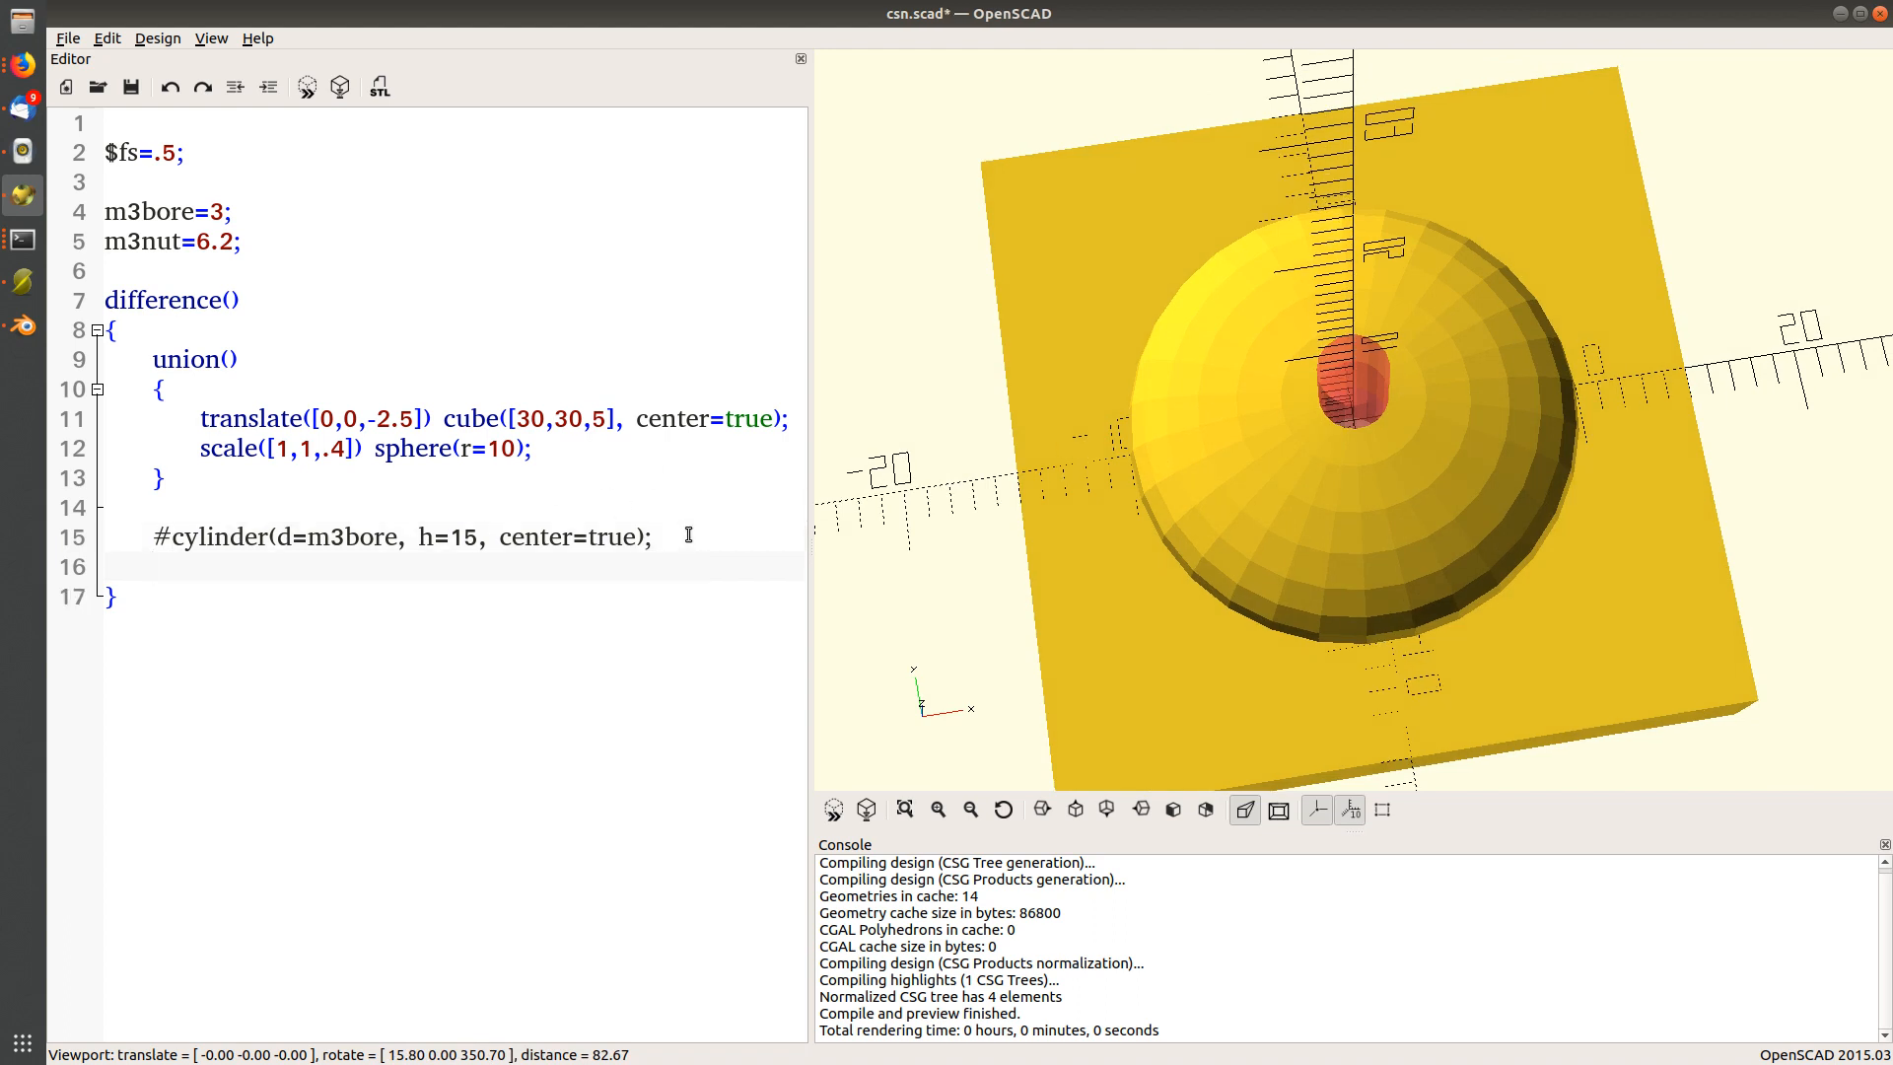
left_click_drag(164, 536, 653, 536)
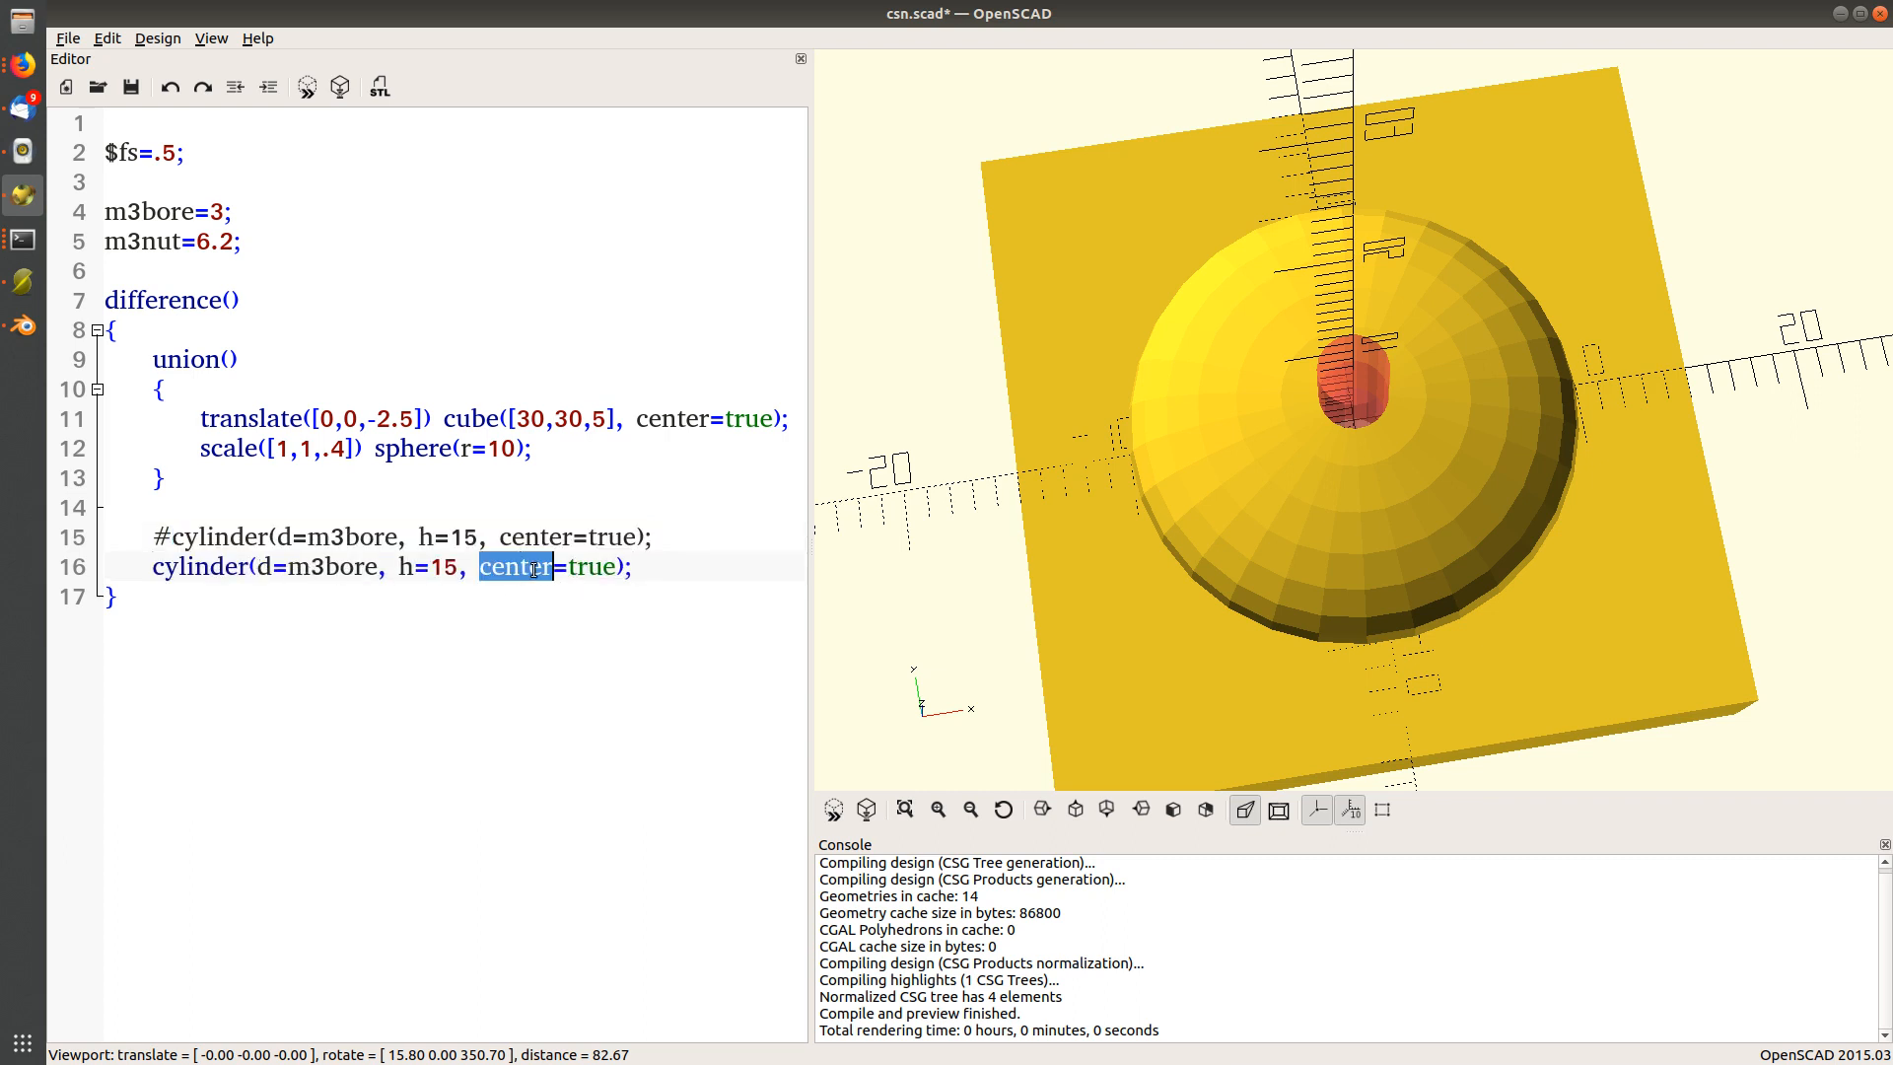
key("Delete")
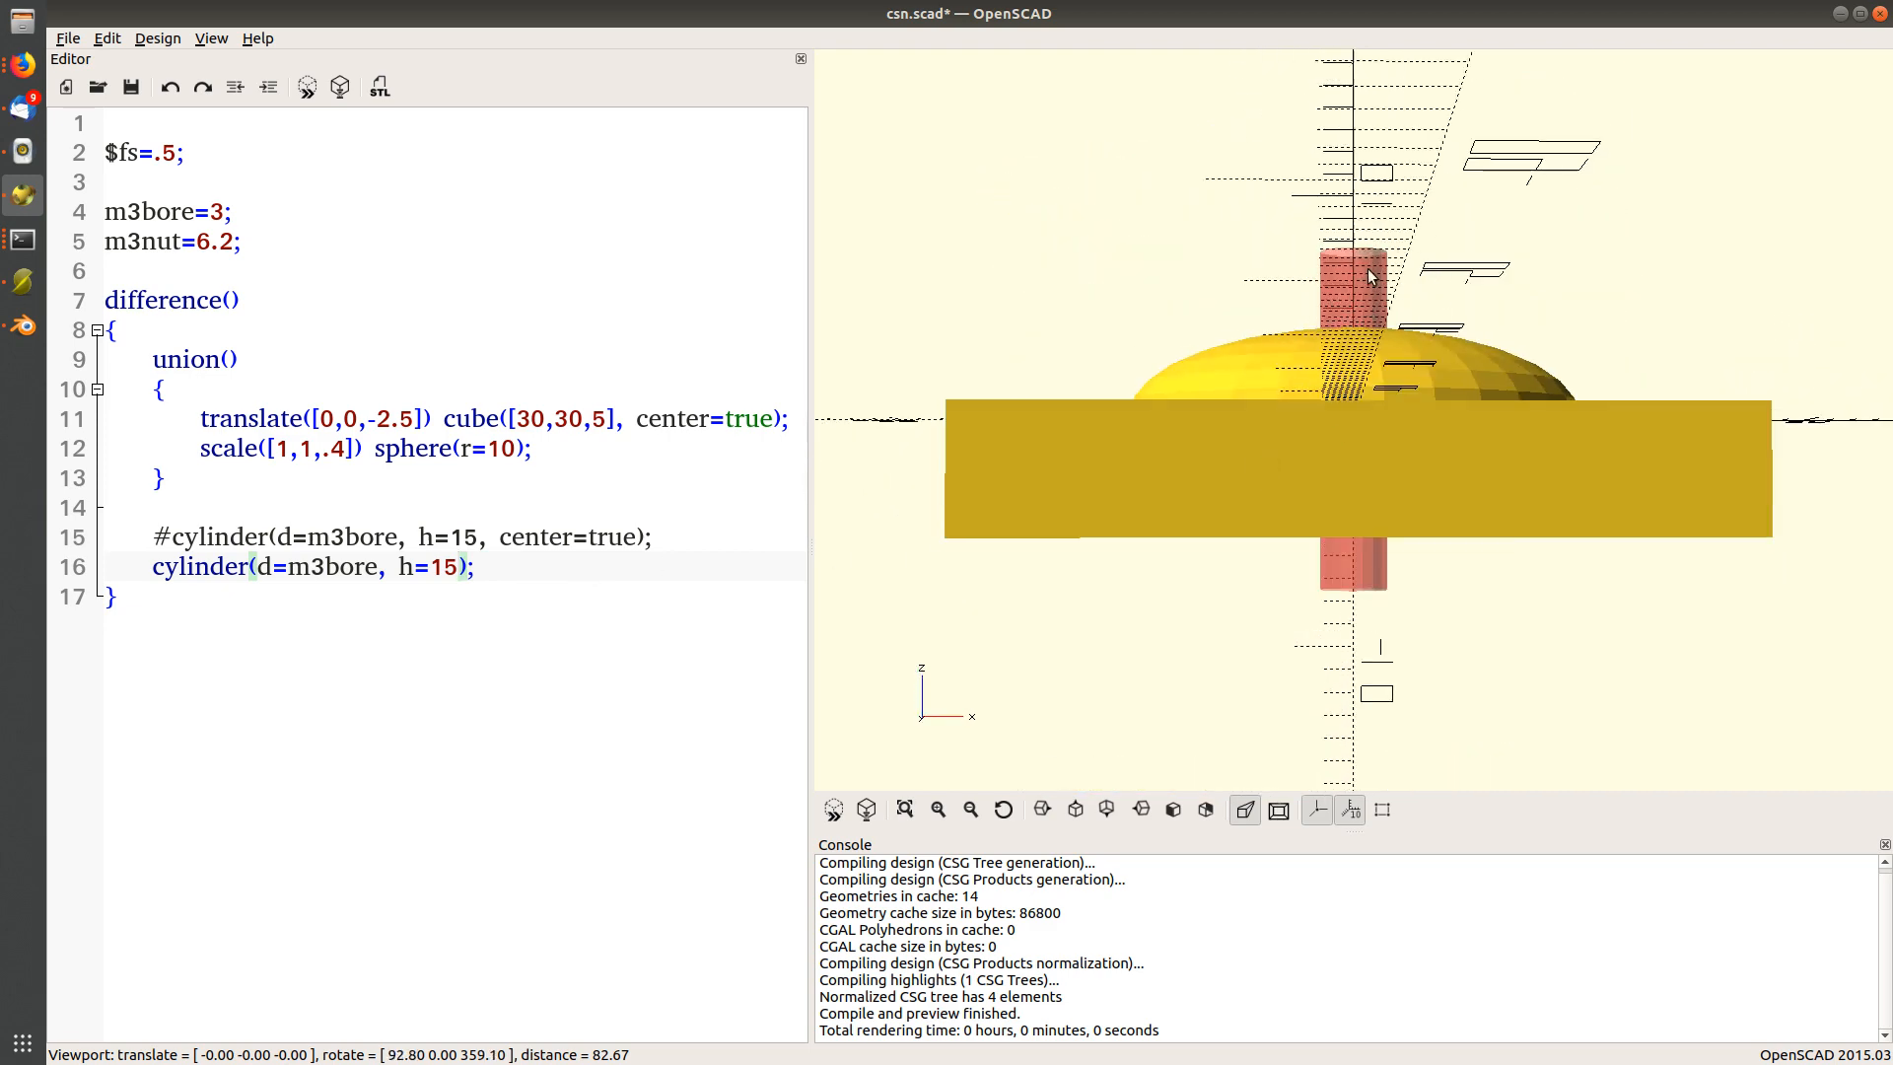
mouse_move(1327, 585)
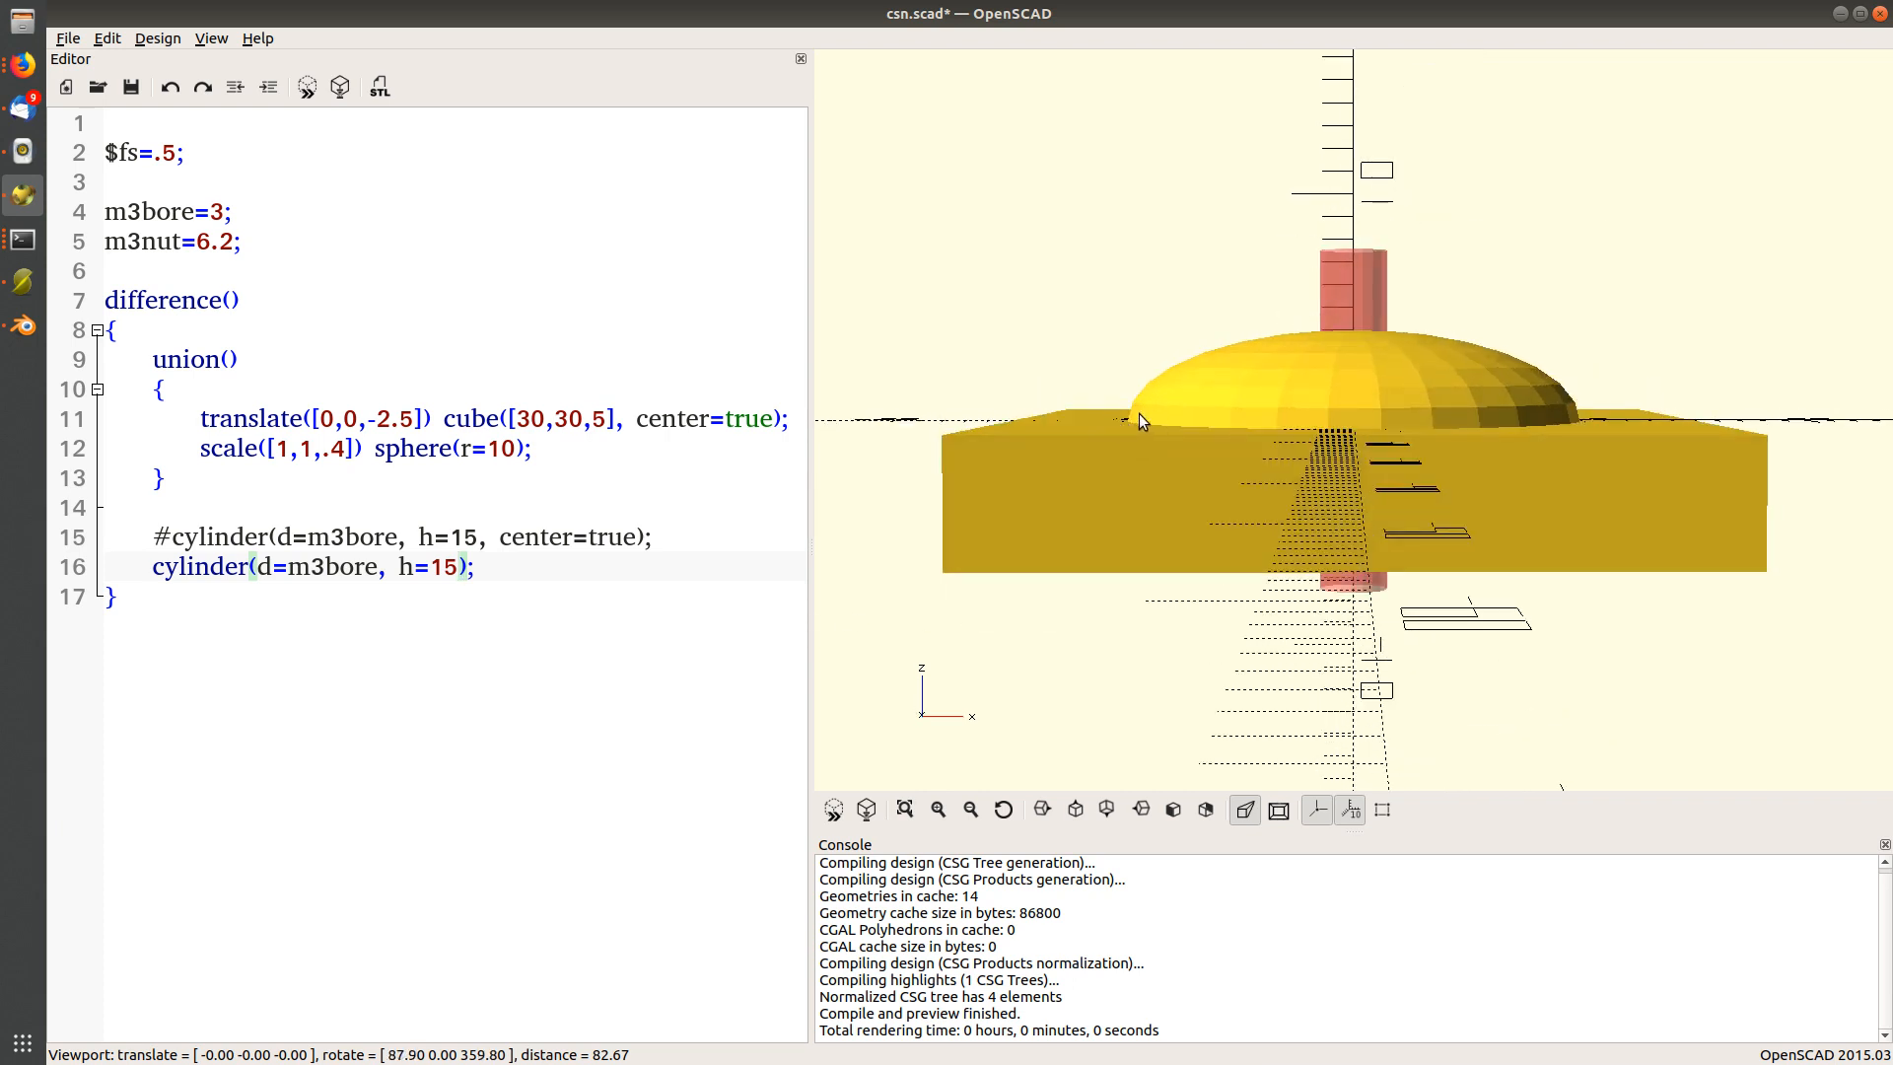
left_click(201, 568)
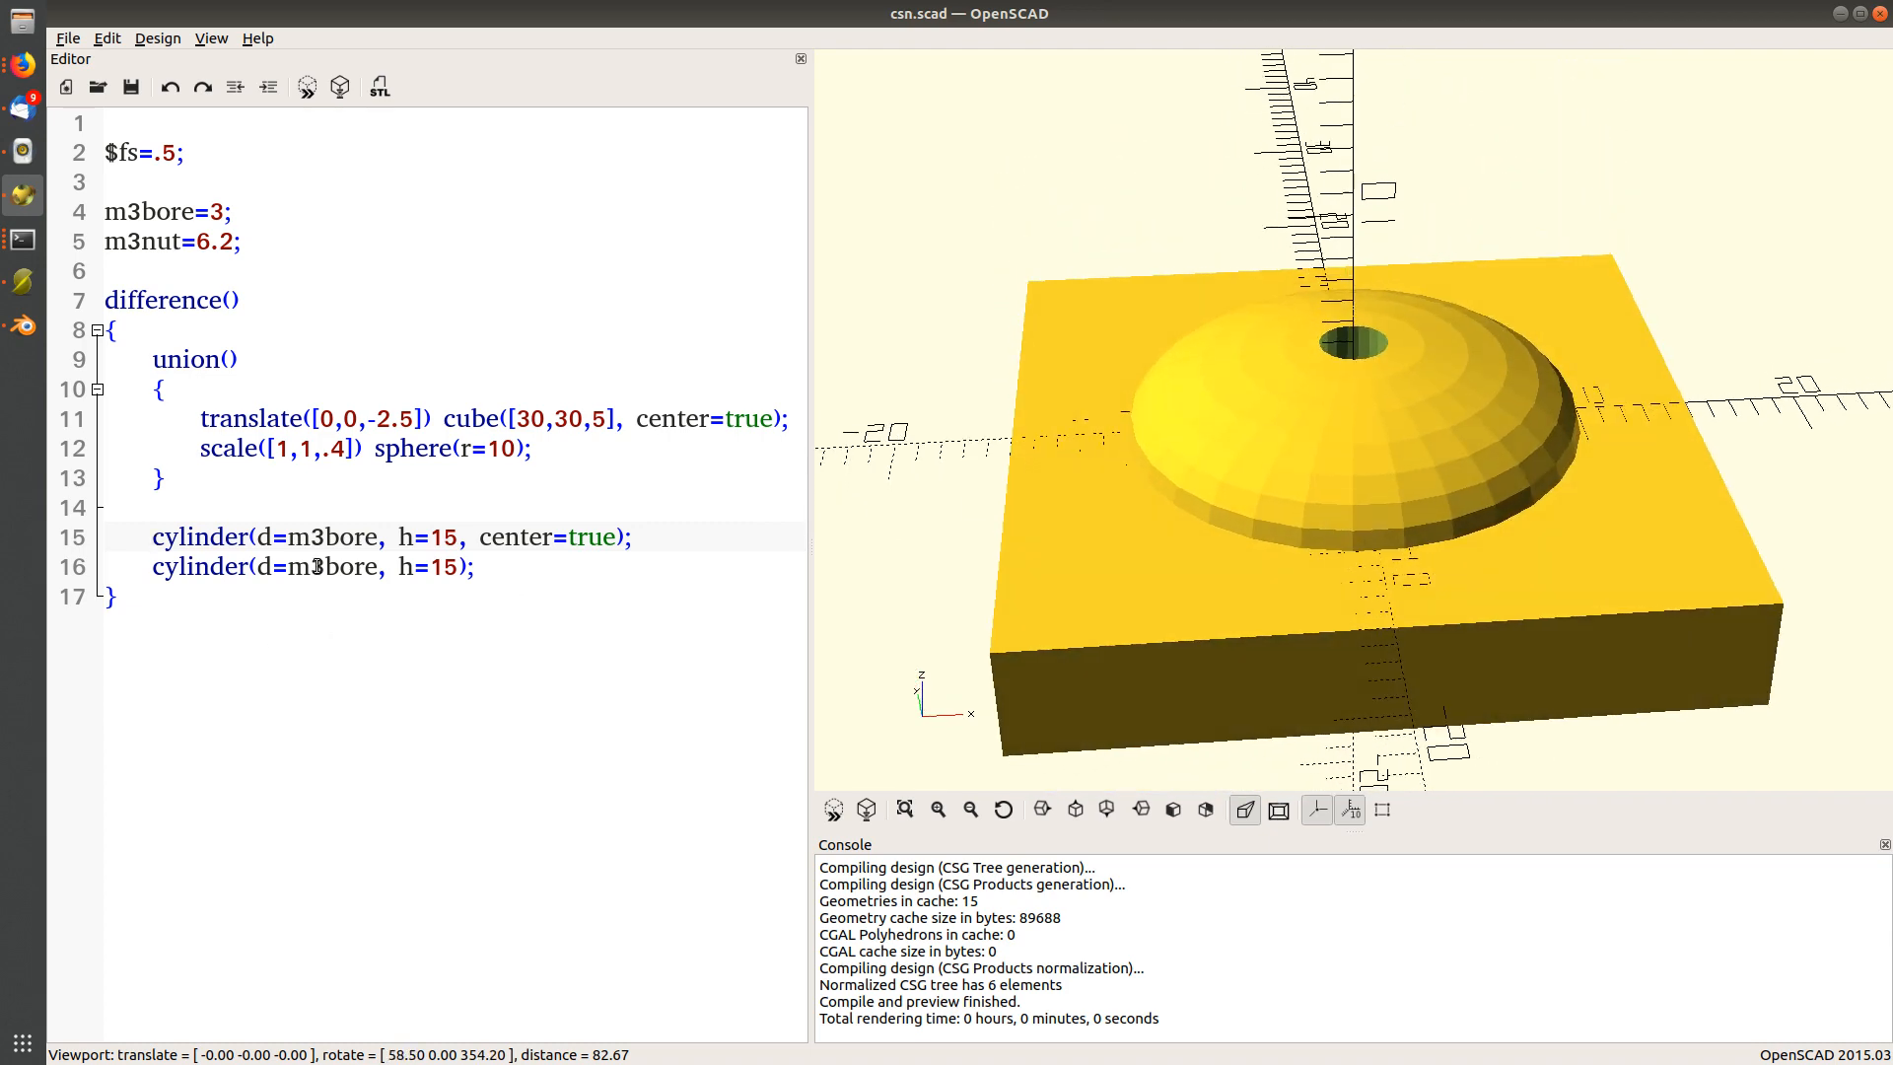
Make the second cylinder use m3nut with $fn=6, cutting a hexagonal nut pocket into the dome.
double_click(142, 241)
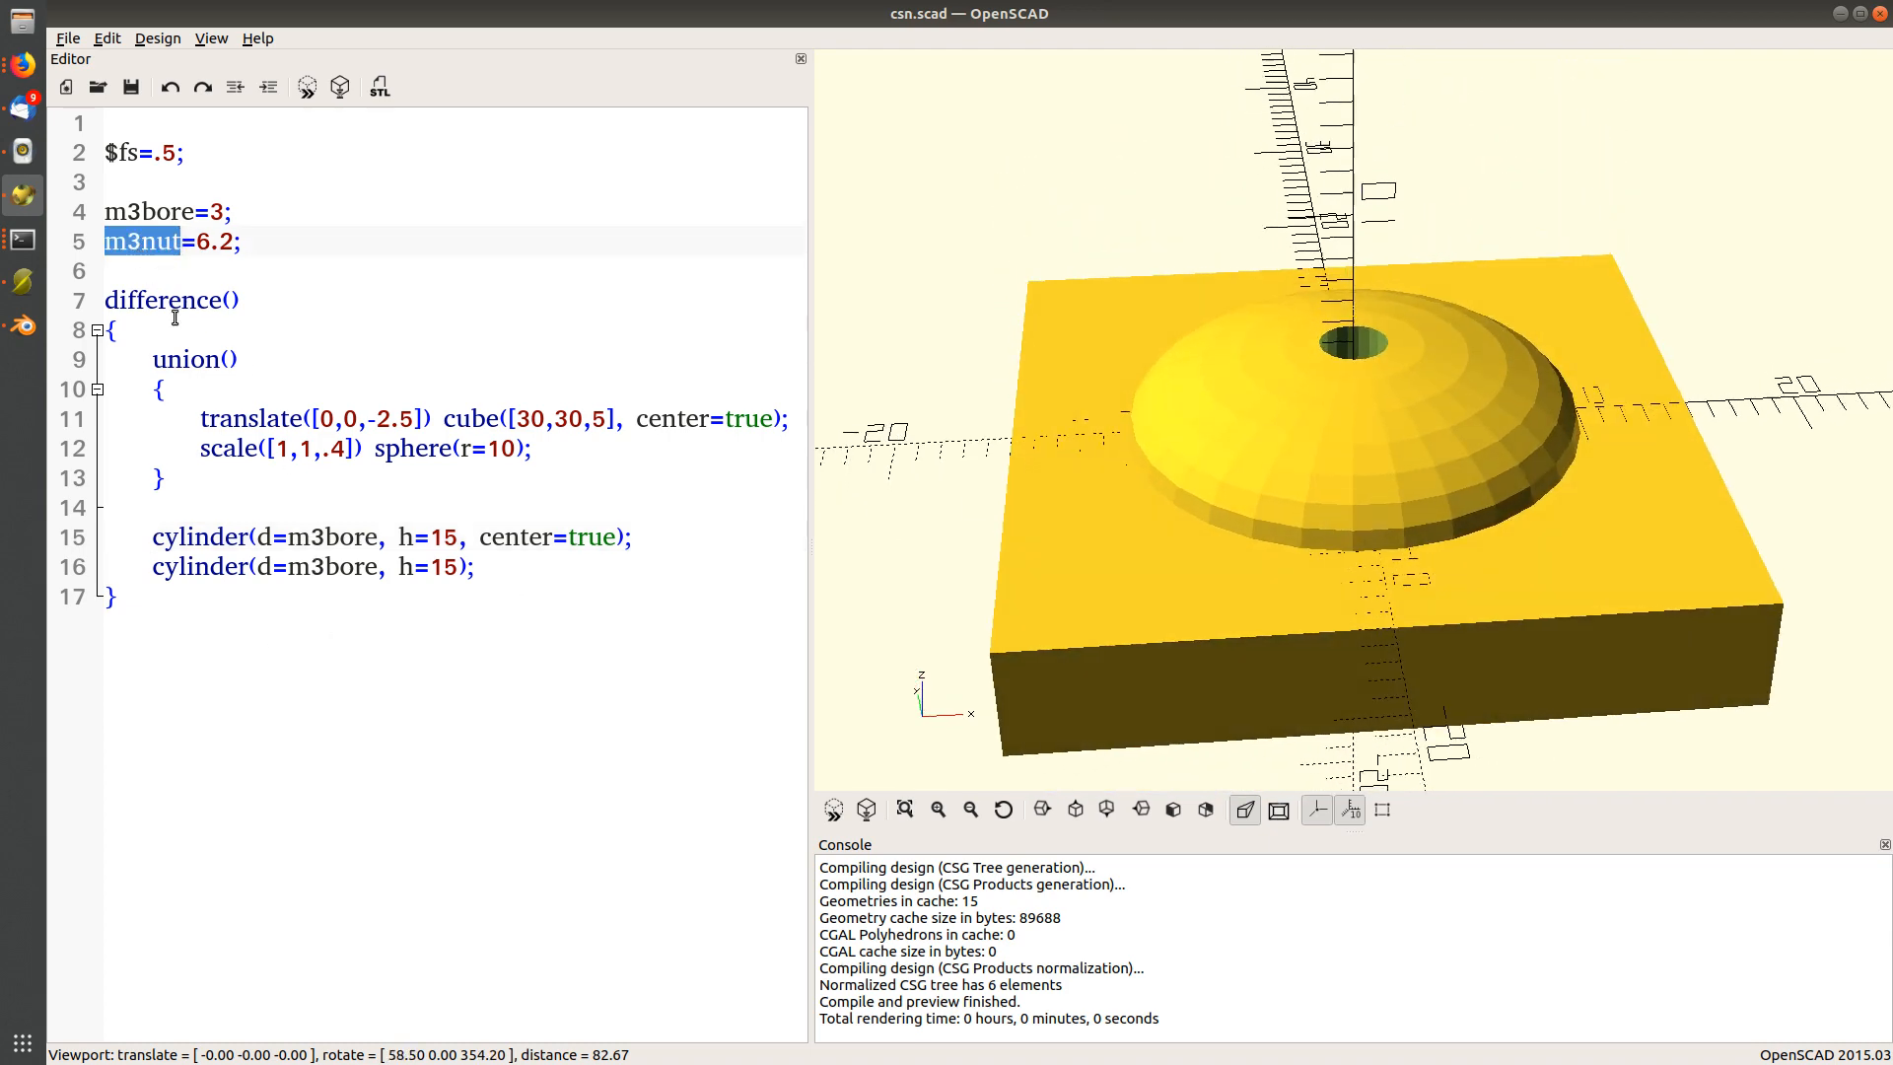
type("m3nut")
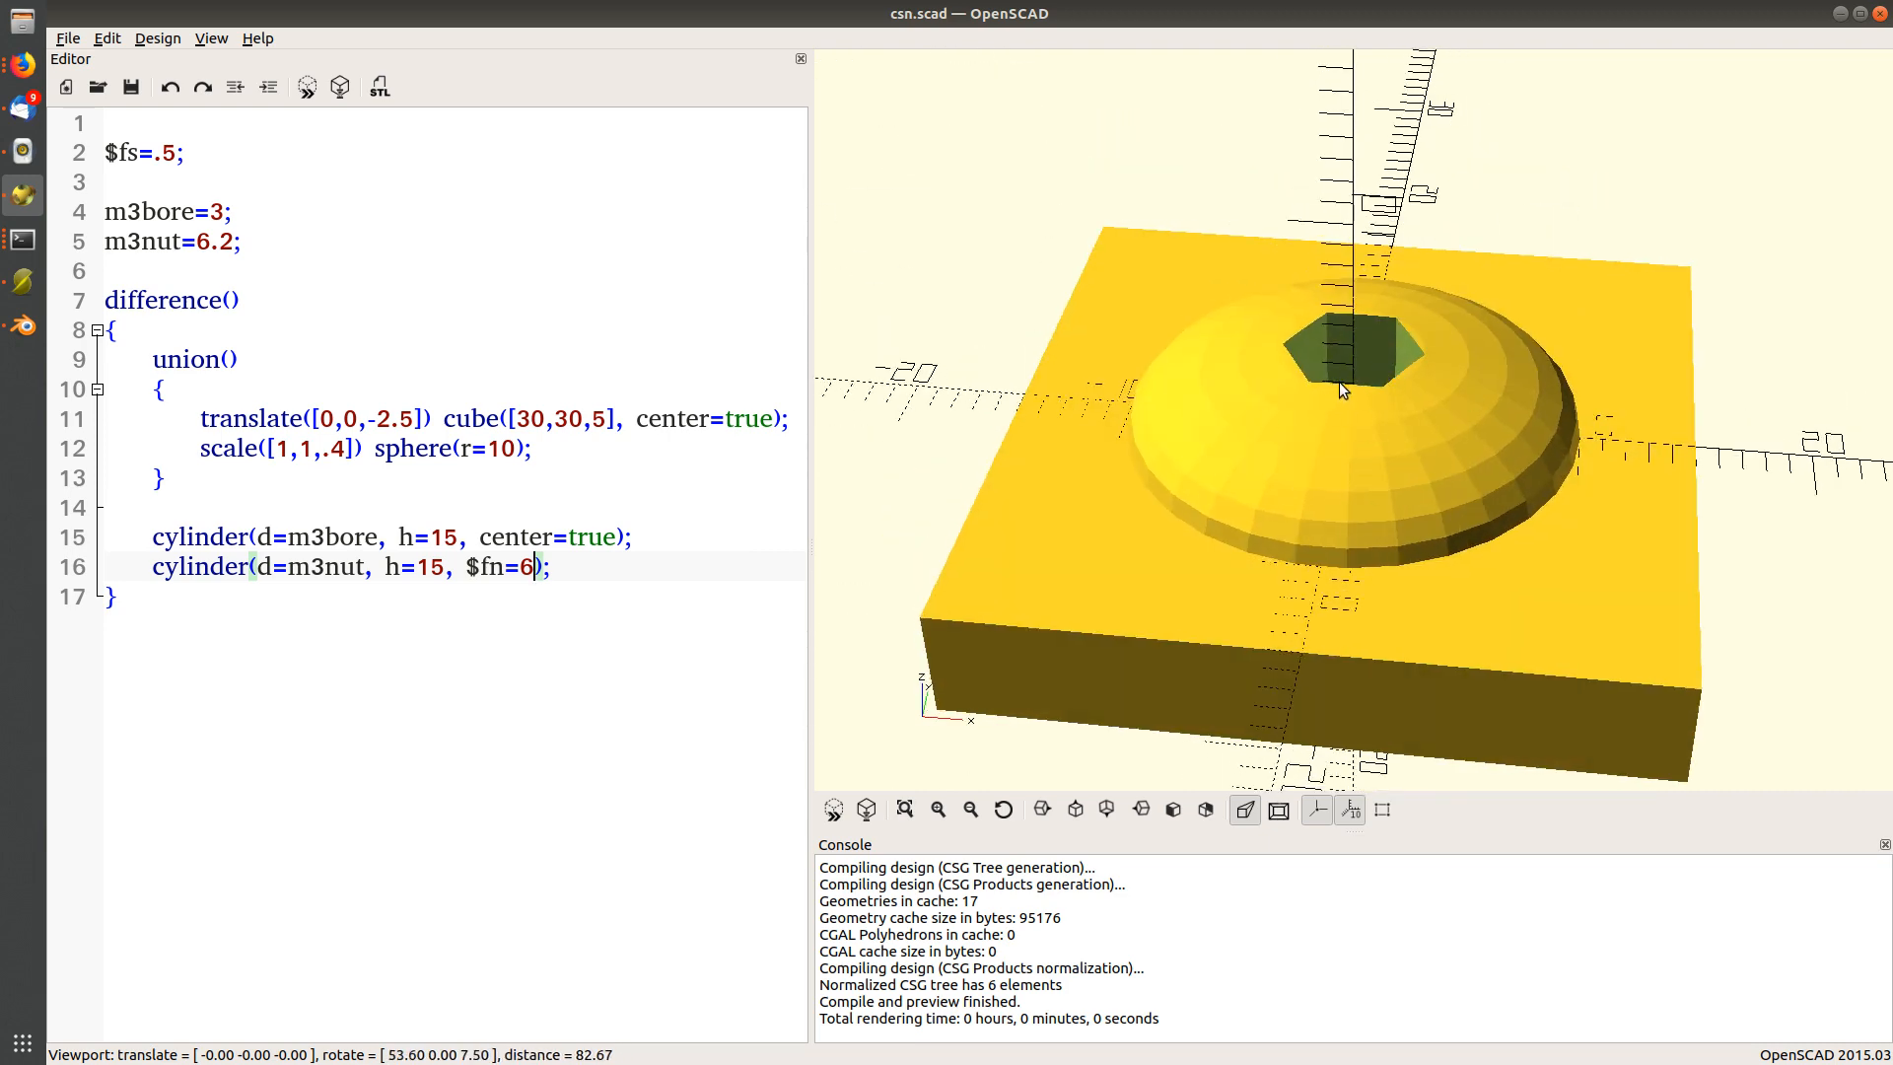
left_click_drag(1341, 387, 1177, 422)
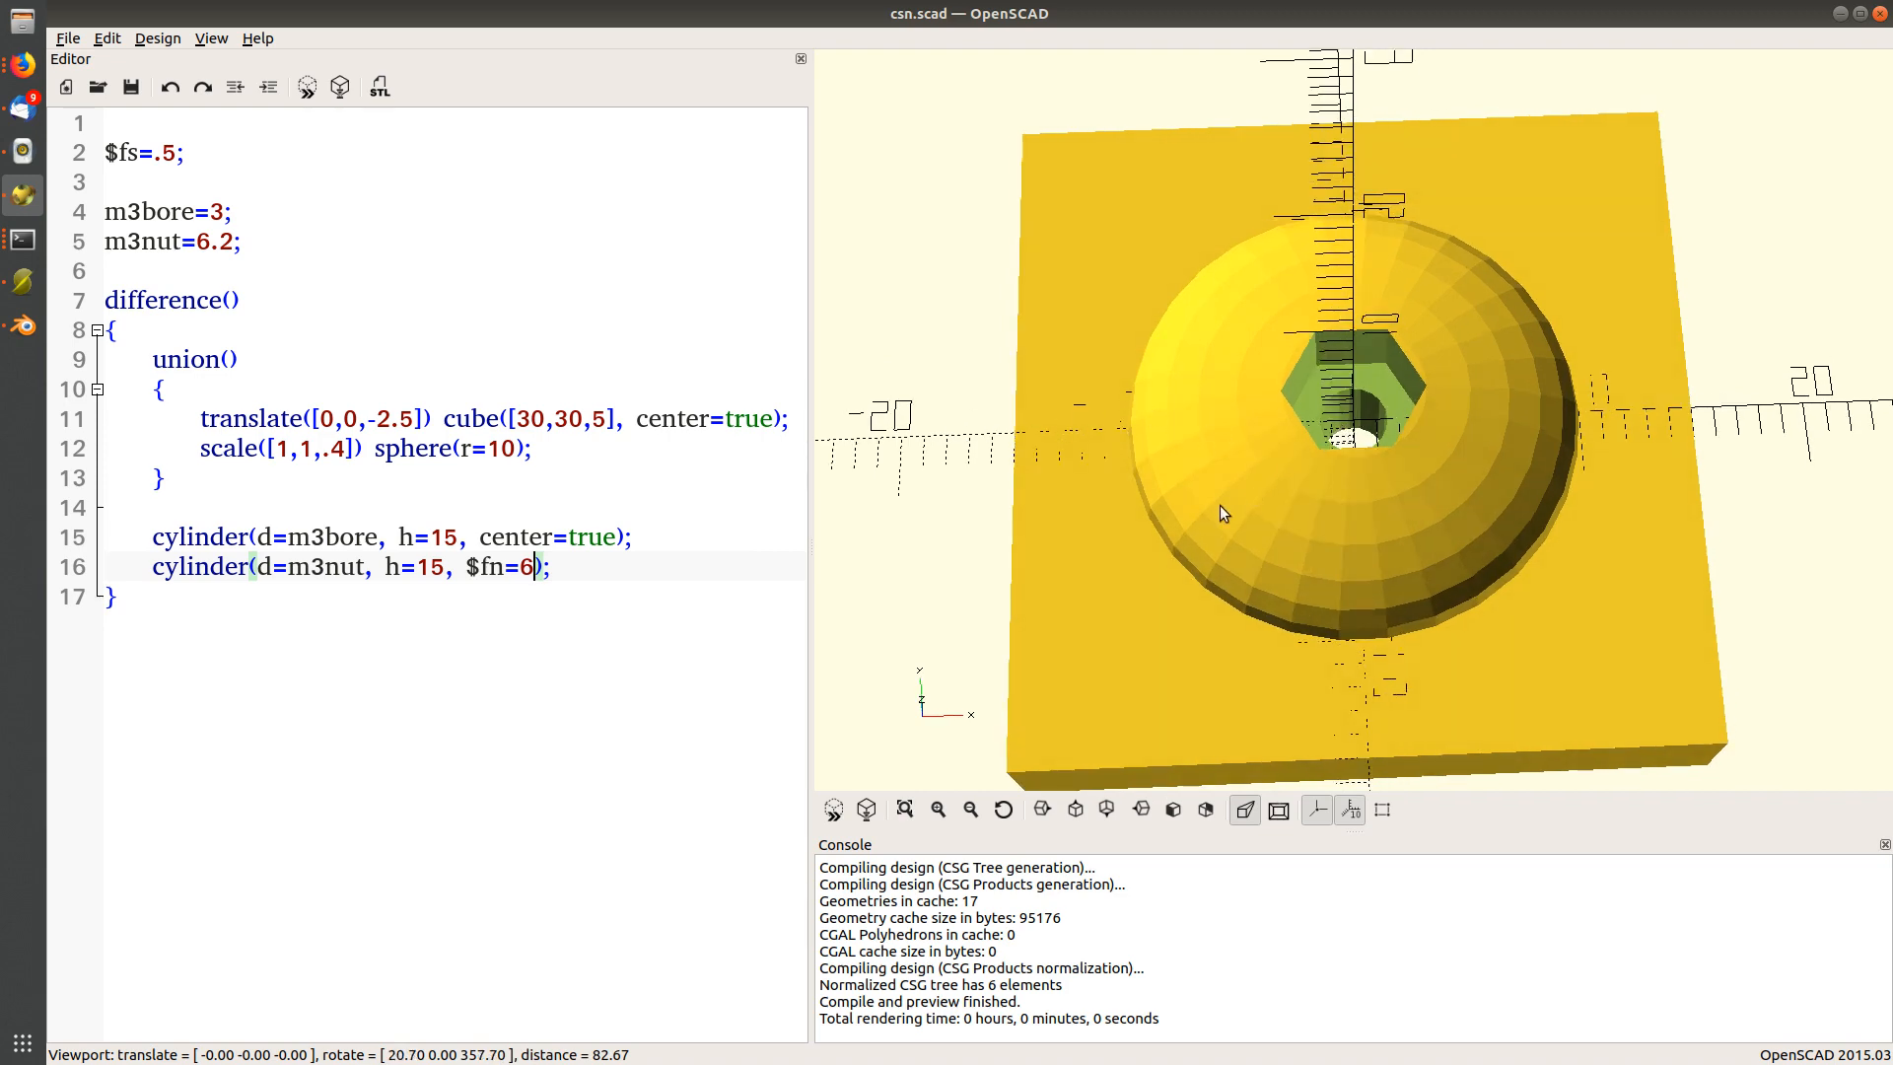
left_click_drag(1223, 512, 1335, 483)
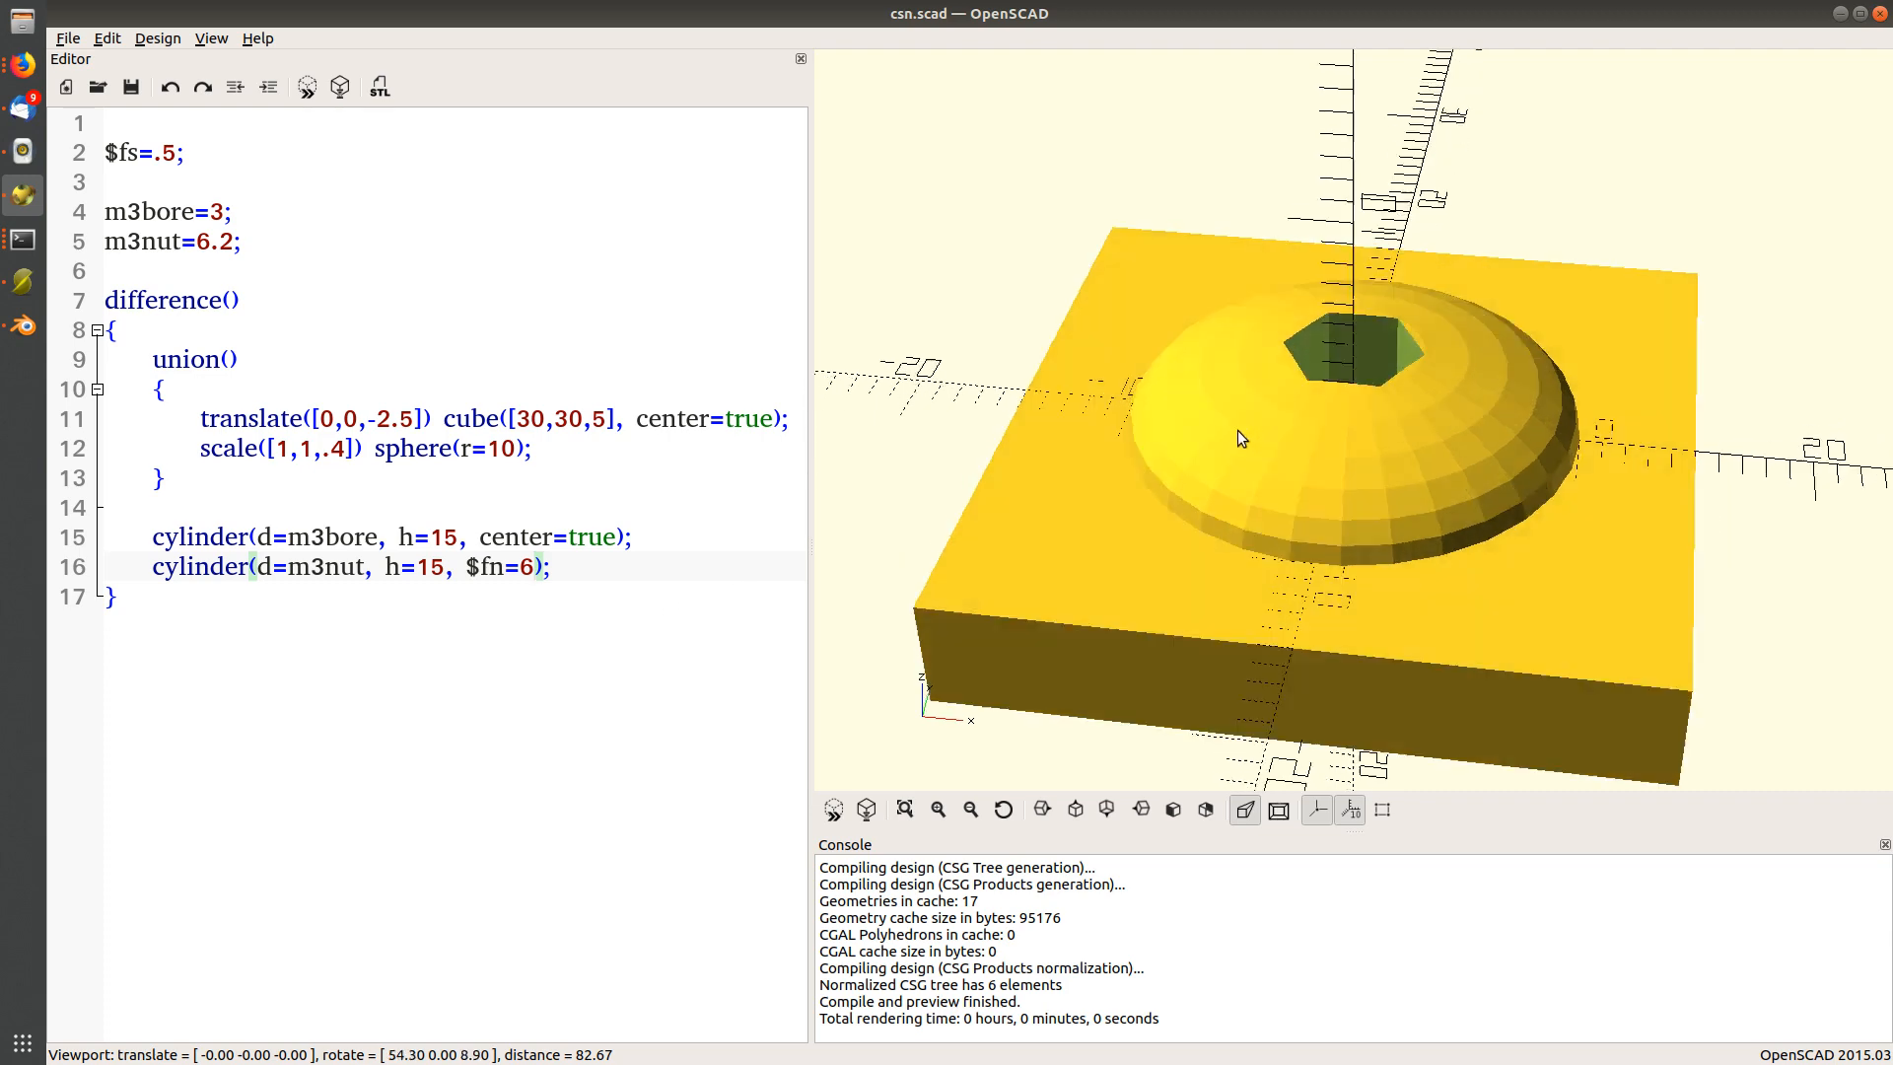
left_click_drag(1244, 438, 1321, 418)
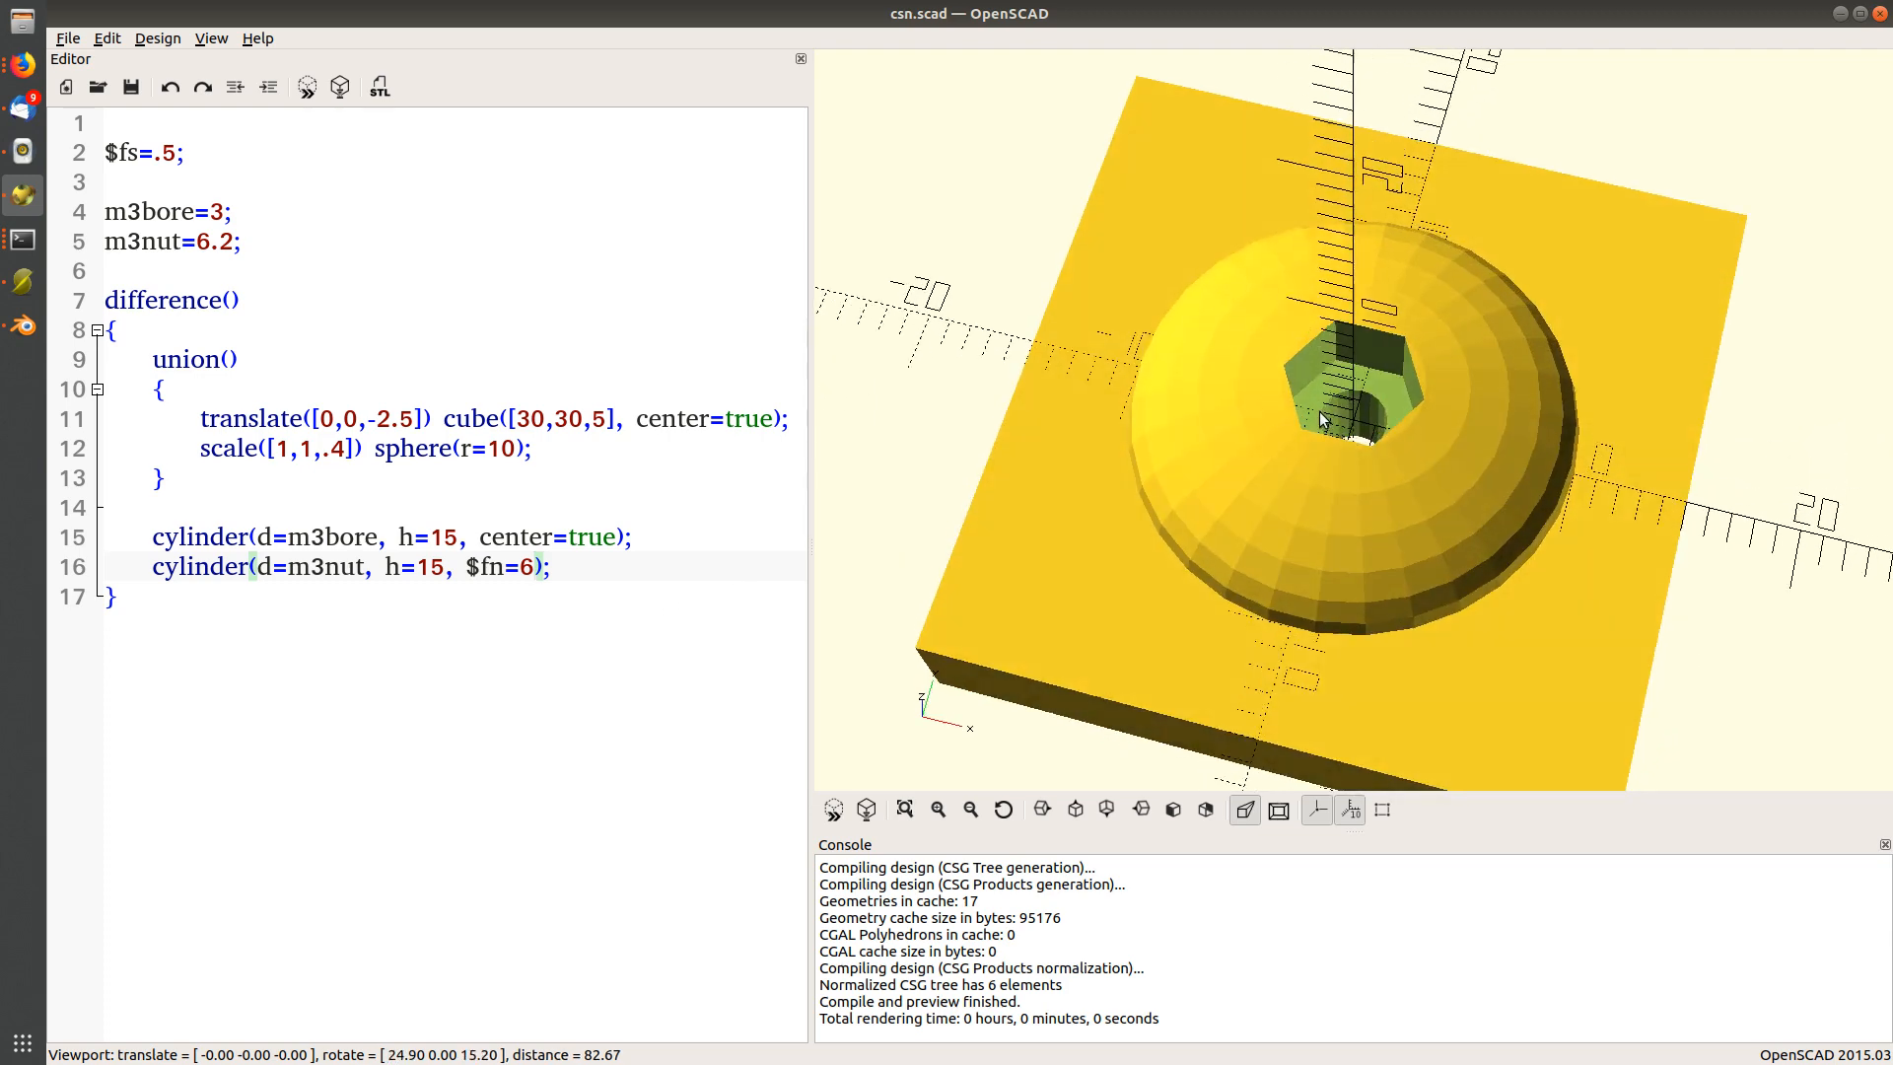
left_click_drag(1321, 416, 1346, 363)
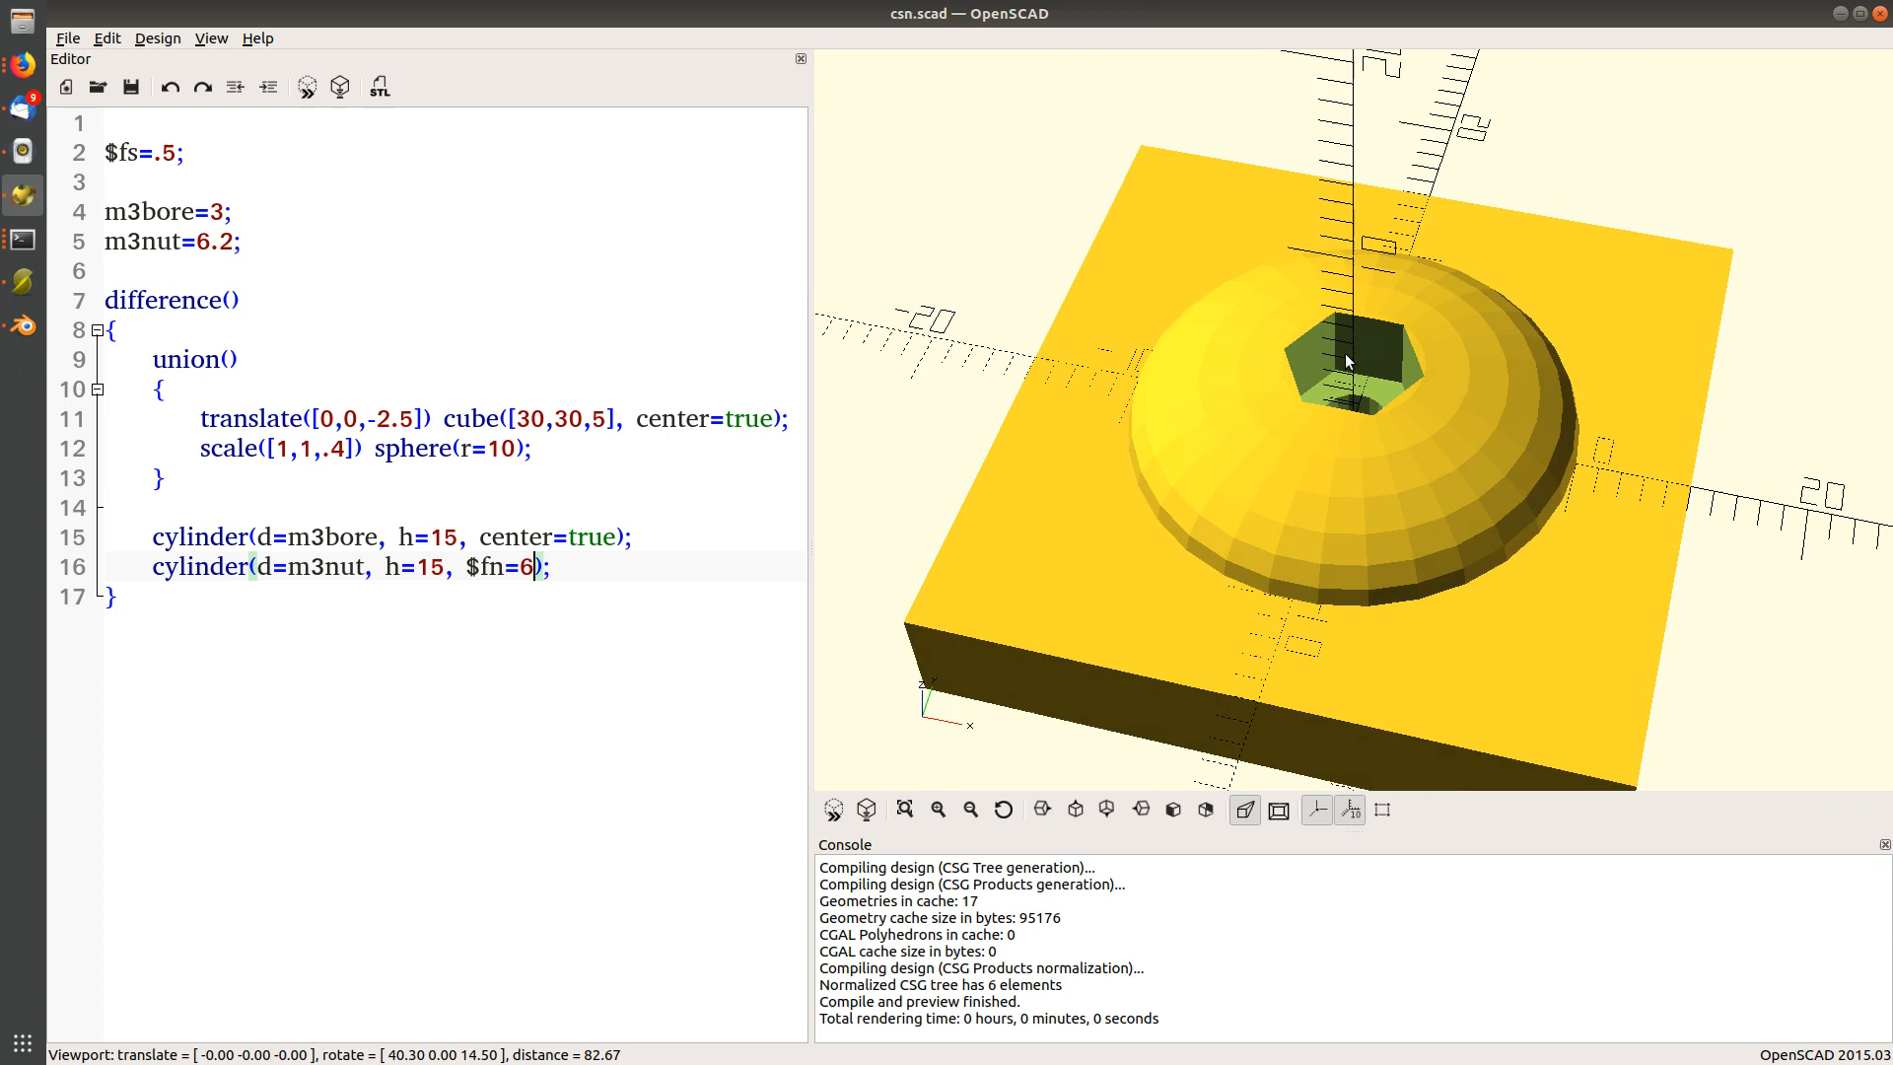
mouse_move(1323, 526)
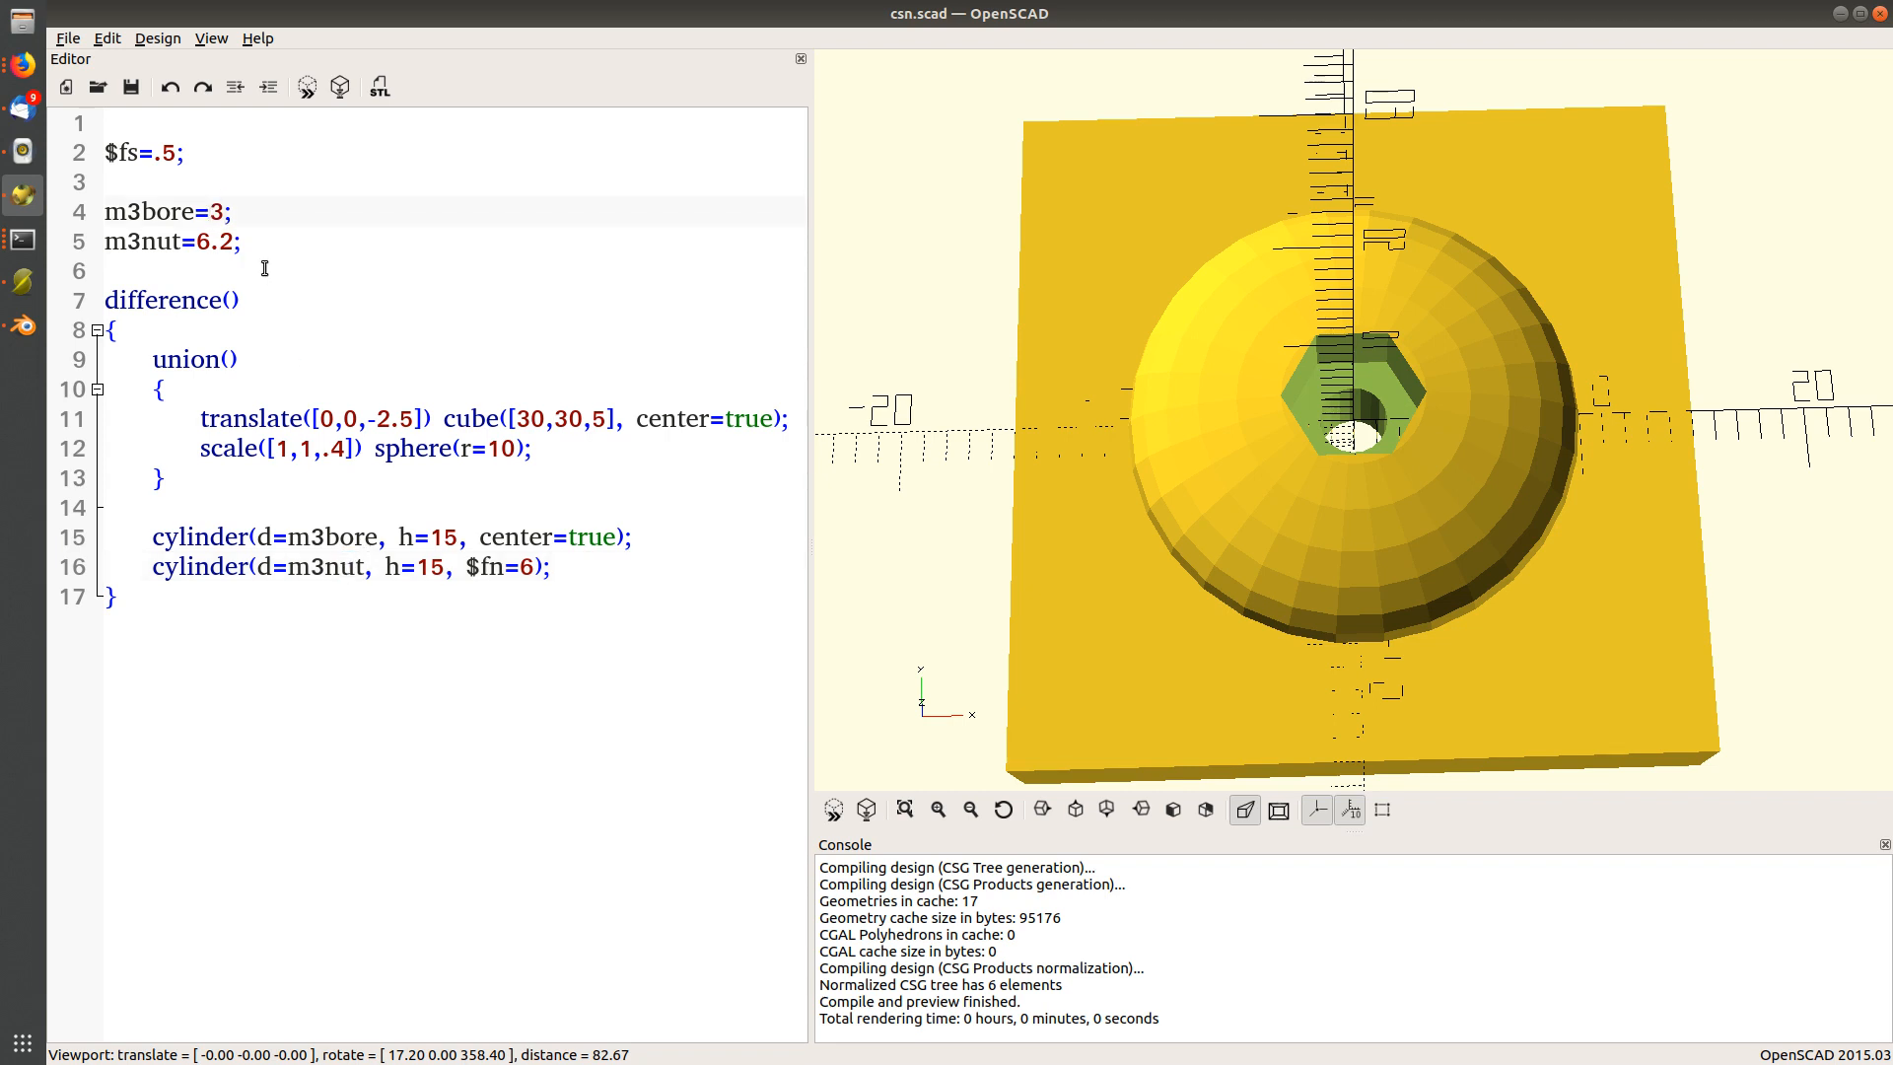
Change the sizes to m3bore=3.4 and m3nut=6.6 and preview the enlarged hole and pocket.
type(".4")
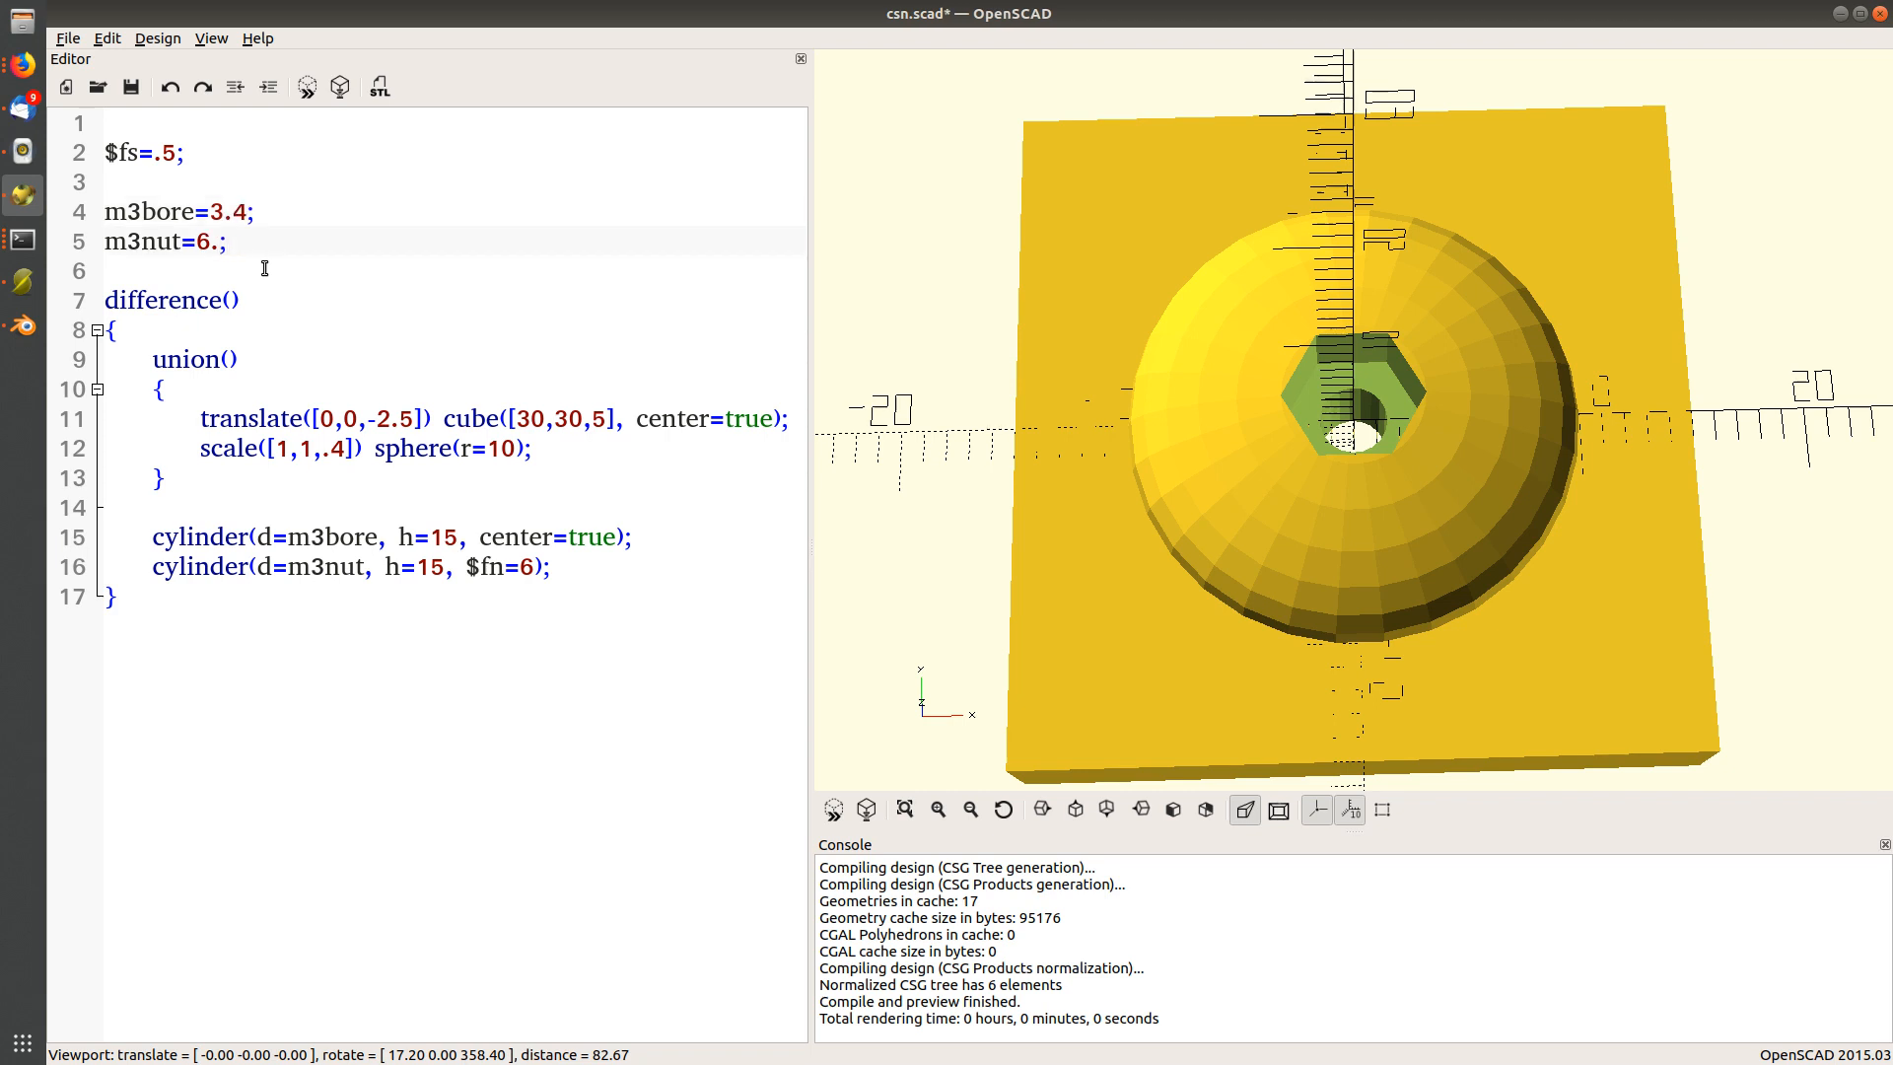
type("6")
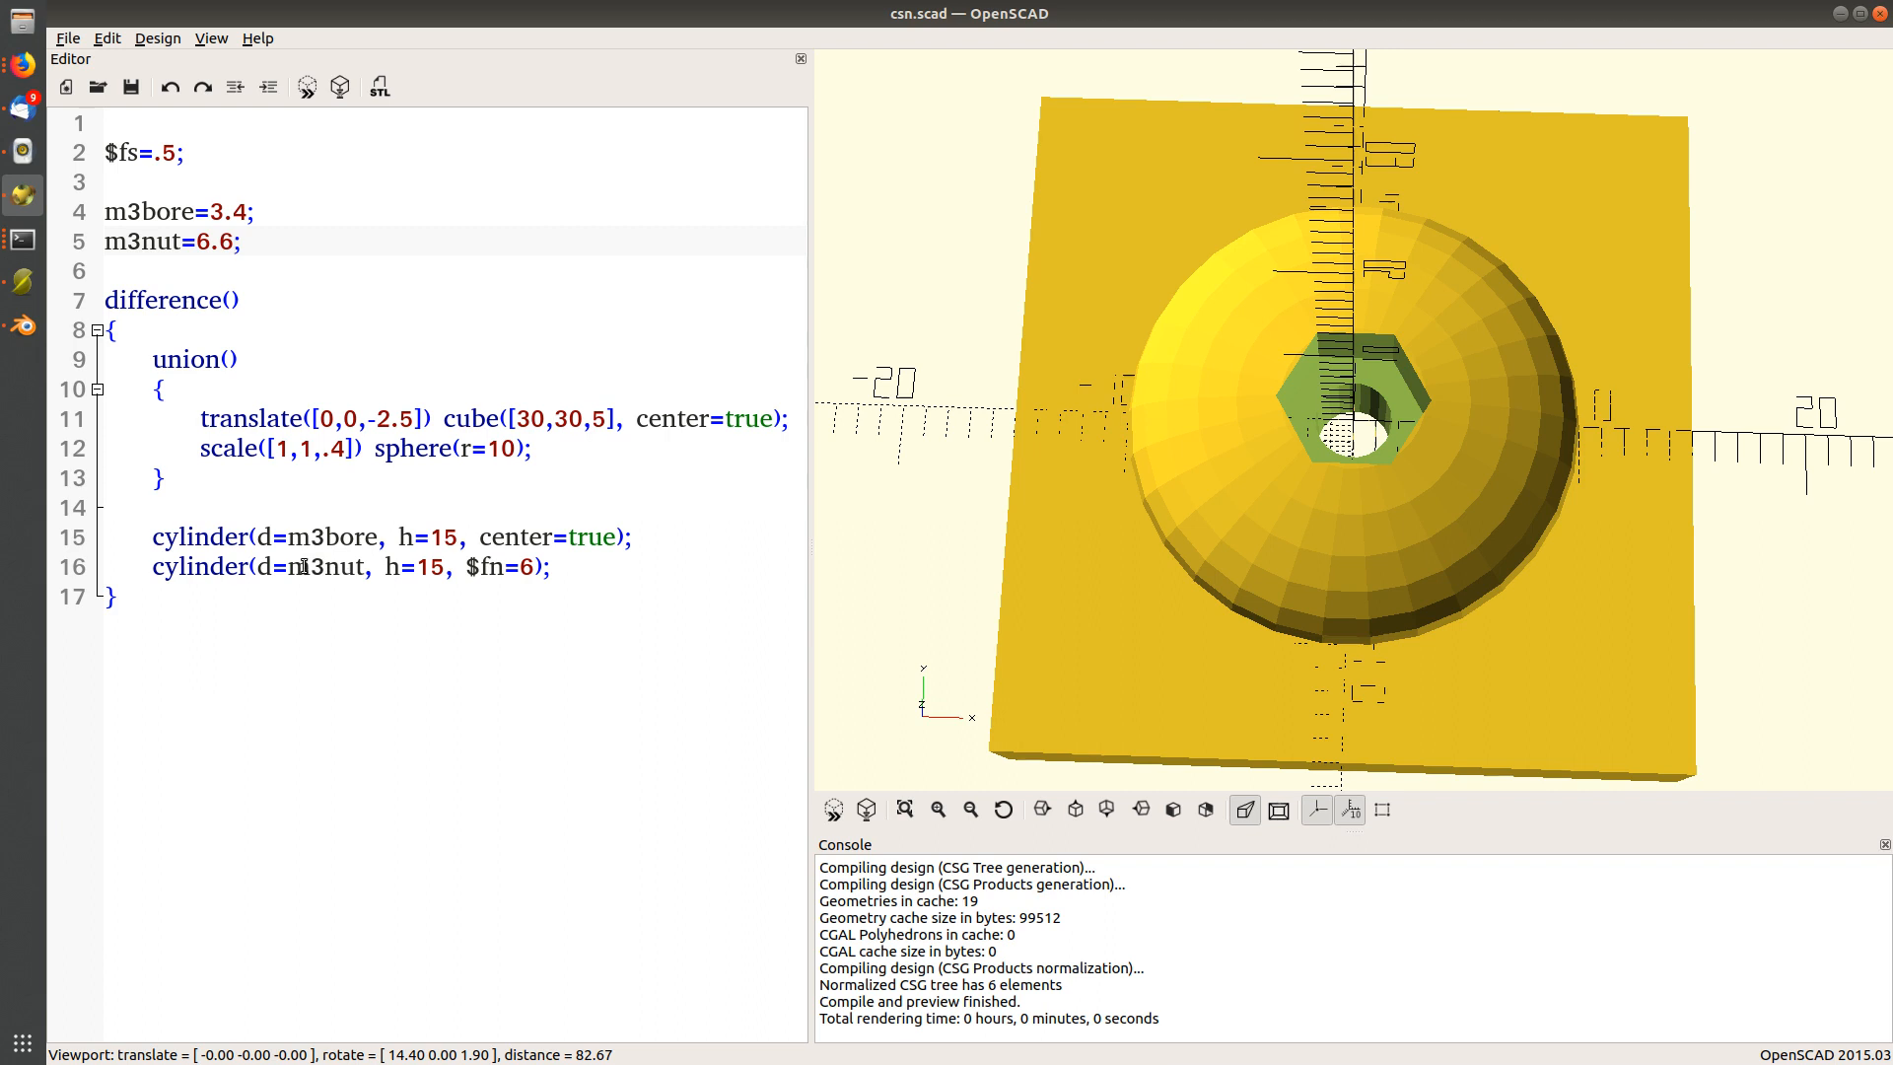
double_click(324, 568)
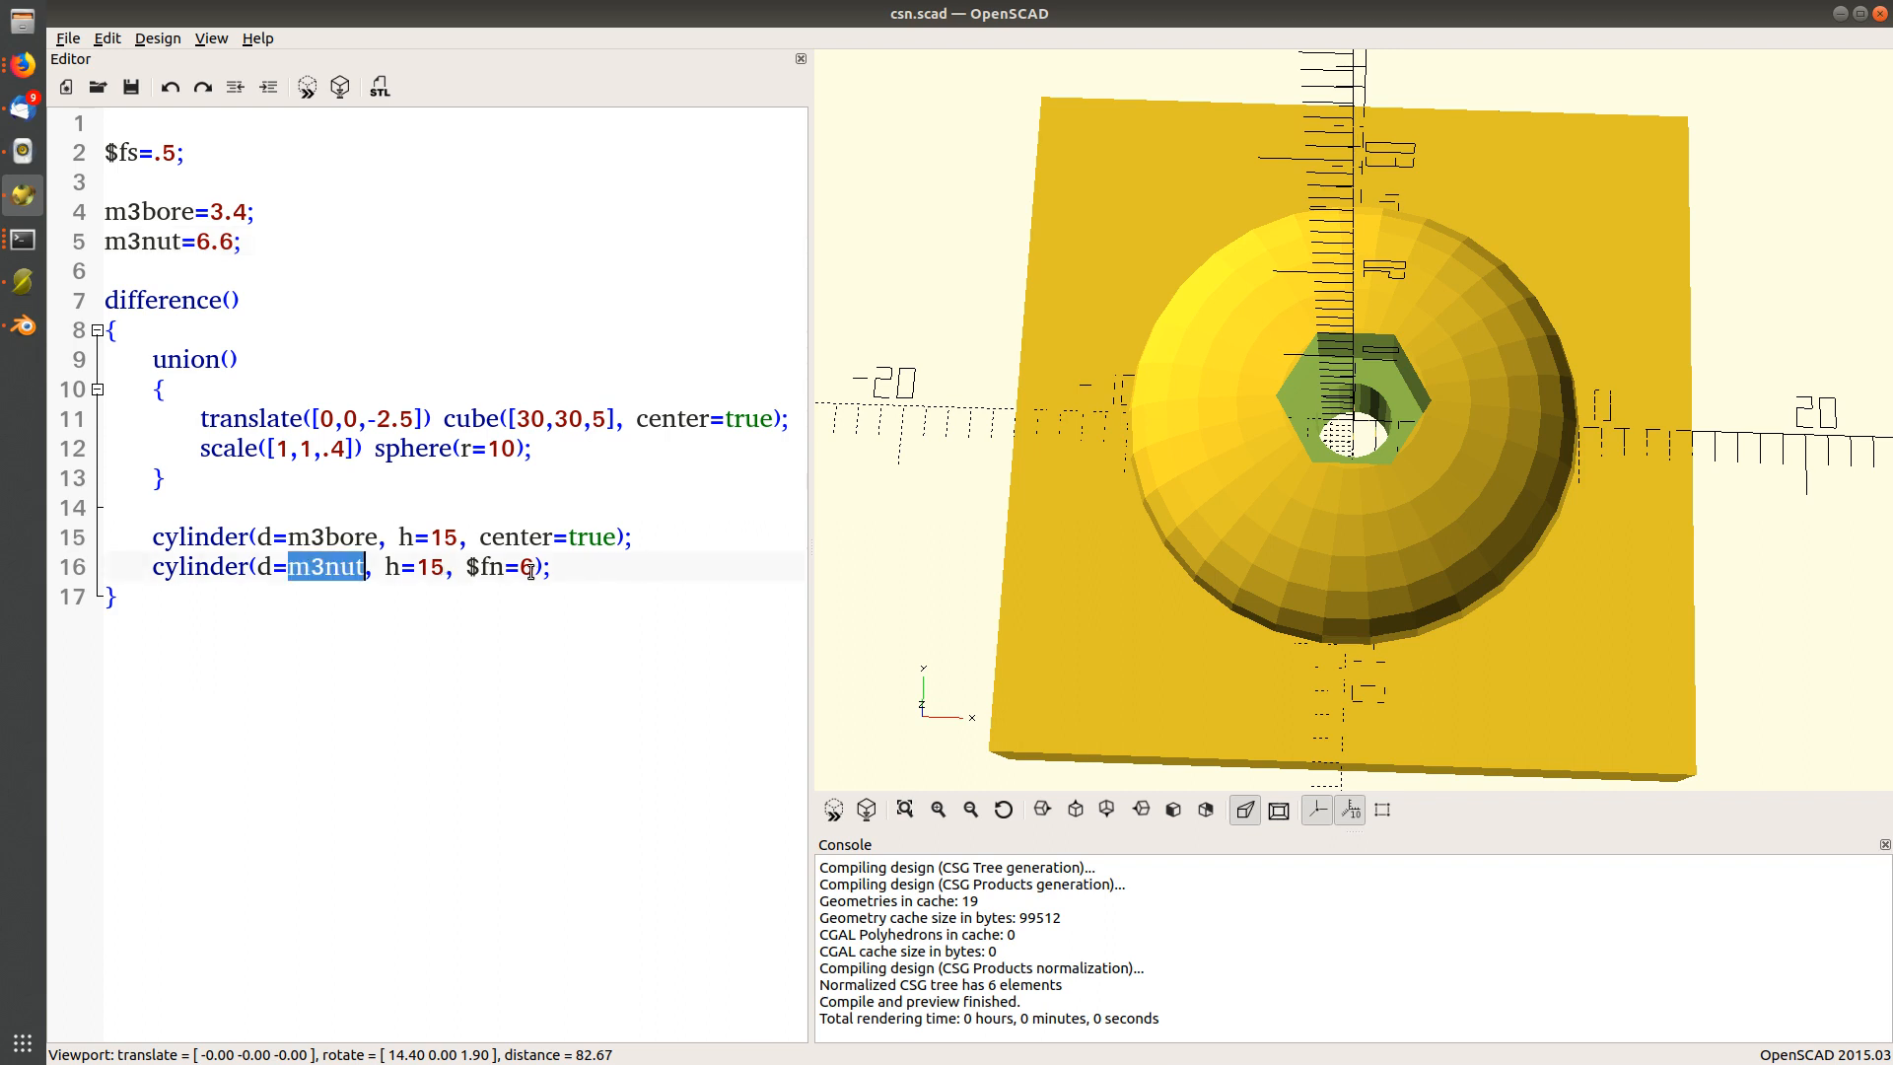
type("2")
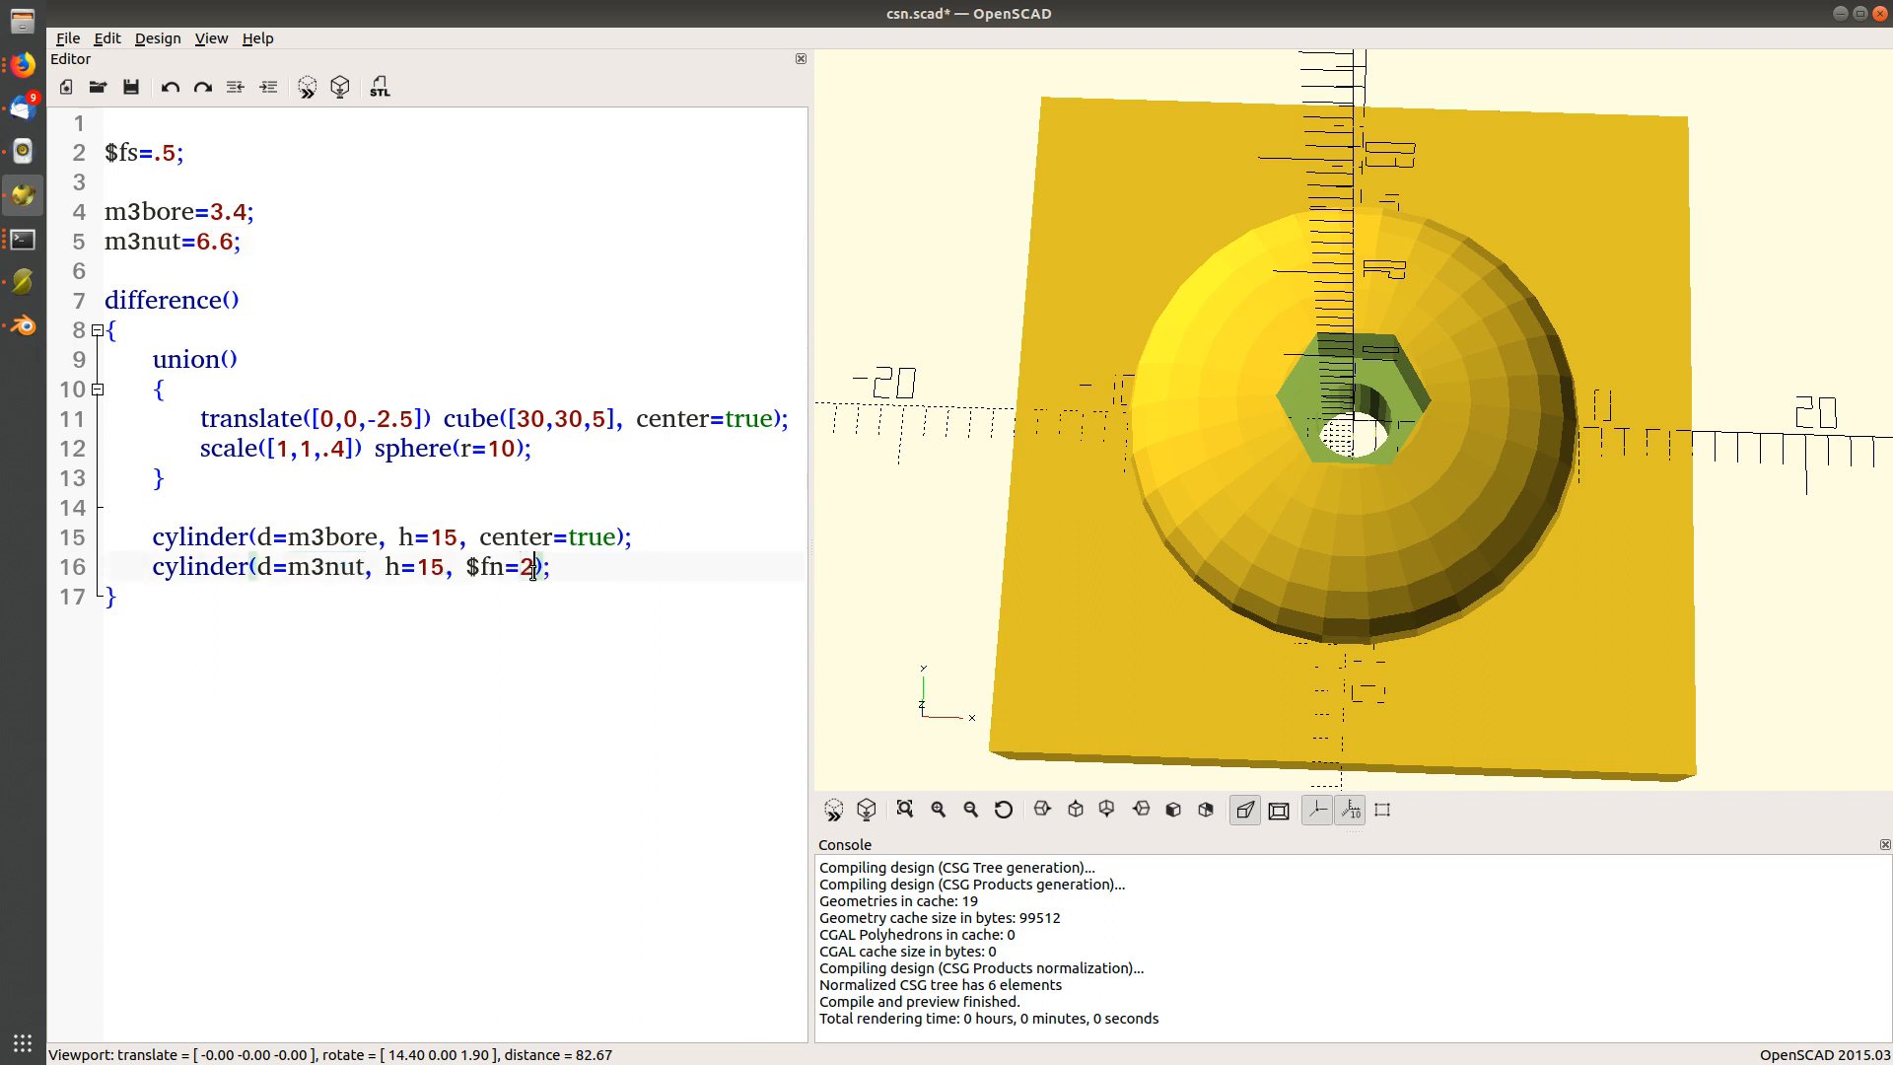
type("0")
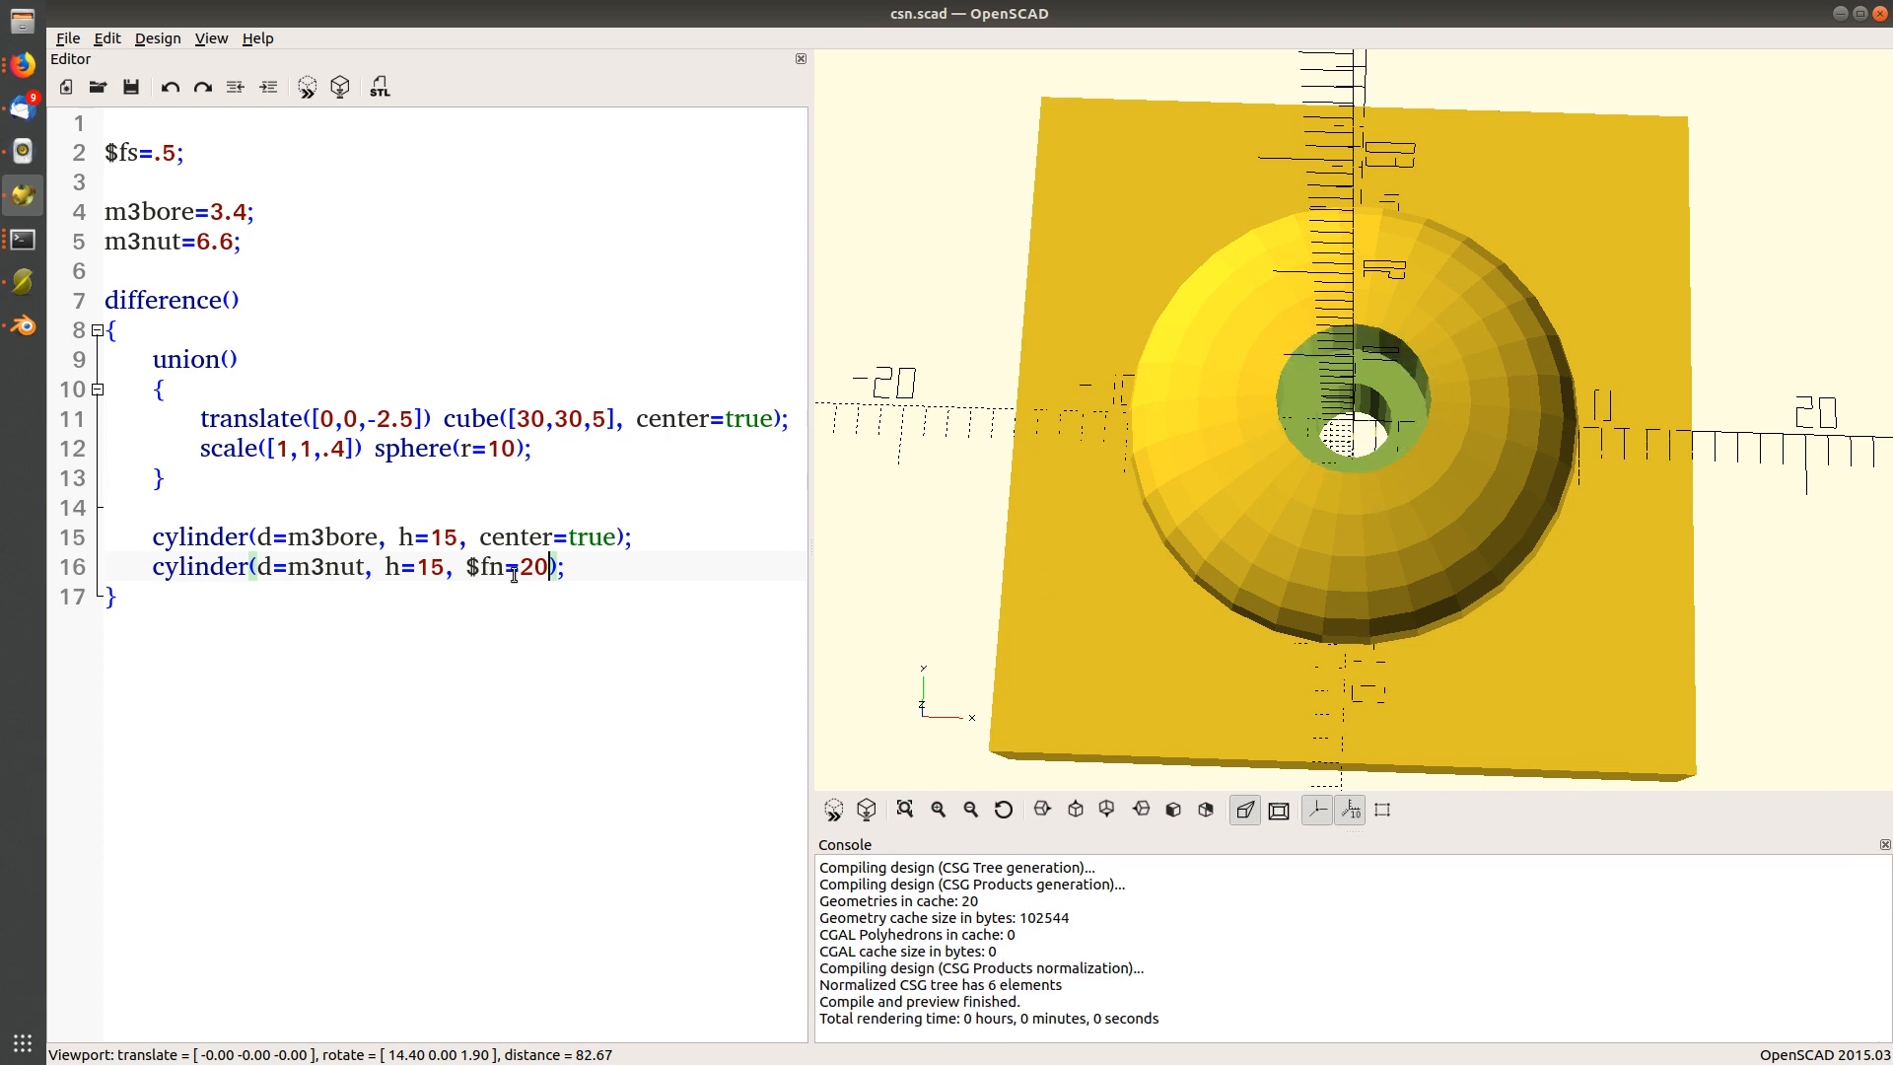
type("6")
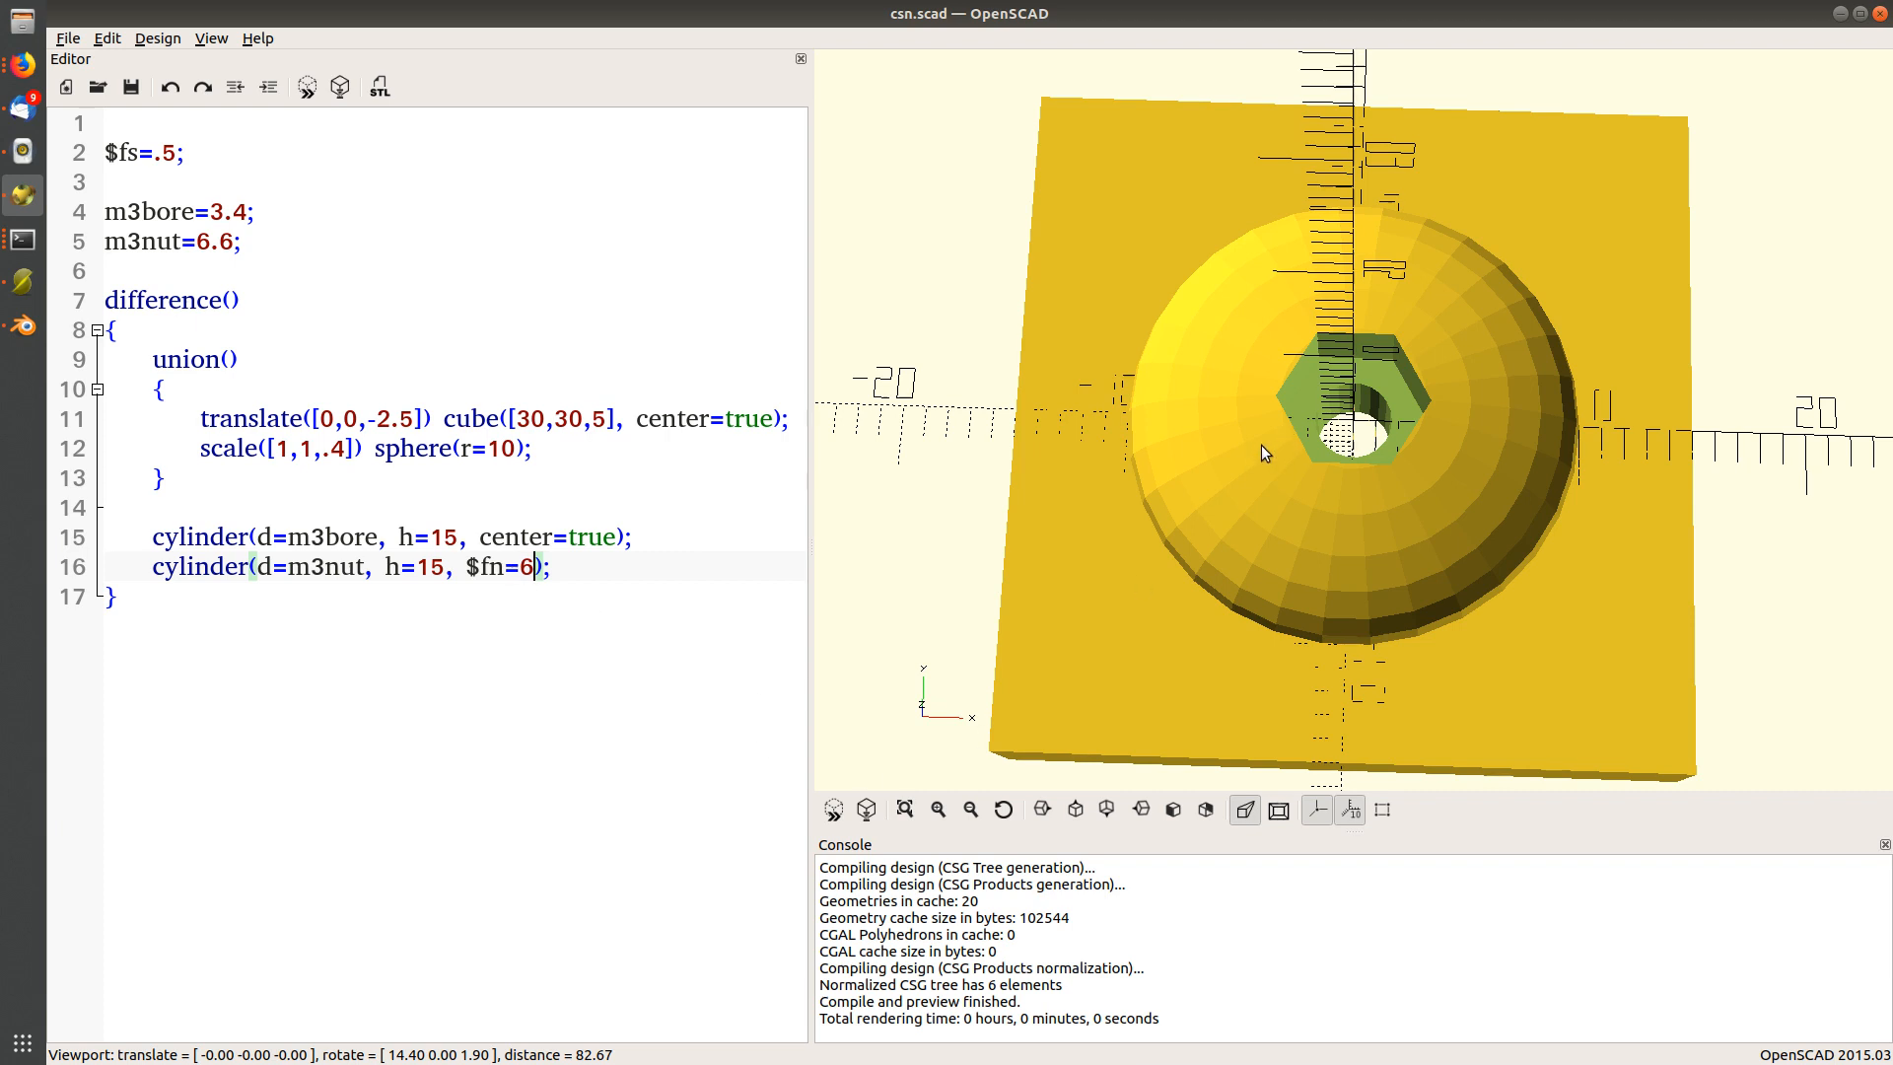
mouse_move(1293, 436)
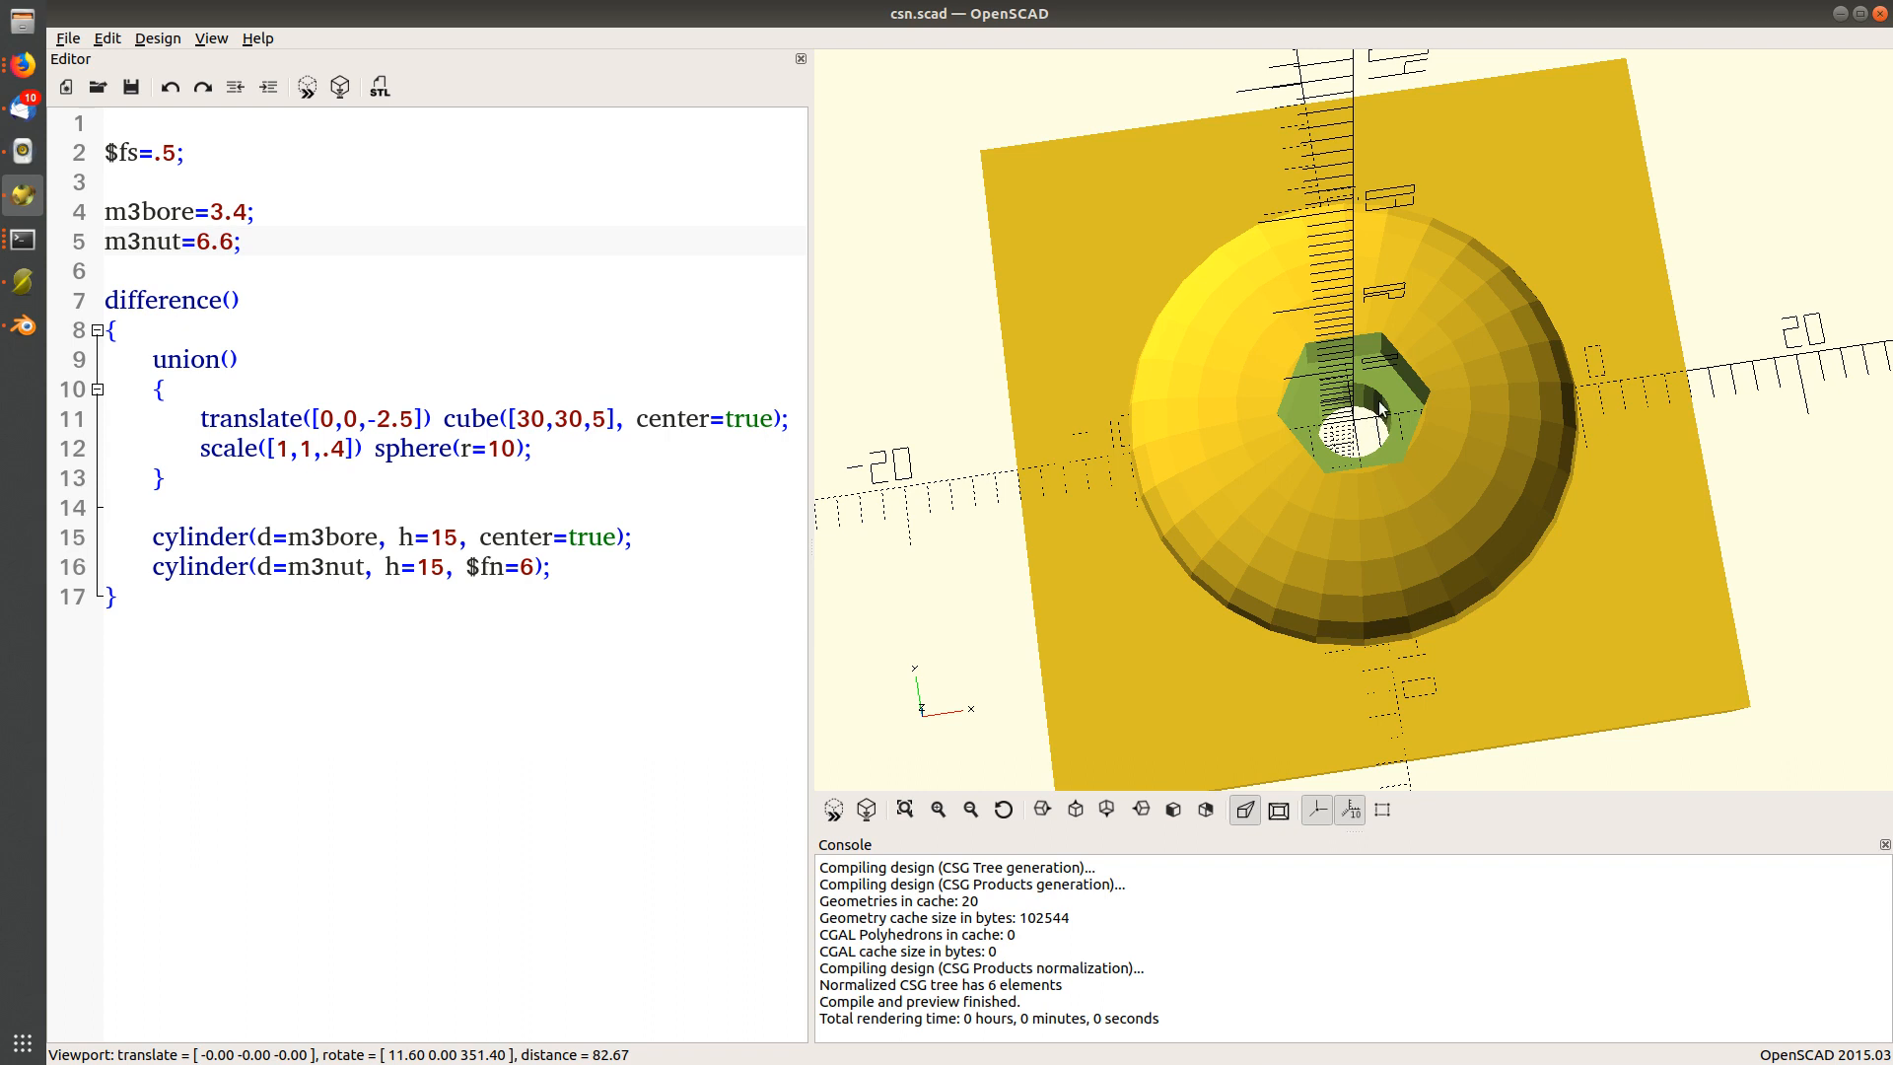
mouse_move(1364, 439)
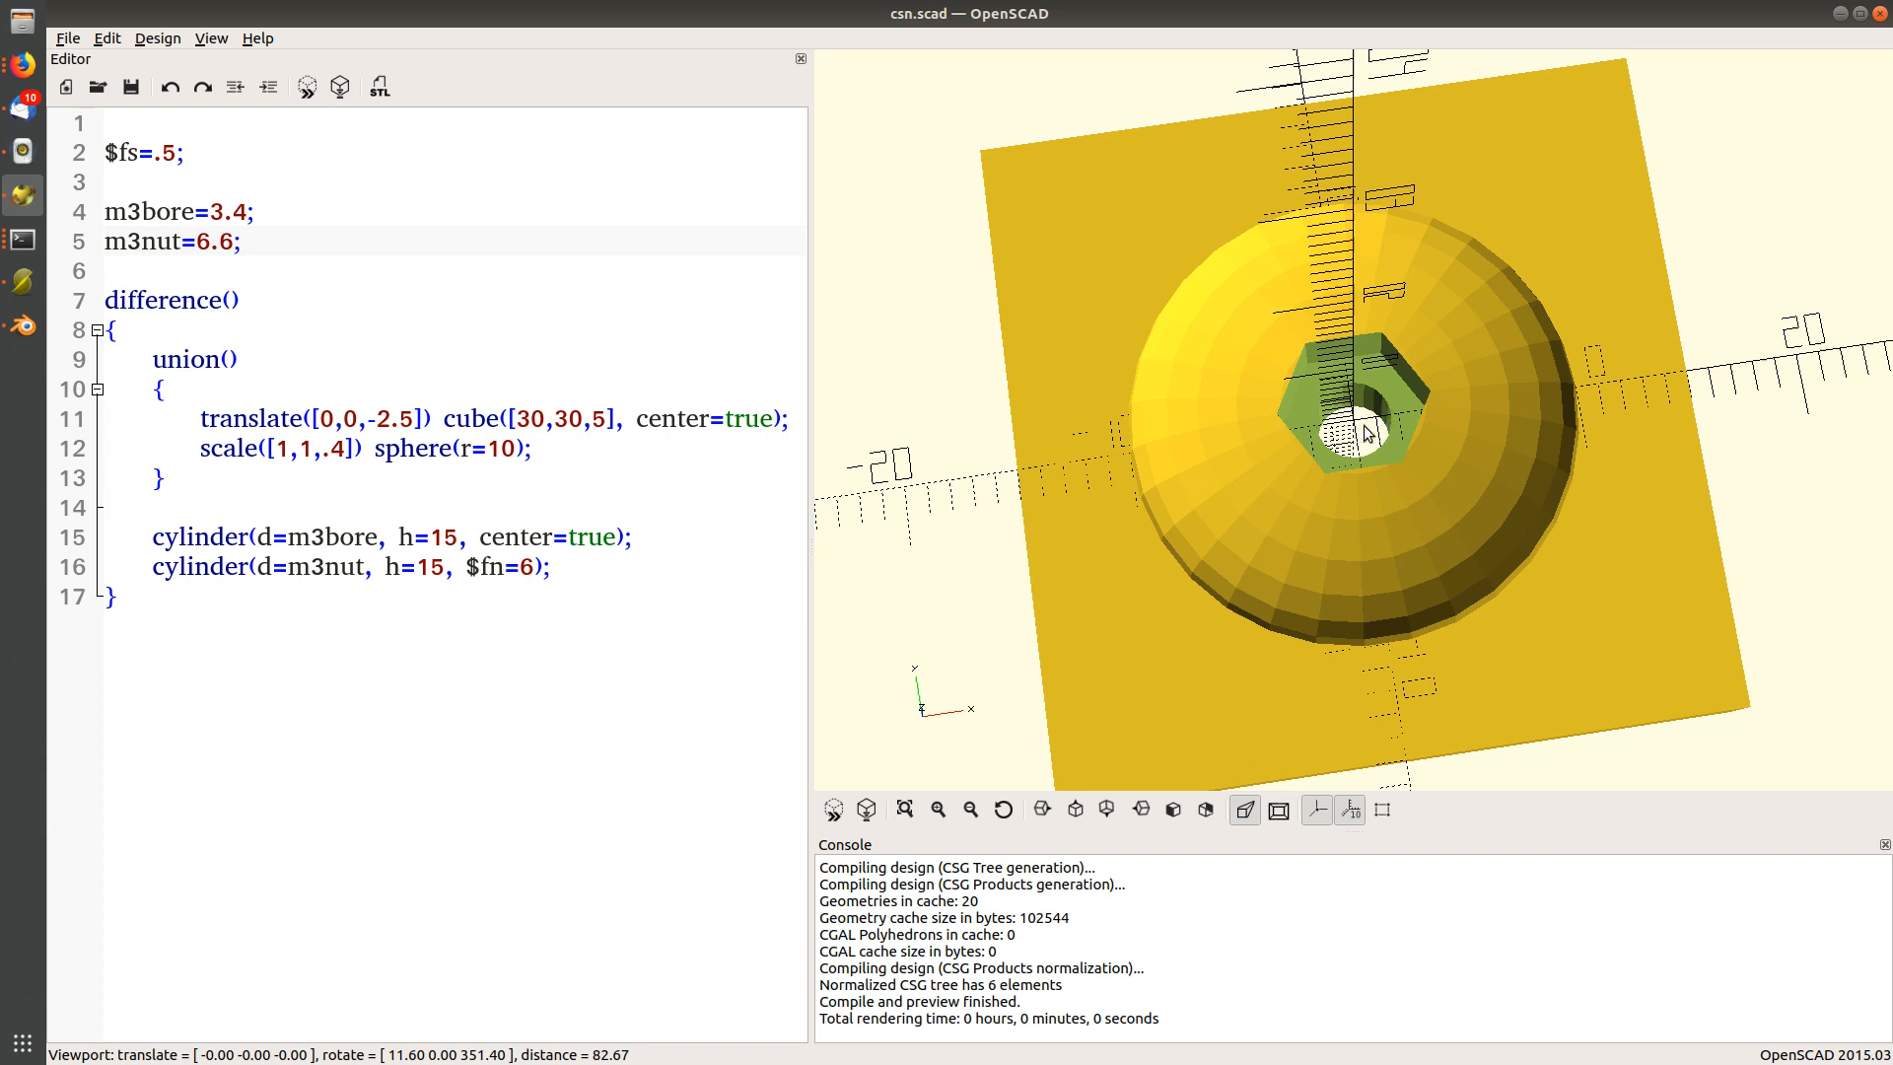
Restore m3bore=3 and m3nut=6.2 so the hole and hex pocket shrink back.
left_click(215, 240)
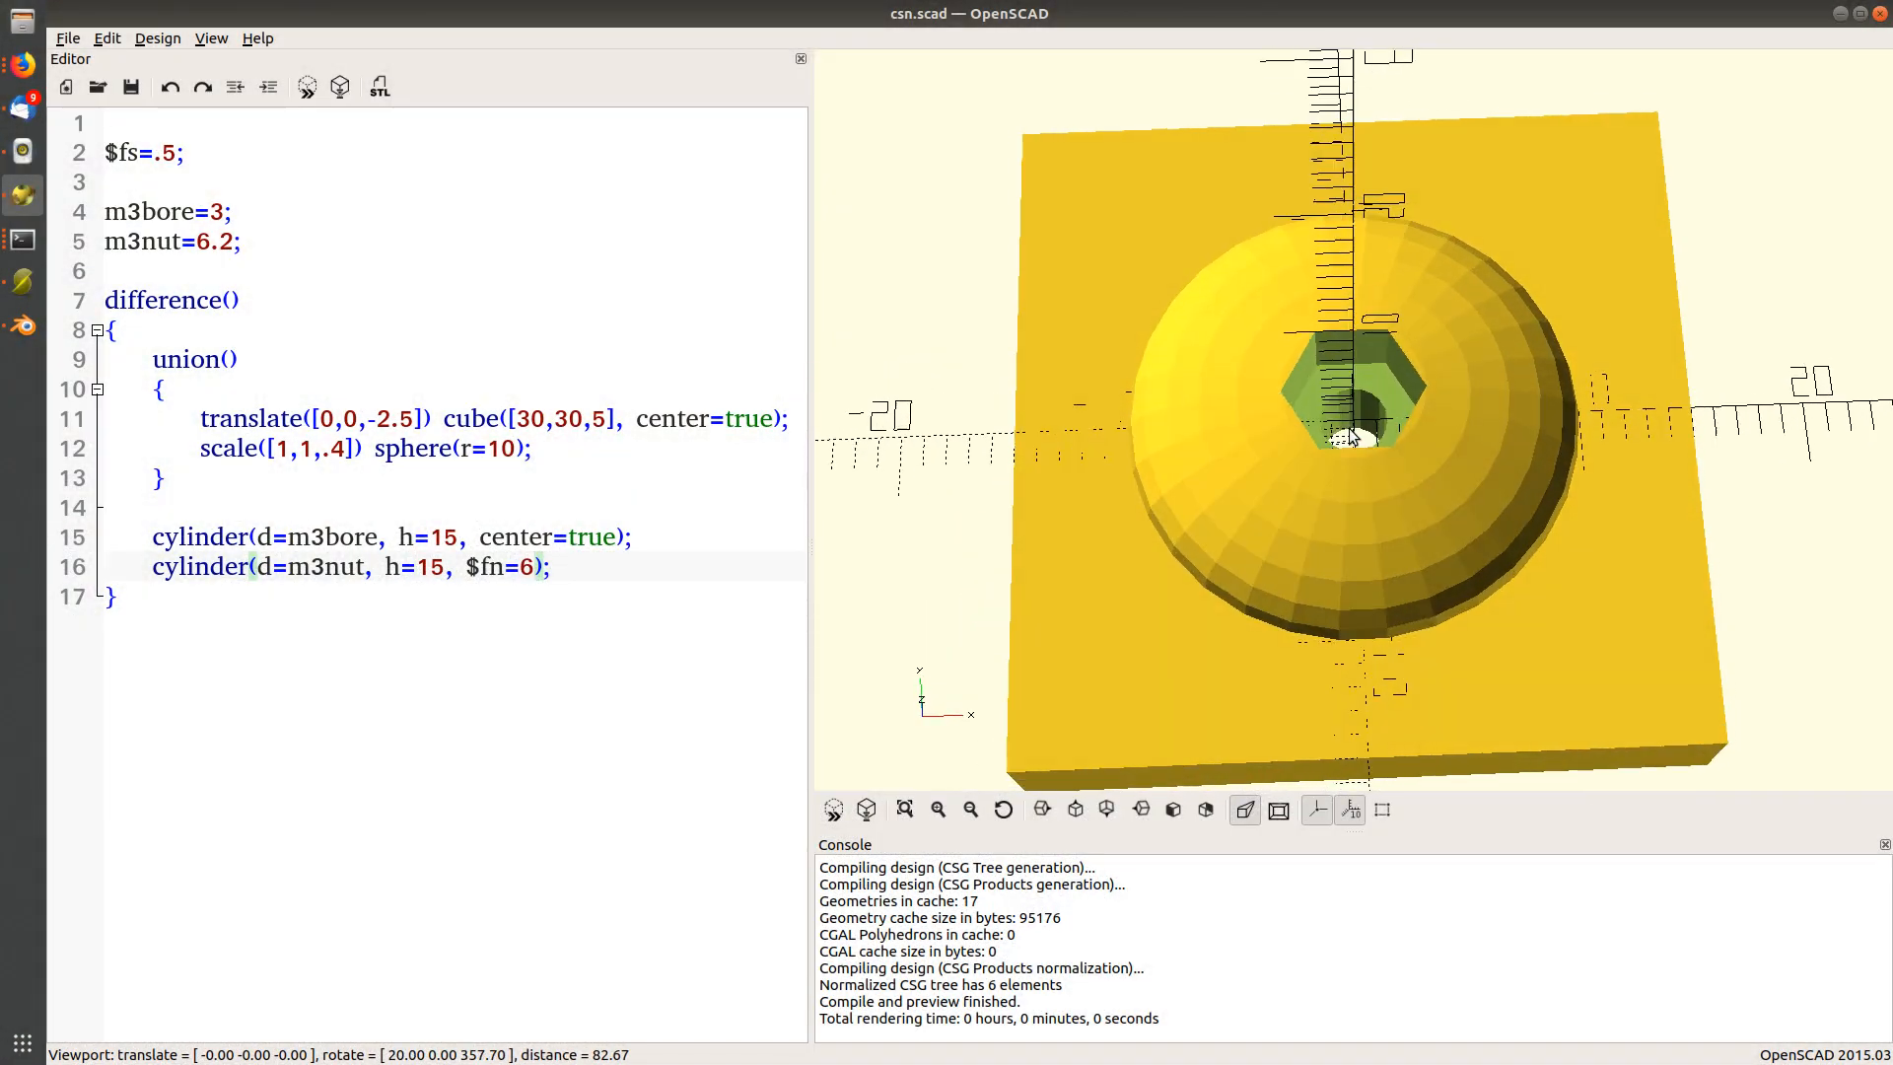
left_click_drag(1352, 434, 1252, 487)
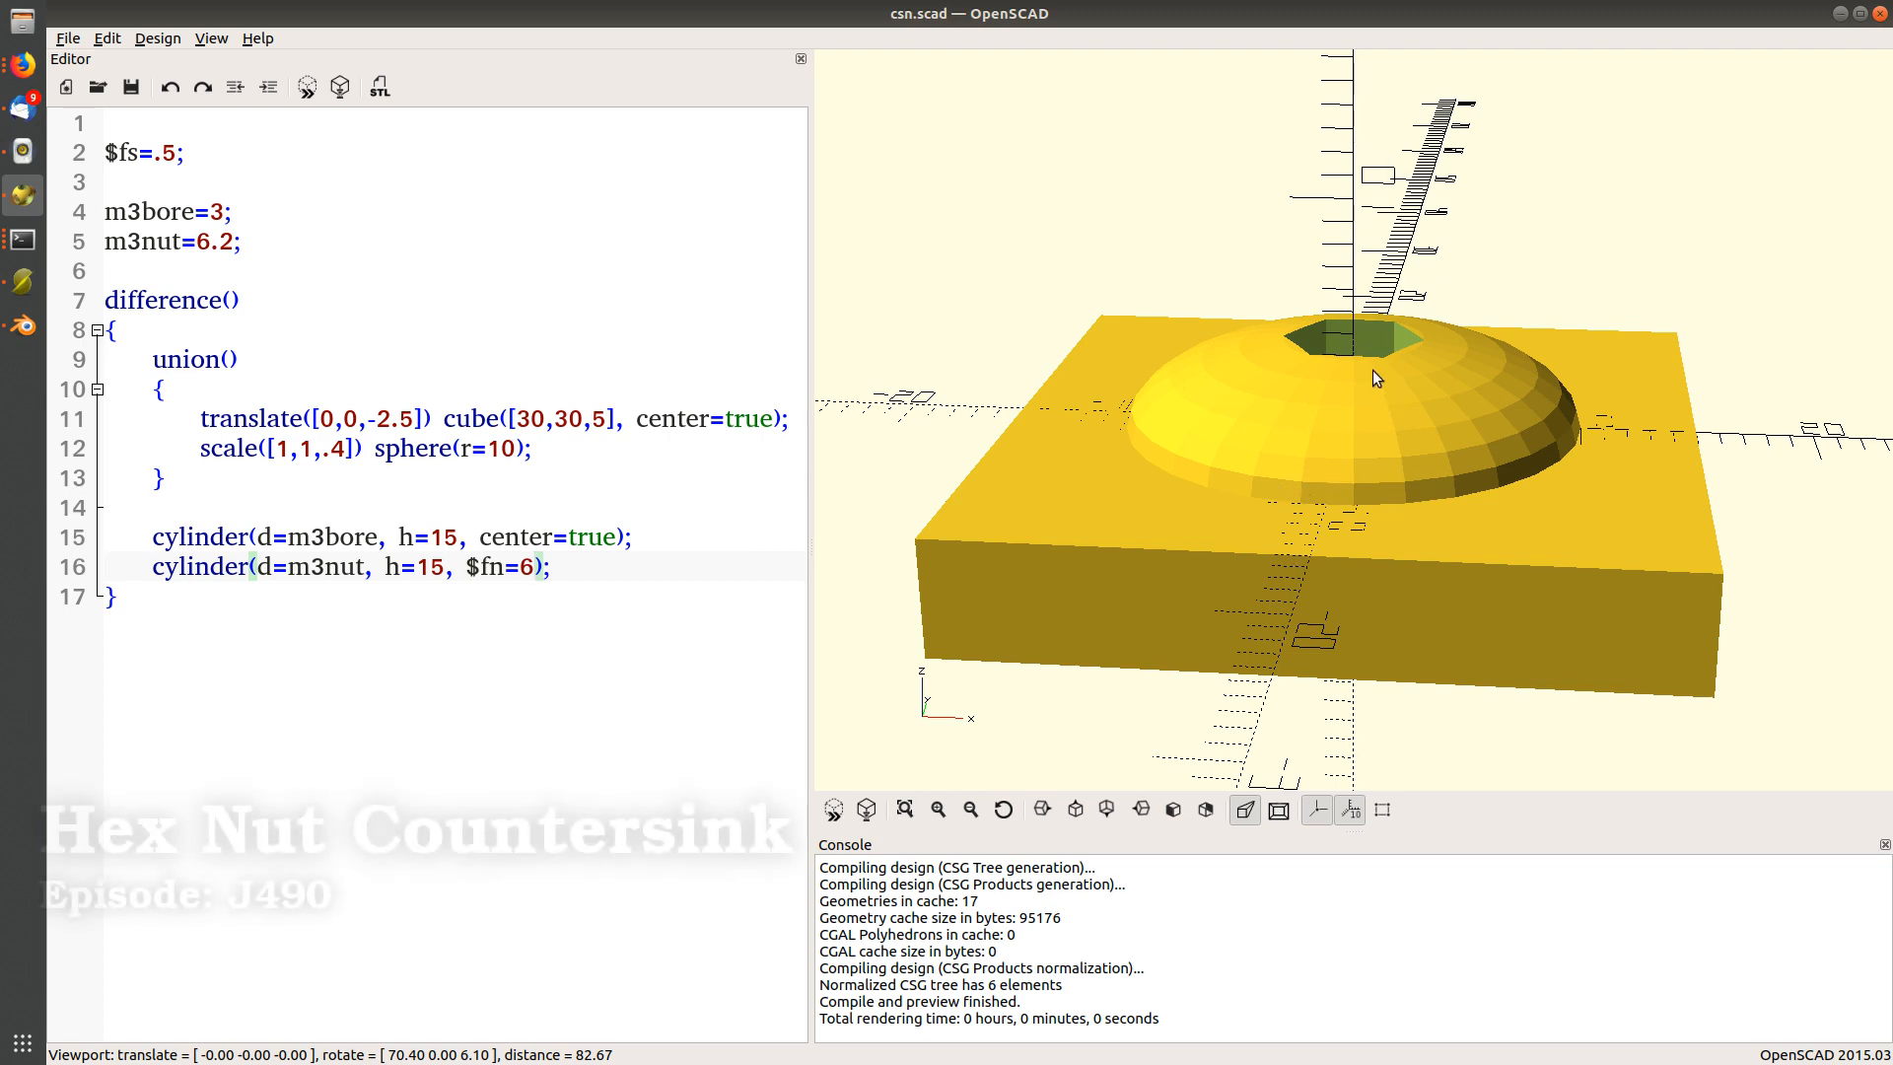
left_click_drag(1376, 378, 1362, 268)
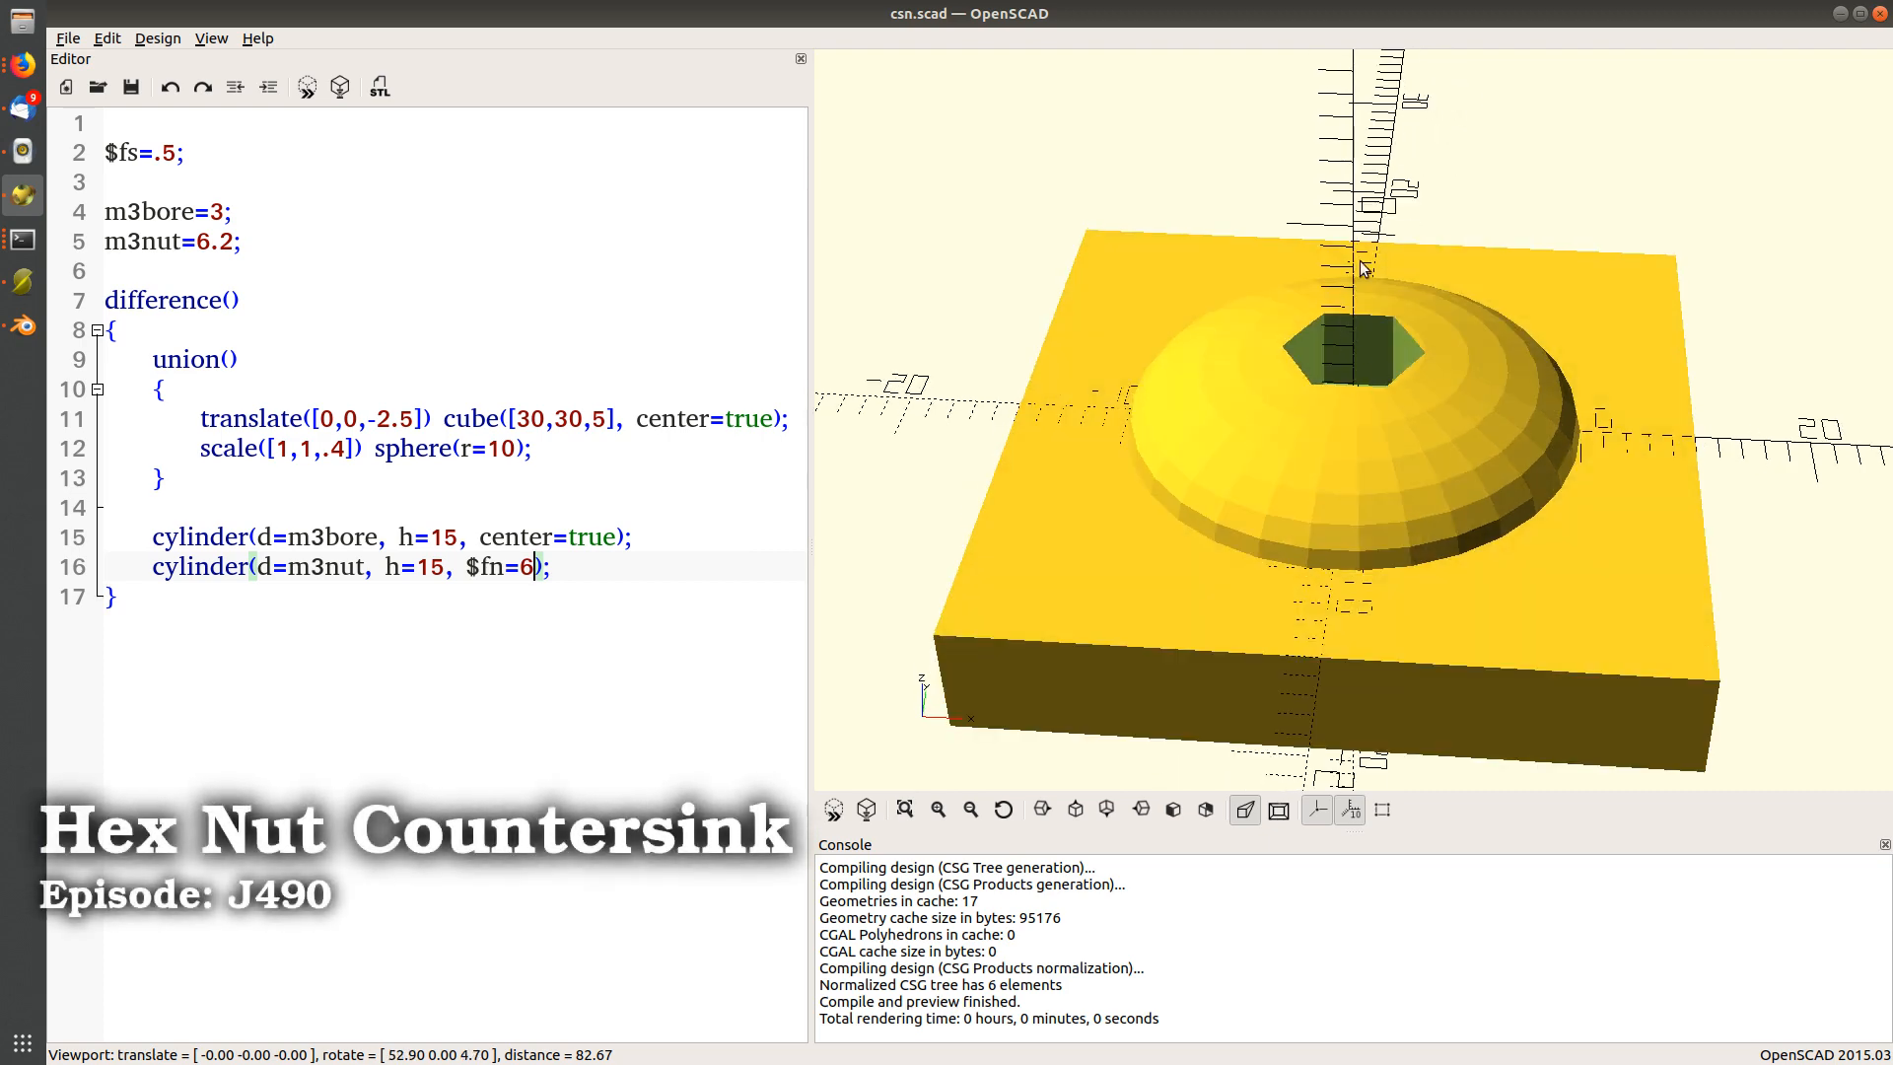
left_click_drag(1360, 268, 1378, 213)
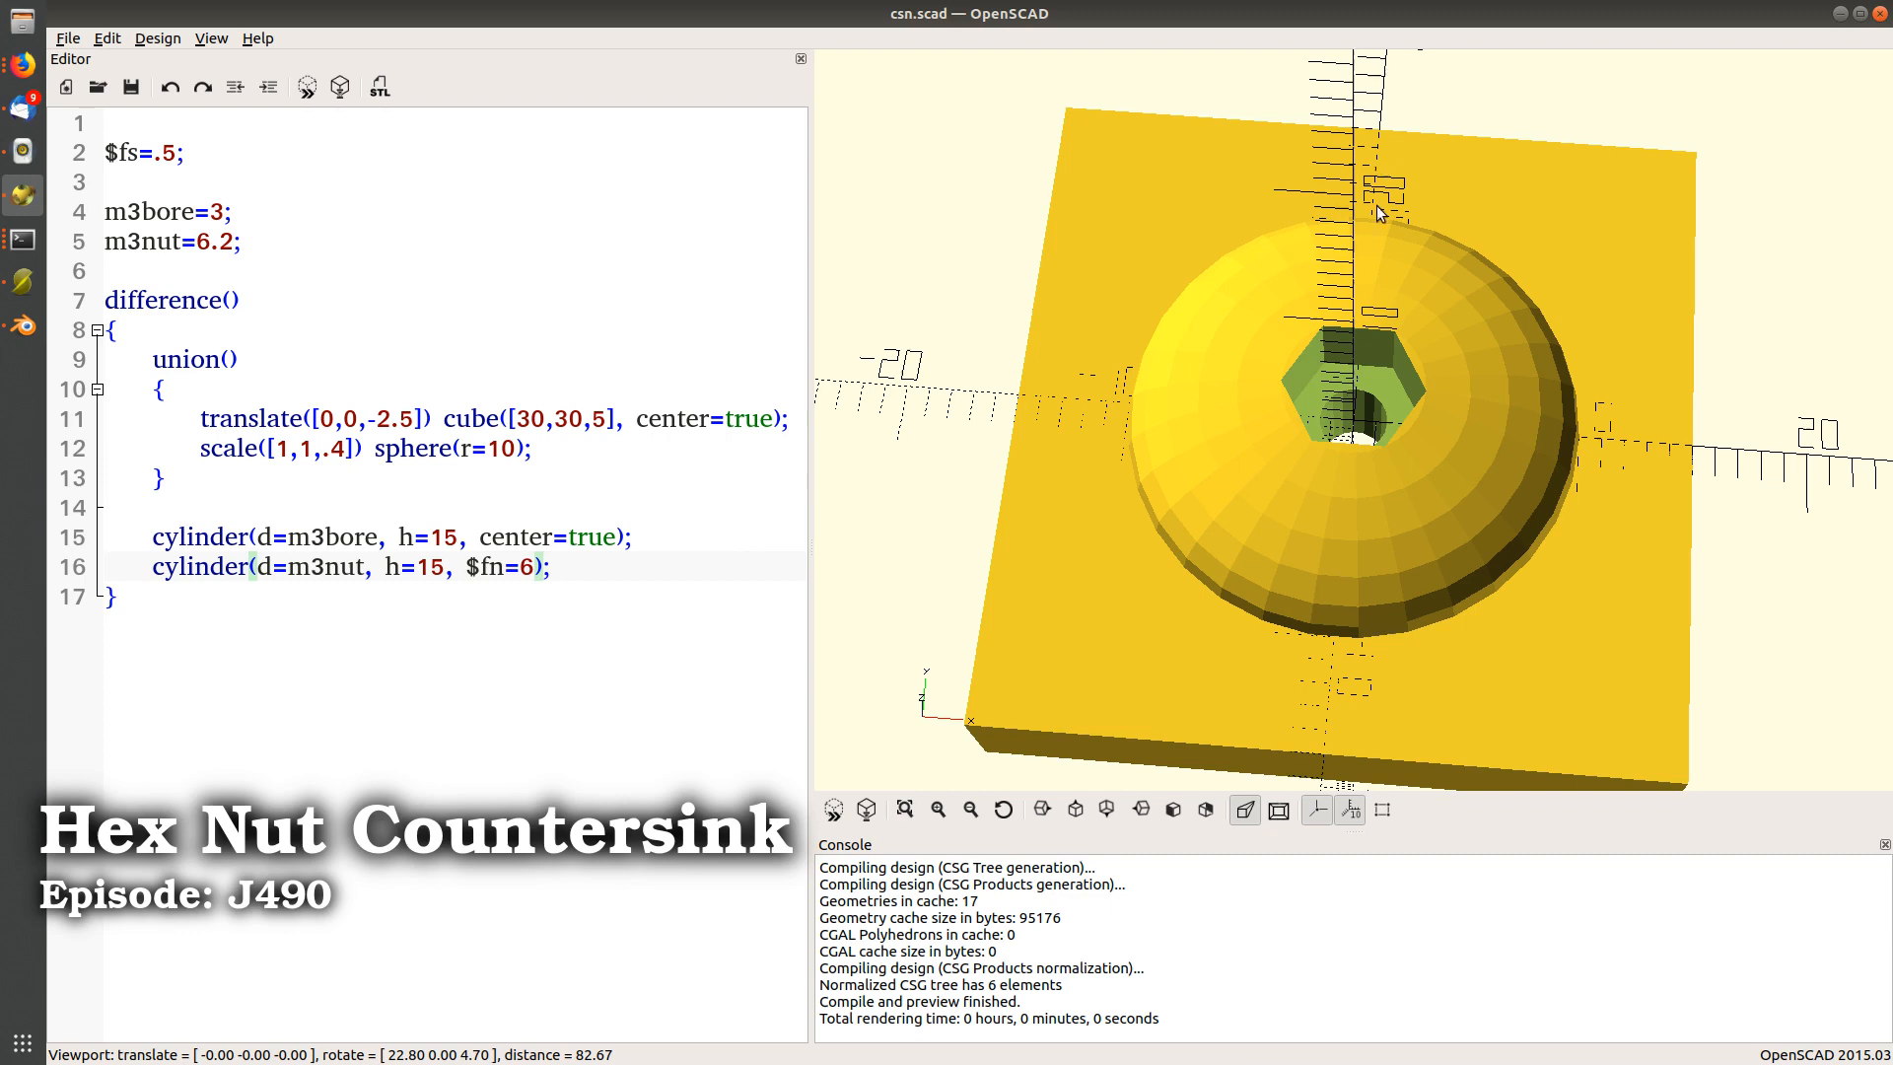